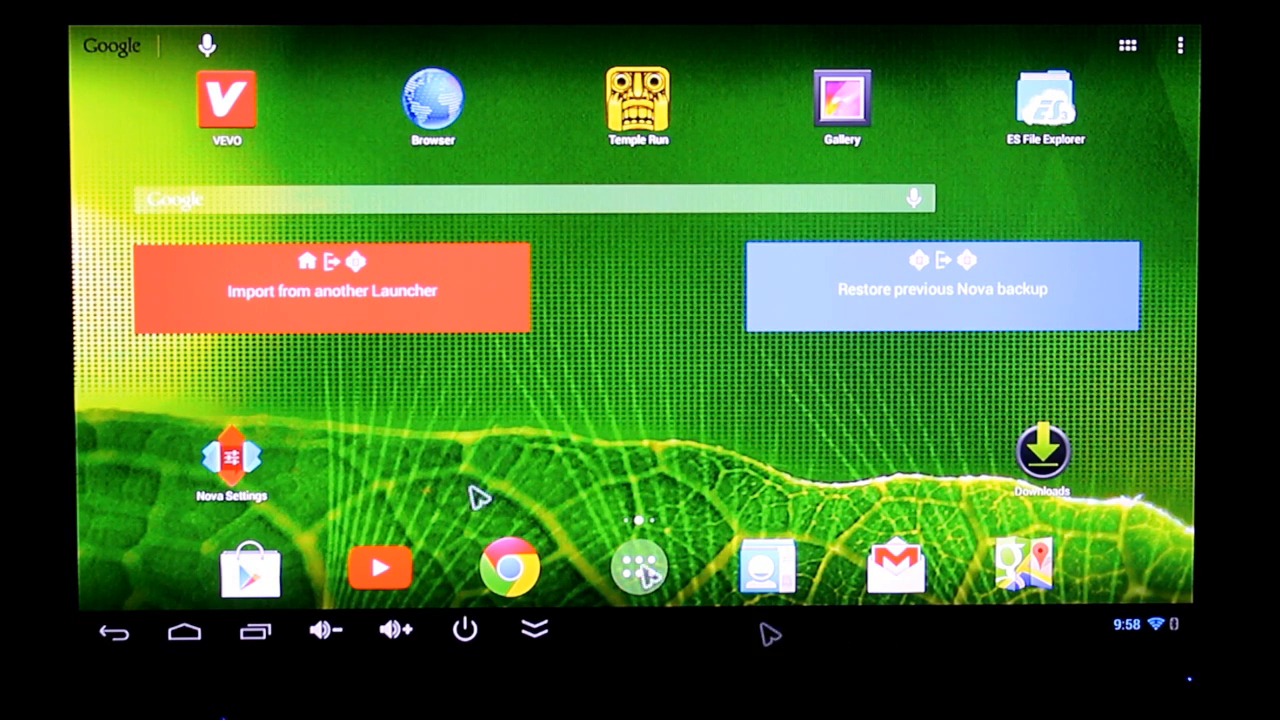
{"action": "mouse_move", "coordinate": [420, 465]}
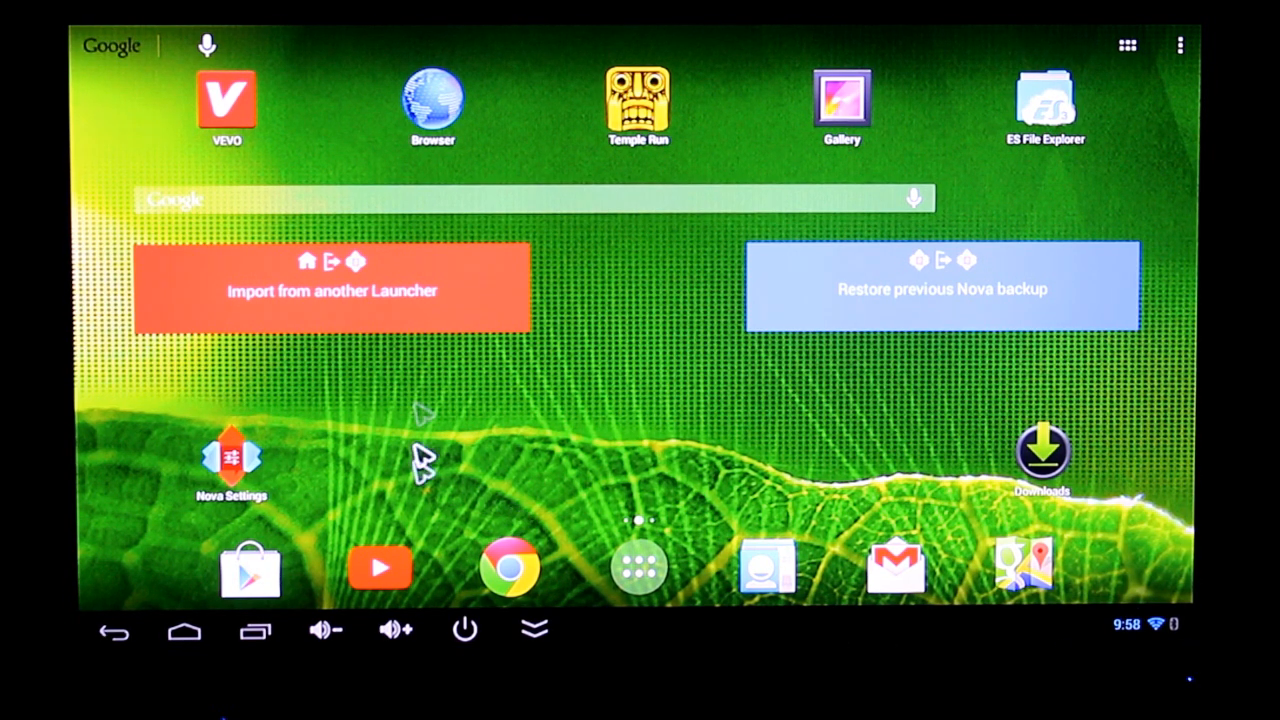
{"action": "mouse_move", "coordinate": [390, 495]}
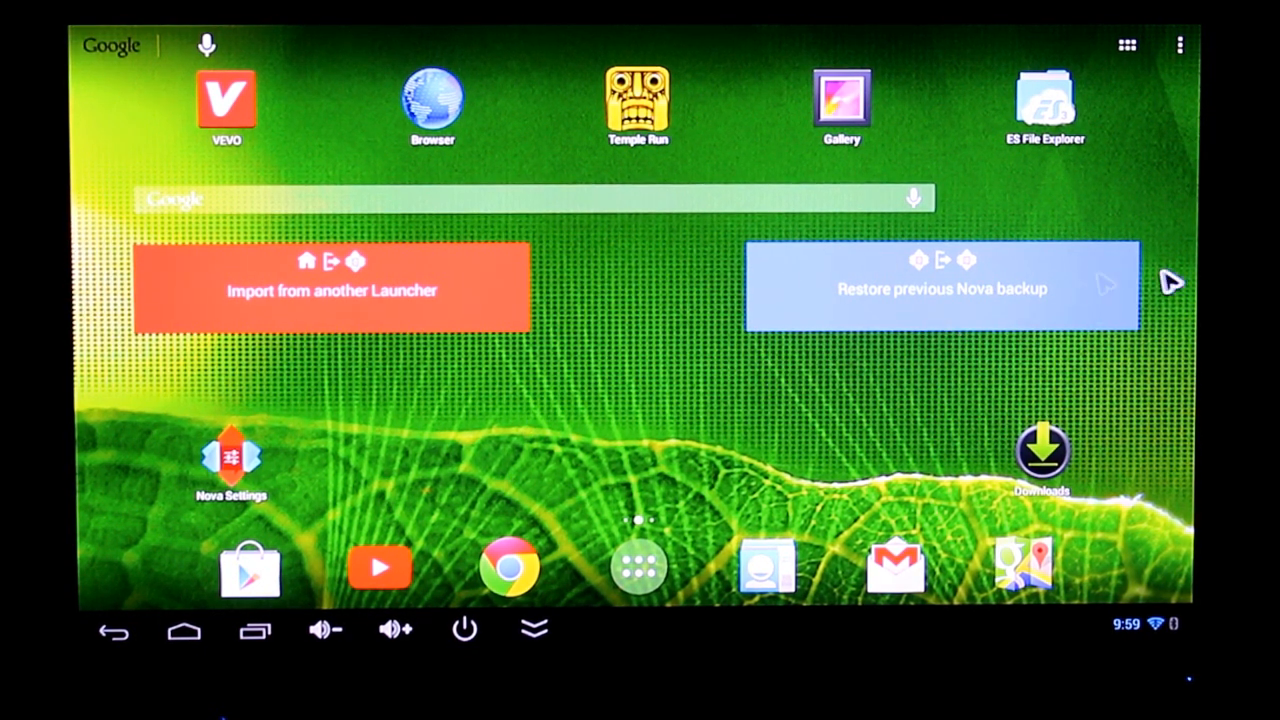
{"action": "mouse_move", "coordinate": [650, 320]}
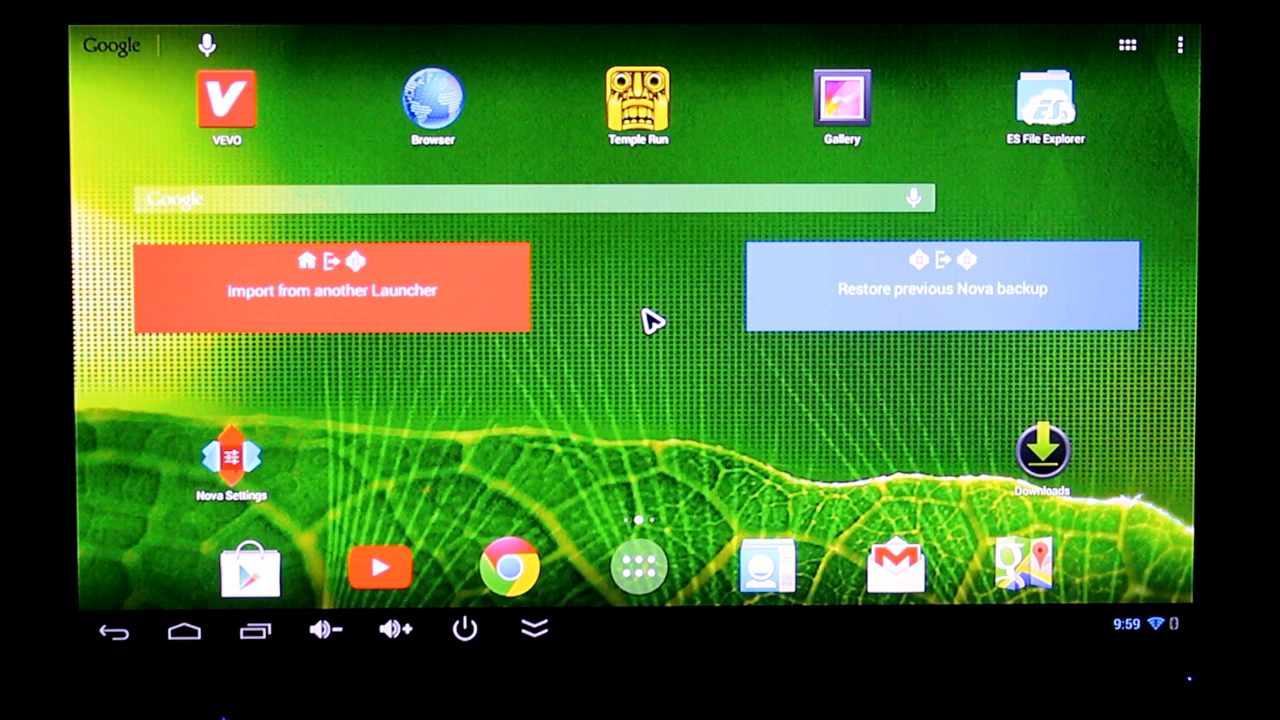
{"action": "mouse_move", "coordinate": [608, 402]}
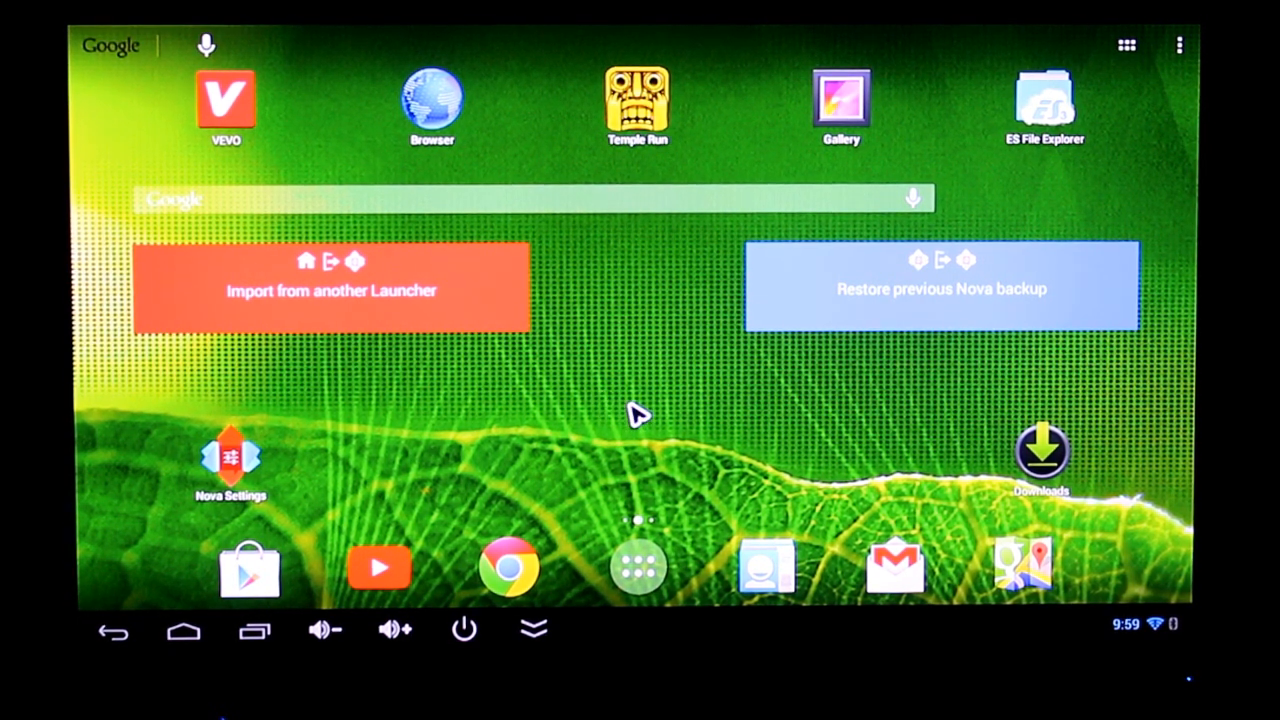
{"action": "mouse_move", "coordinate": [1128, 52]}
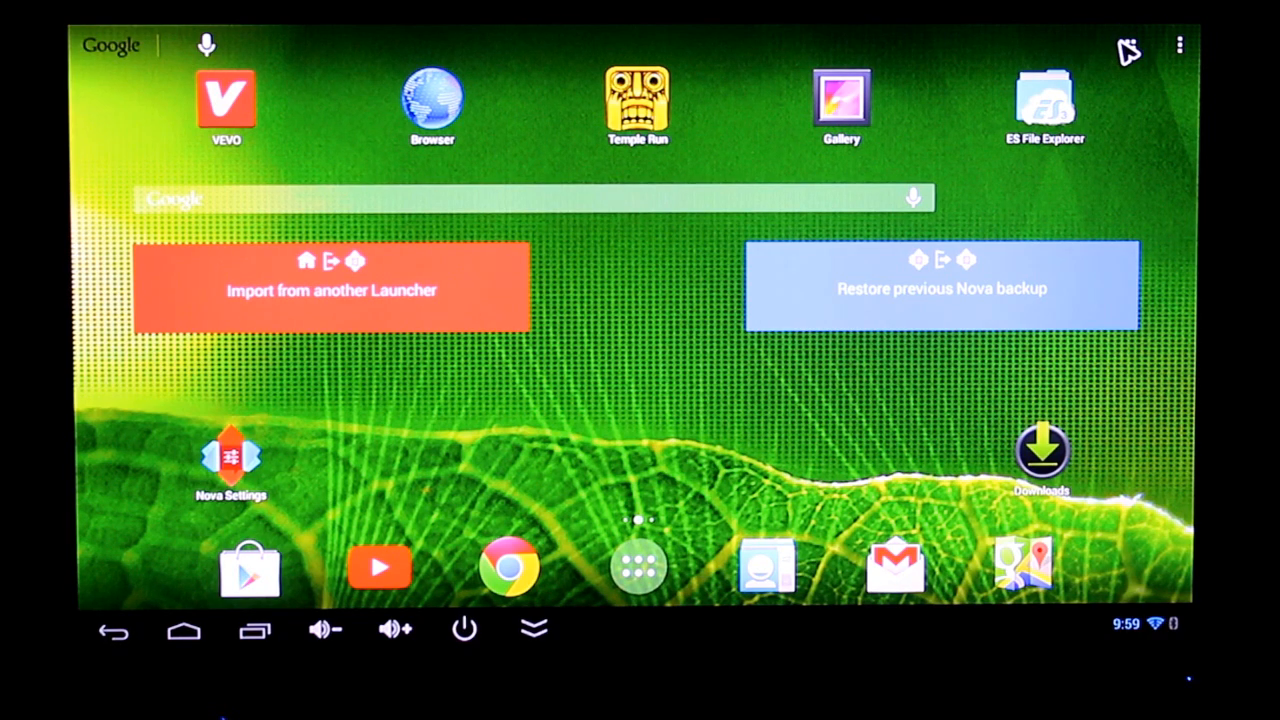
Browse the Nova app drawer, then show the home menu with System settings.
{"action": "left_click", "coordinate": [638, 565]}
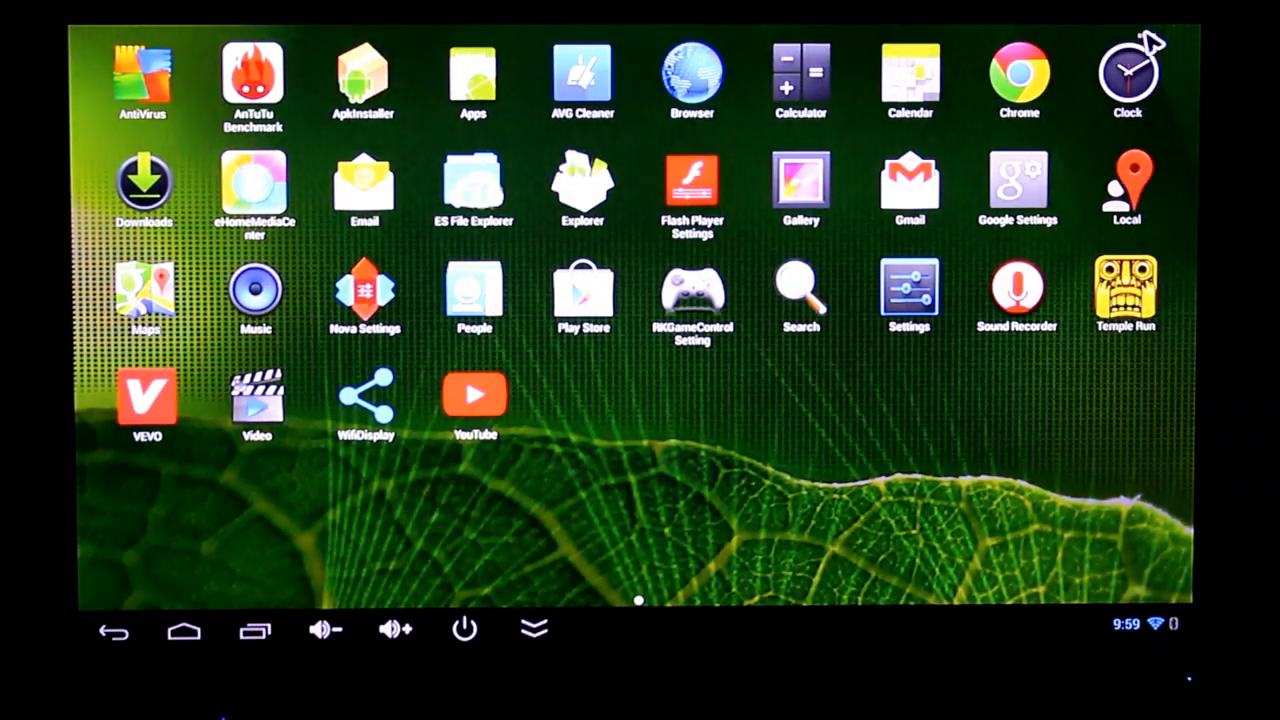
{"action": "left_click", "coordinate": [1142, 37]}
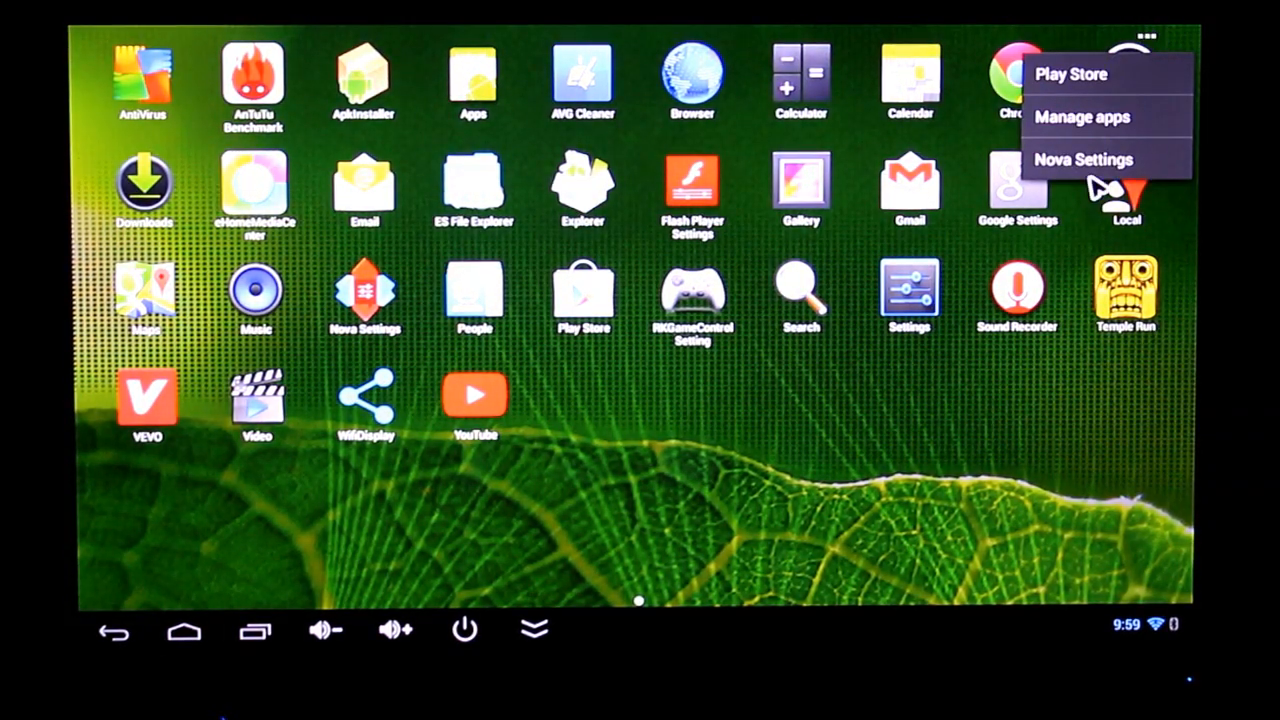
{"action": "mouse_move", "coordinate": [1100, 162]}
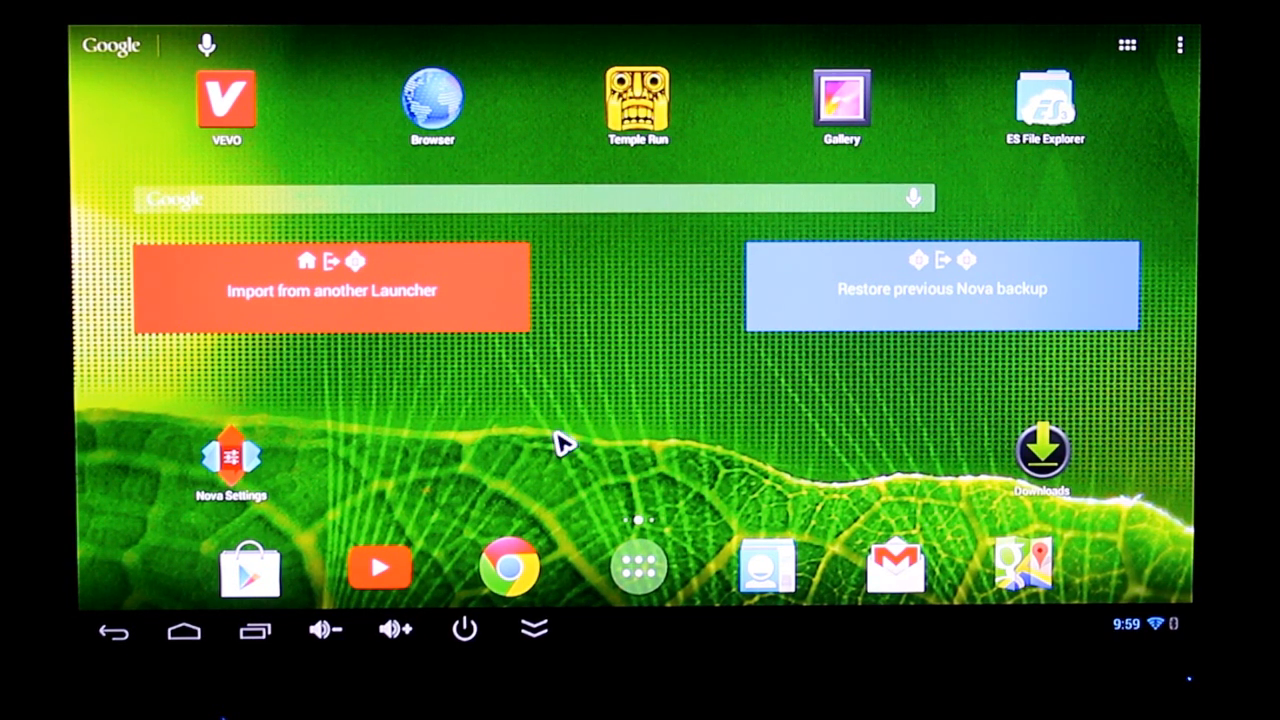
{"action": "mouse_move", "coordinate": [840, 442]}
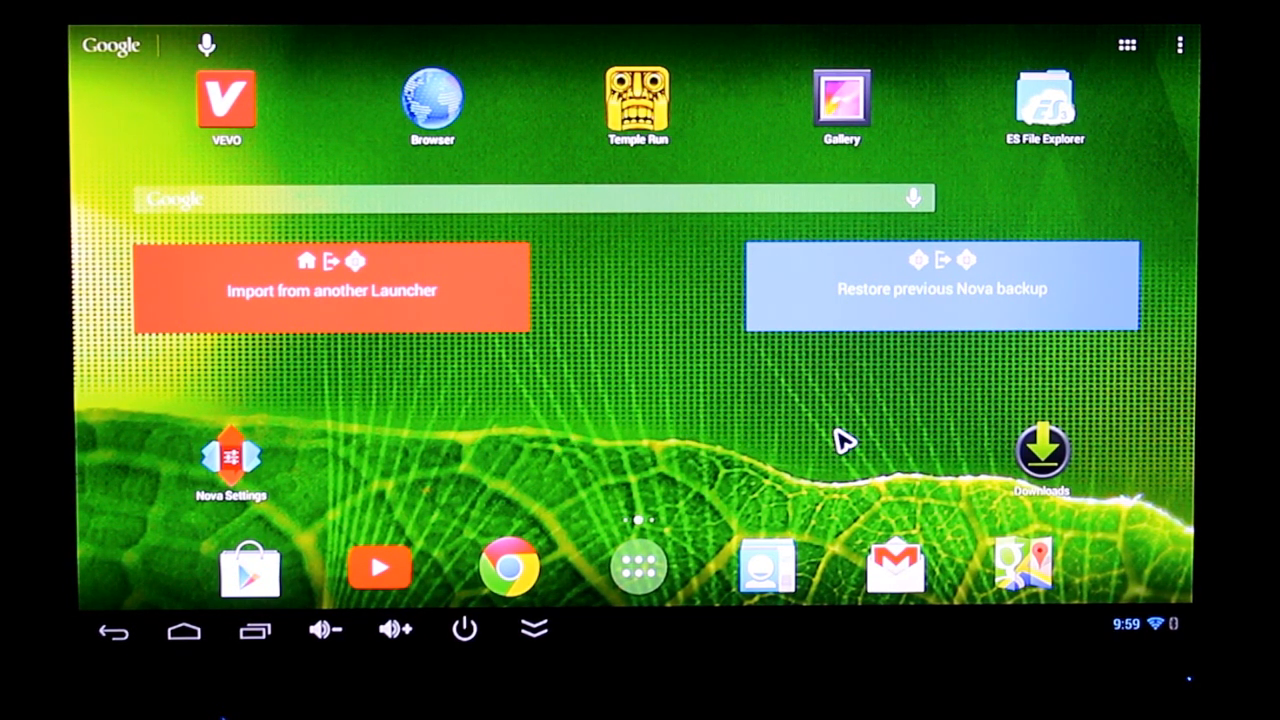
{"action": "mouse_move", "coordinate": [1175, 118]}
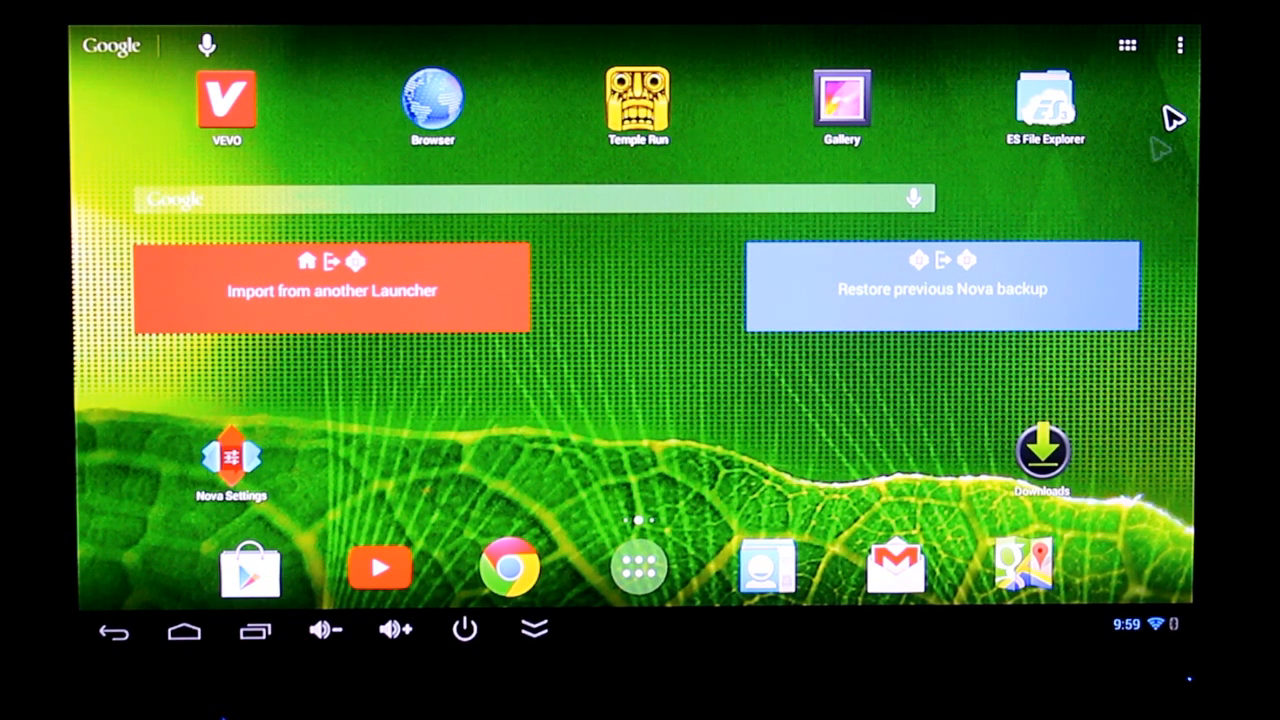
{"action": "left_click", "coordinate": [1180, 45]}
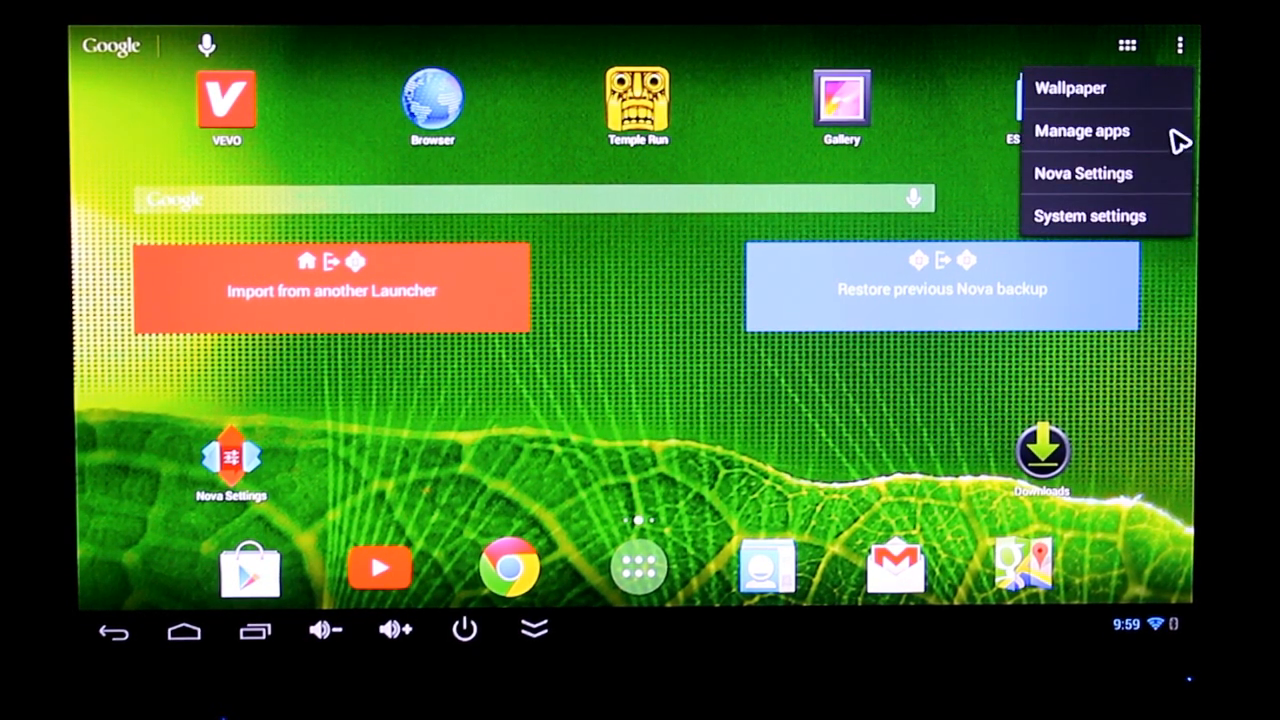
Choose System settings to open Android Settings on the ATRIUM Wi-Fi page.
{"action": "left_click", "coordinate": [1088, 215]}
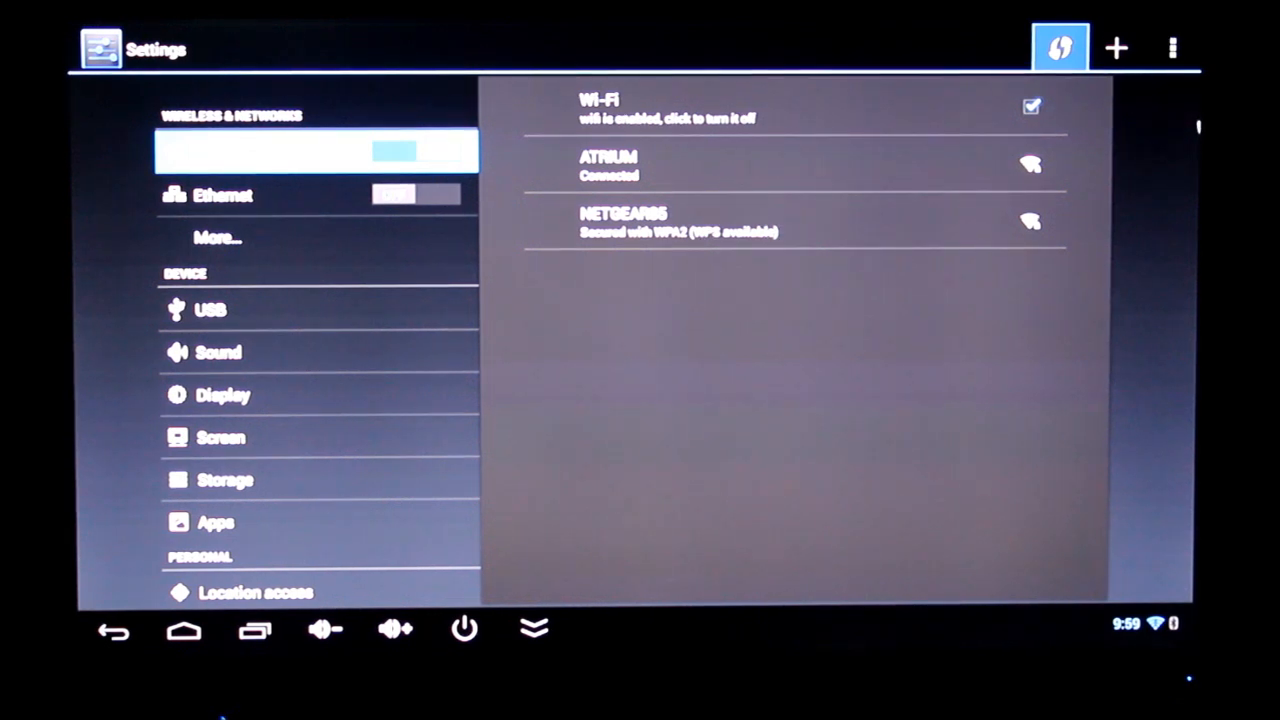
{"action": "mouse_move", "coordinate": [1010, 258]}
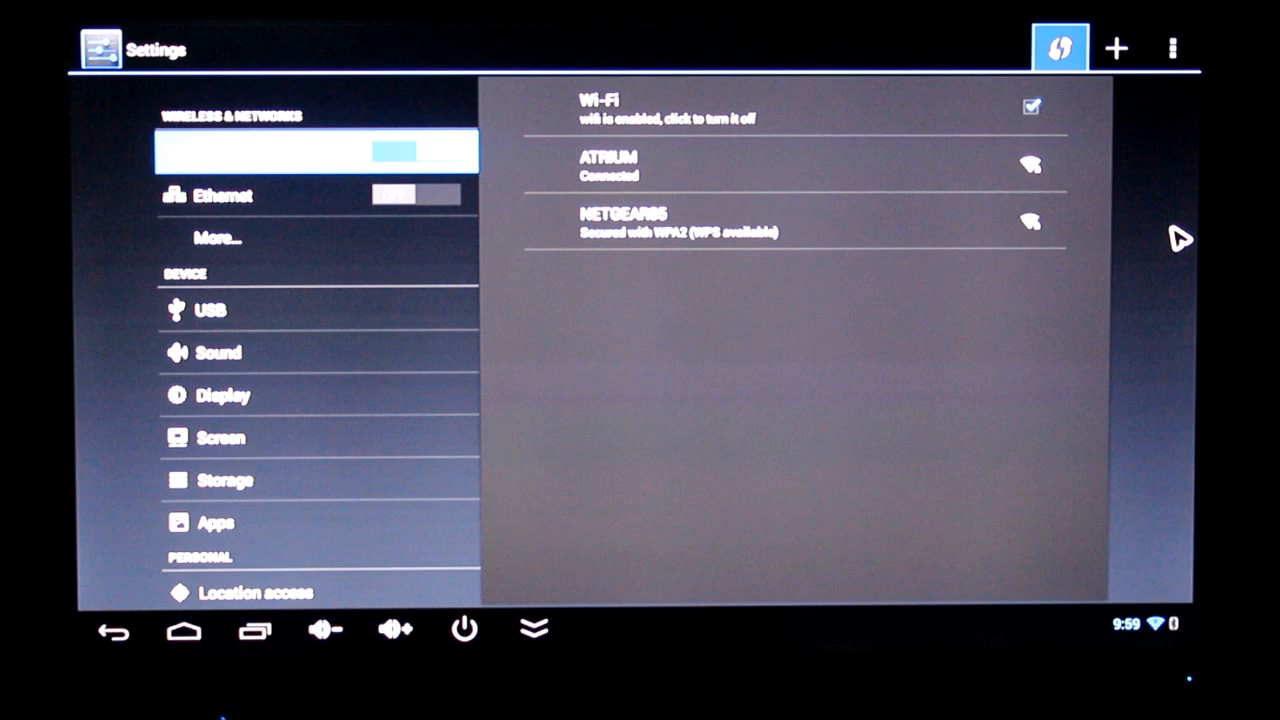
{"action": "mouse_move", "coordinate": [935, 303]}
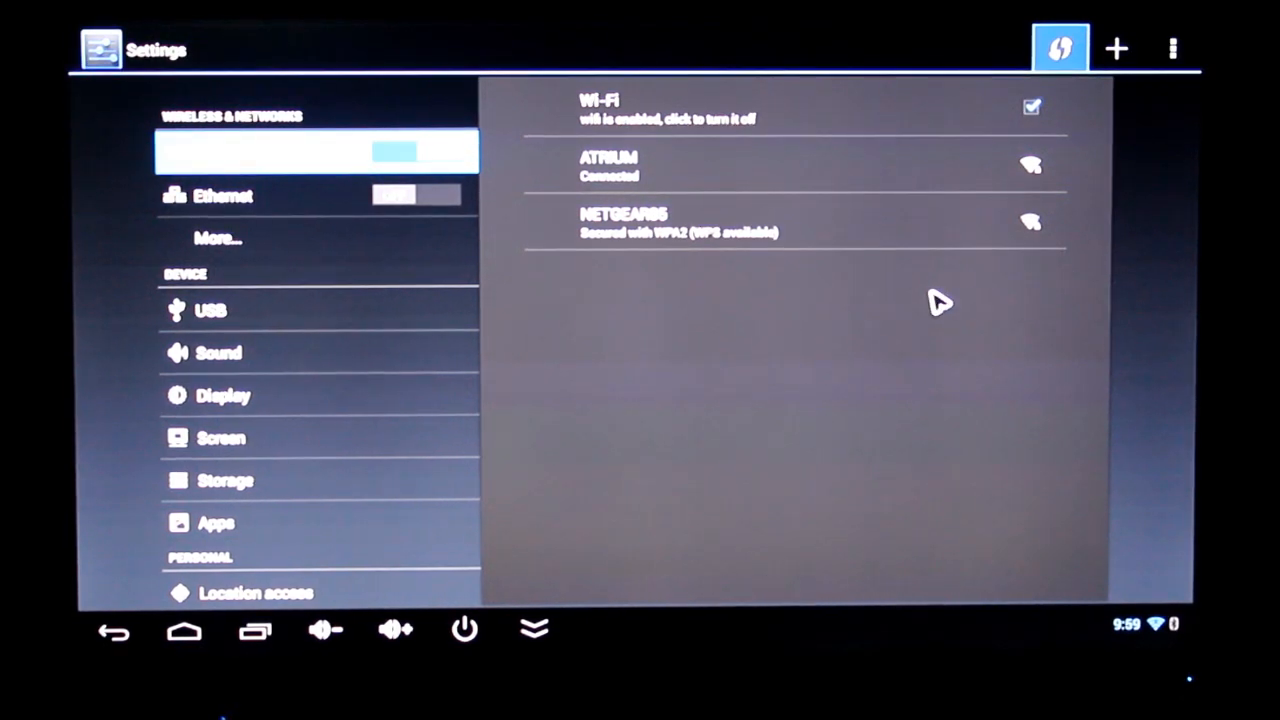
{"action": "mouse_move", "coordinate": [920, 307]}
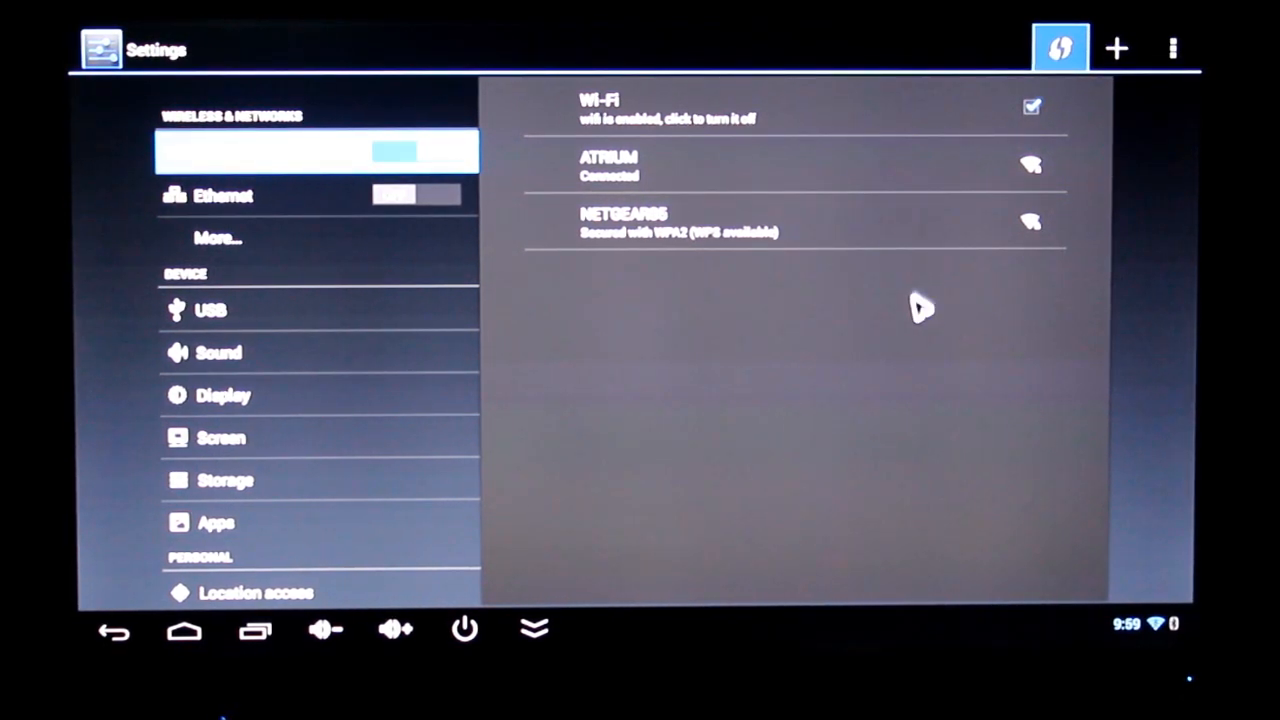
{"action": "mouse_move", "coordinate": [1113, 291]}
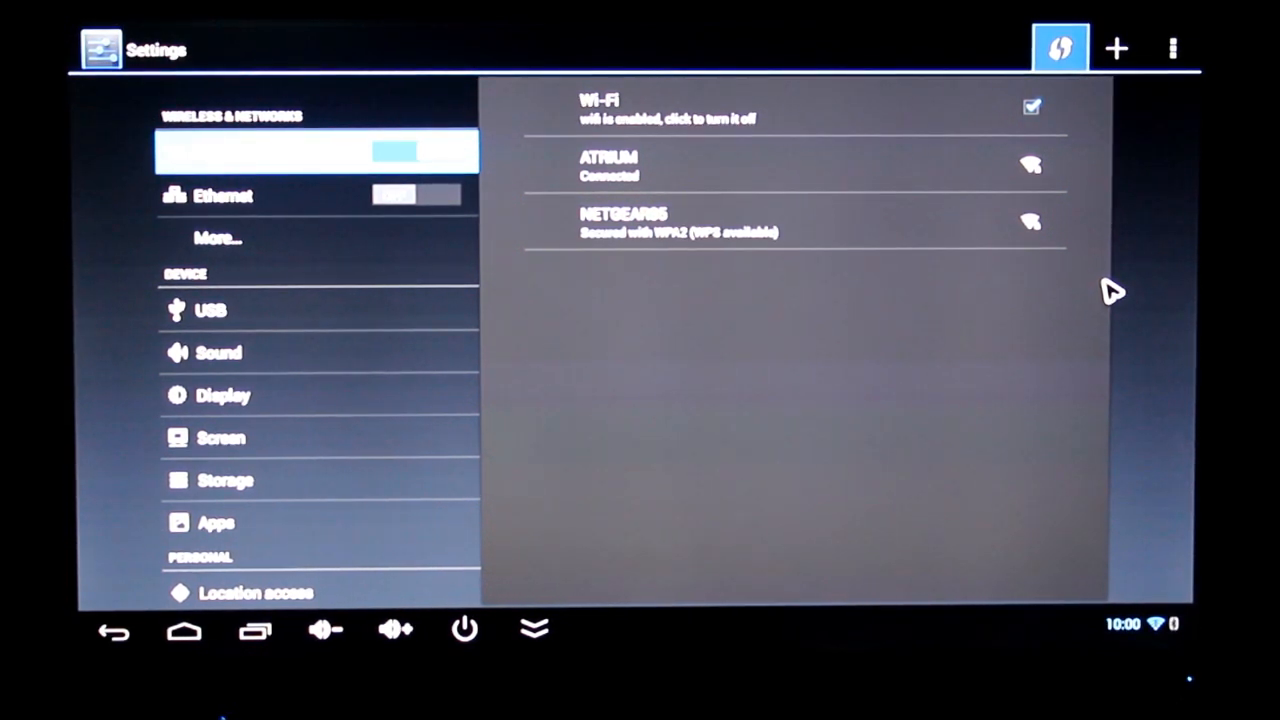
{"action": "mouse_move", "coordinate": [1000, 205]}
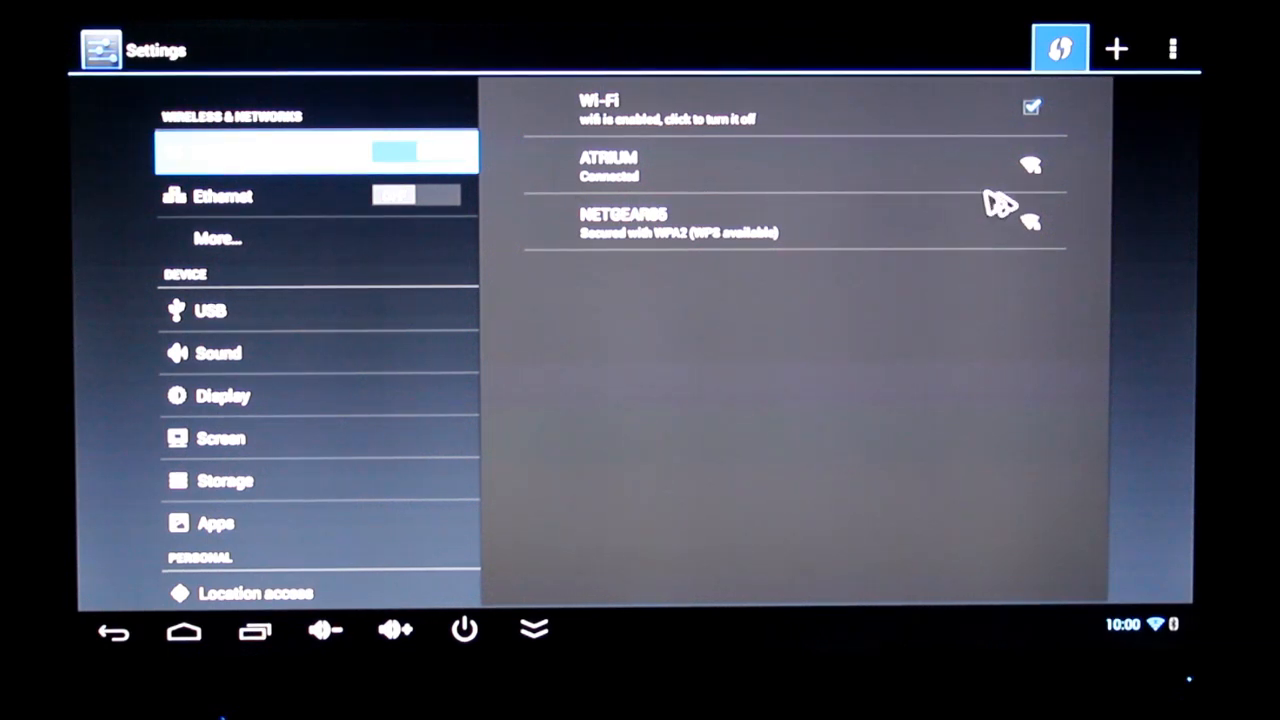
{"action": "mouse_move", "coordinate": [1120, 313]}
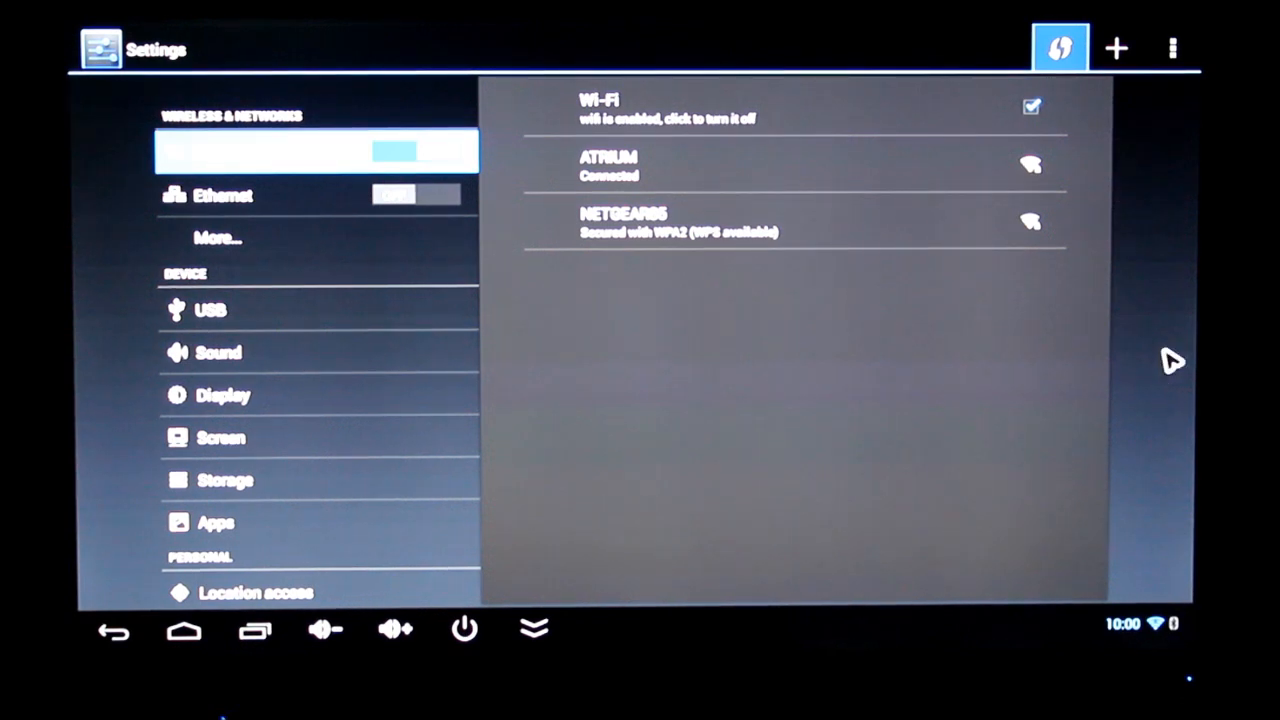
{"action": "mouse_move", "coordinate": [588, 432]}
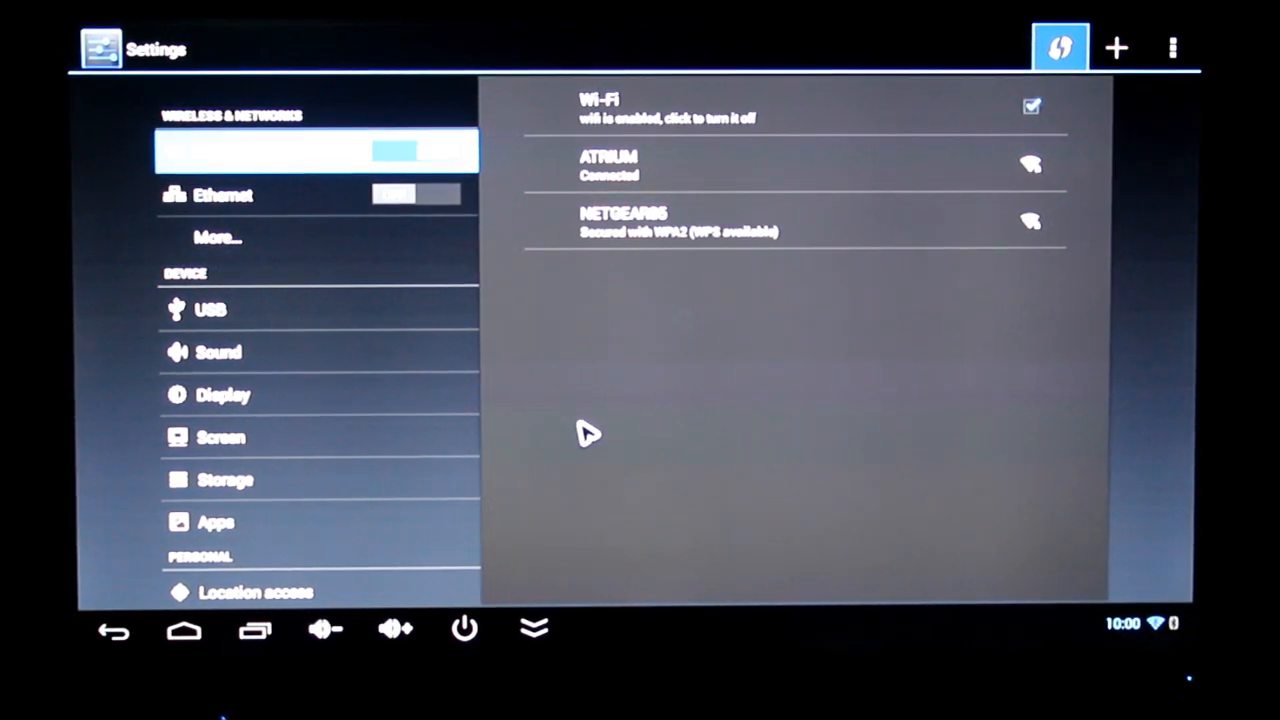
{"action": "mouse_move", "coordinate": [900, 500]}
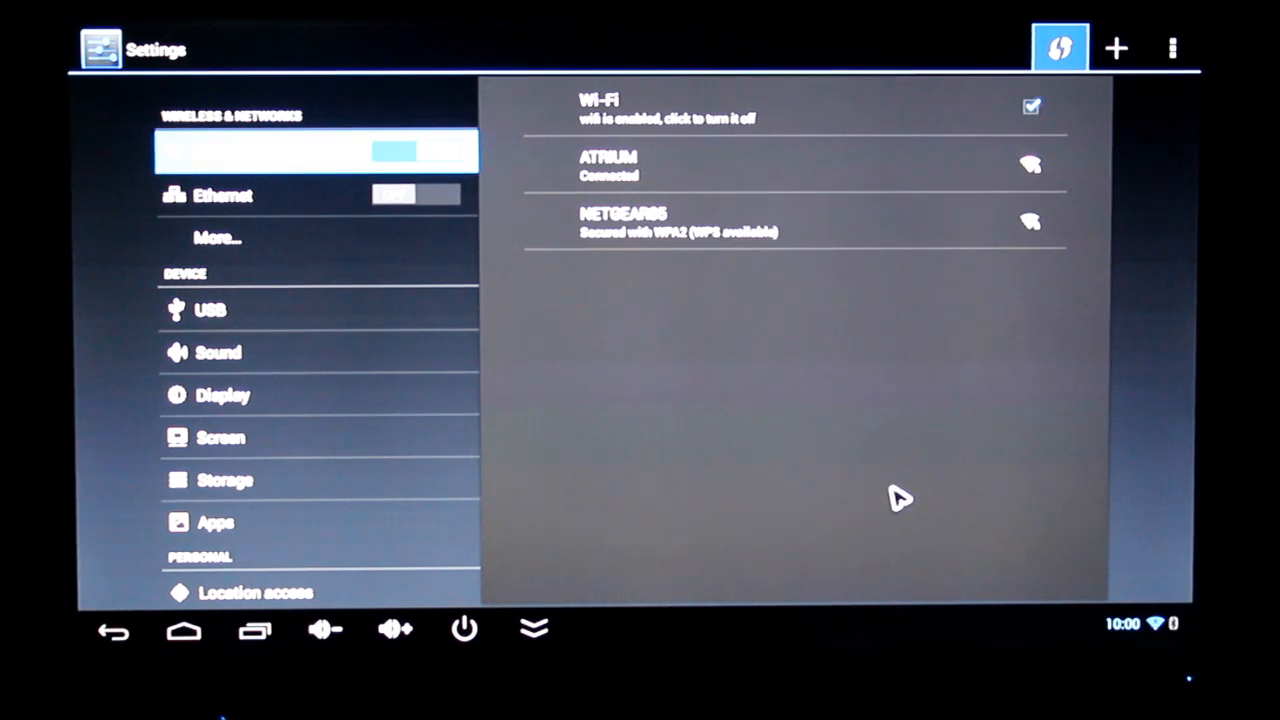
{"action": "mouse_move", "coordinate": [1165, 640]}
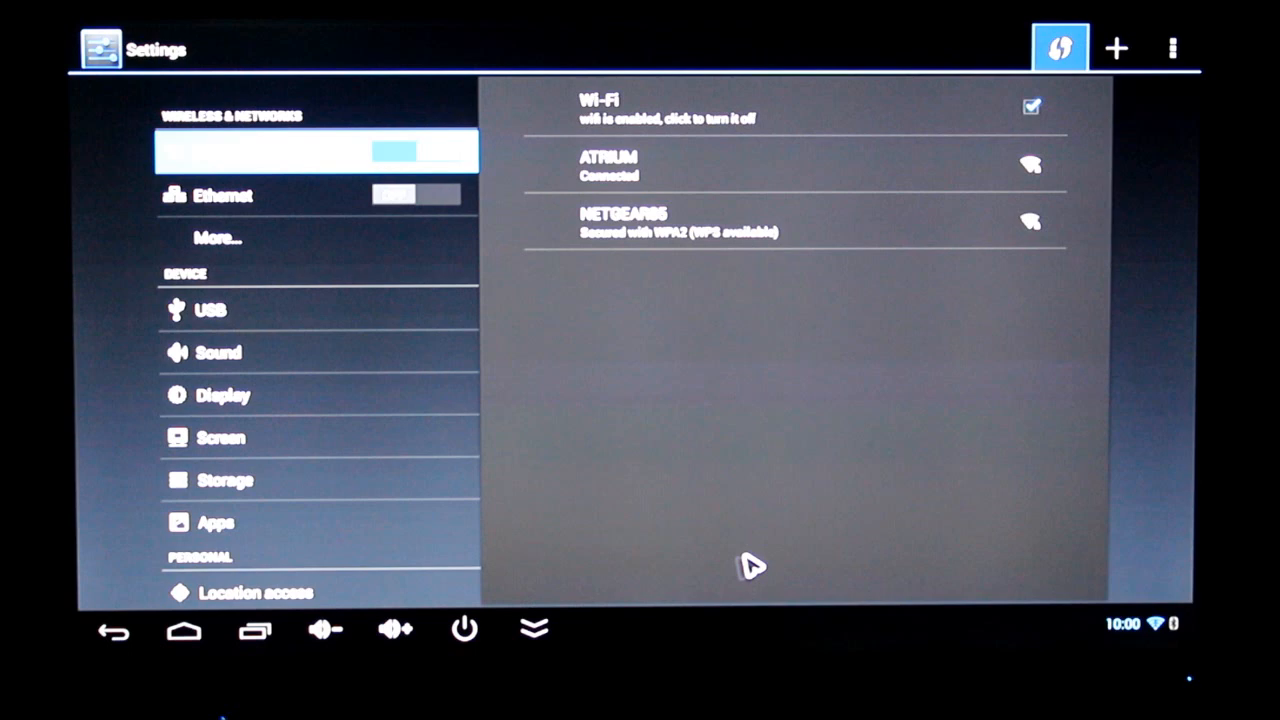
{"action": "mouse_move", "coordinate": [380, 475]}
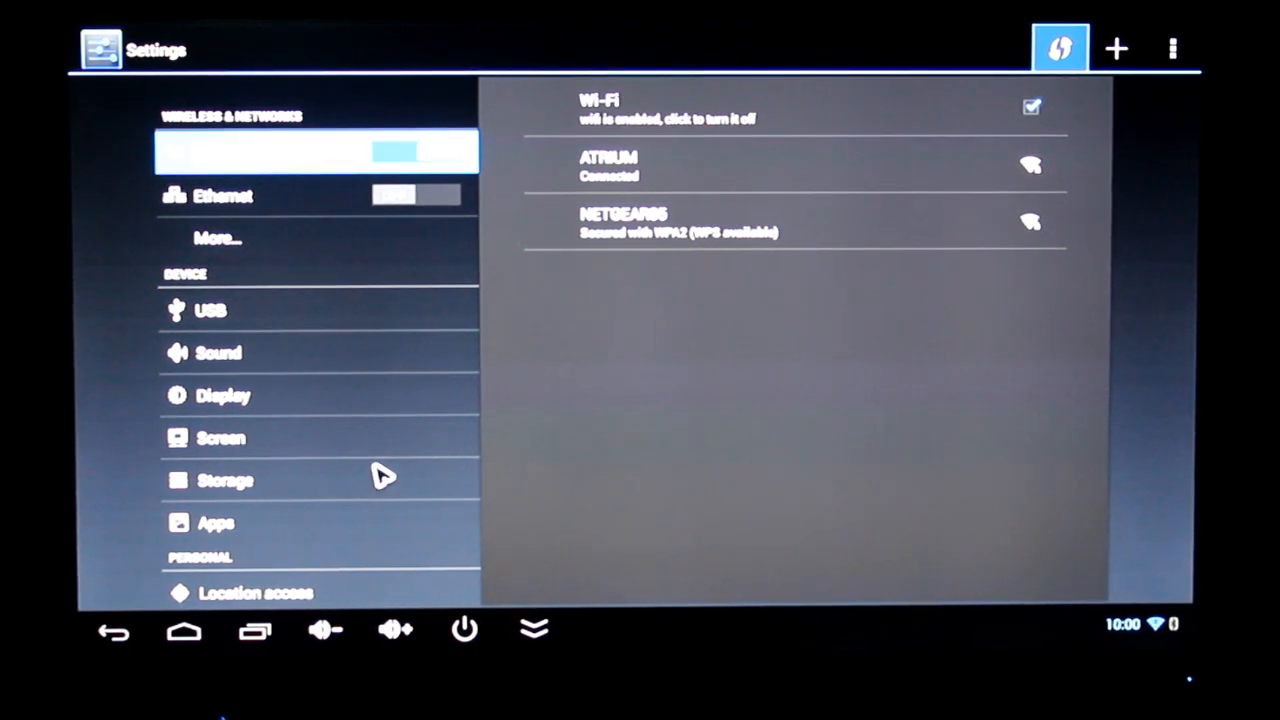
{"action": "mouse_move", "coordinate": [997, 380]}
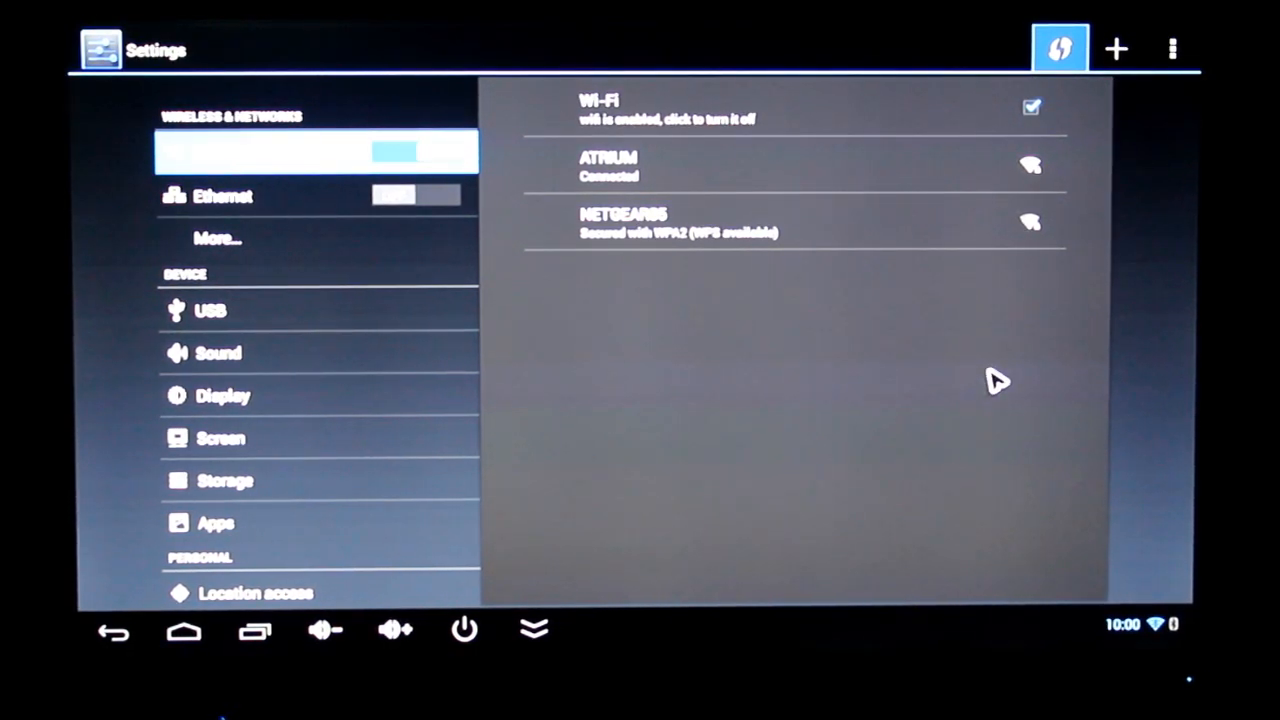
{"action": "mouse_move", "coordinate": [310, 527]}
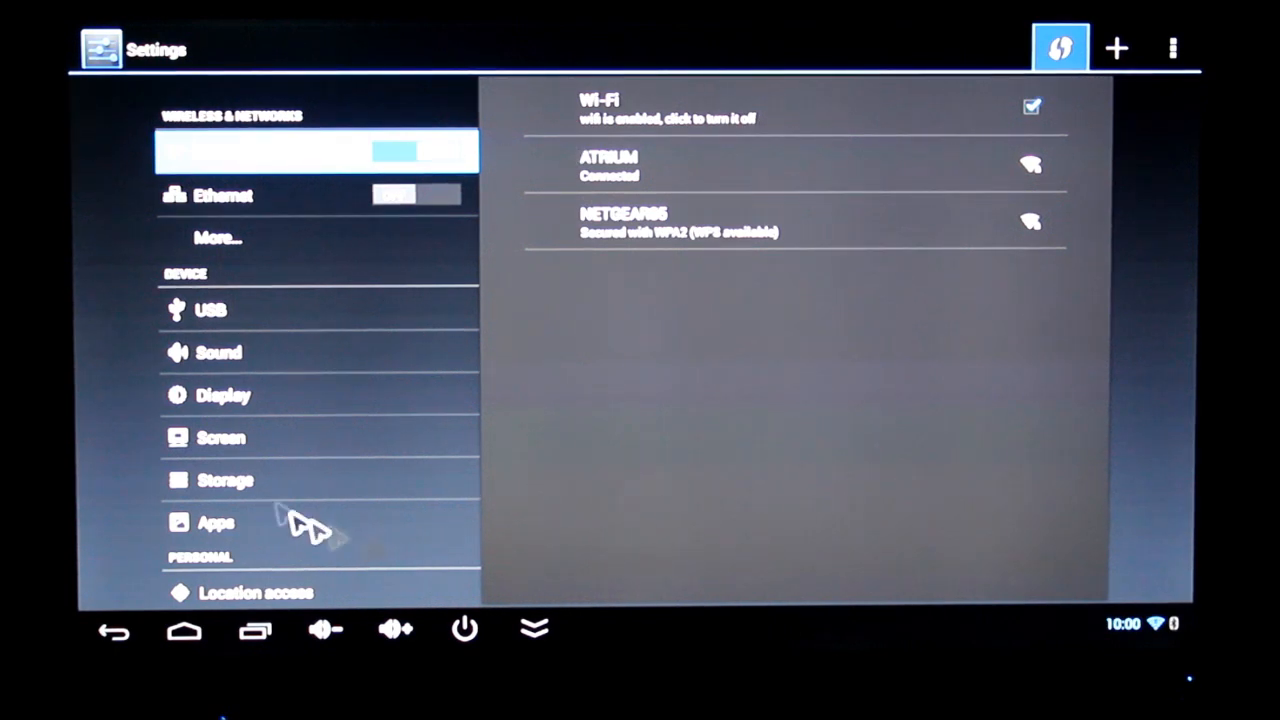
{"action": "mouse_move", "coordinate": [265, 528]}
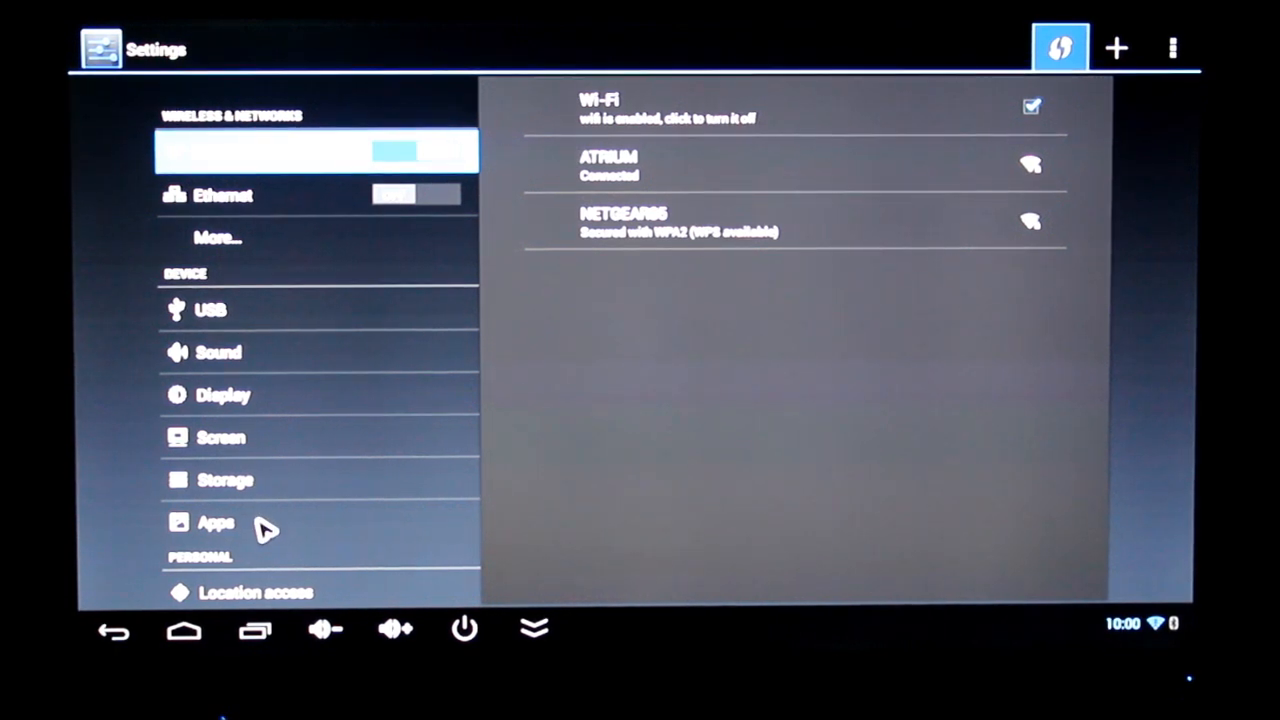
View the downloaded apps in Settings, then make Launcher1 the home screen.
{"action": "left_click", "coordinate": [217, 521]}
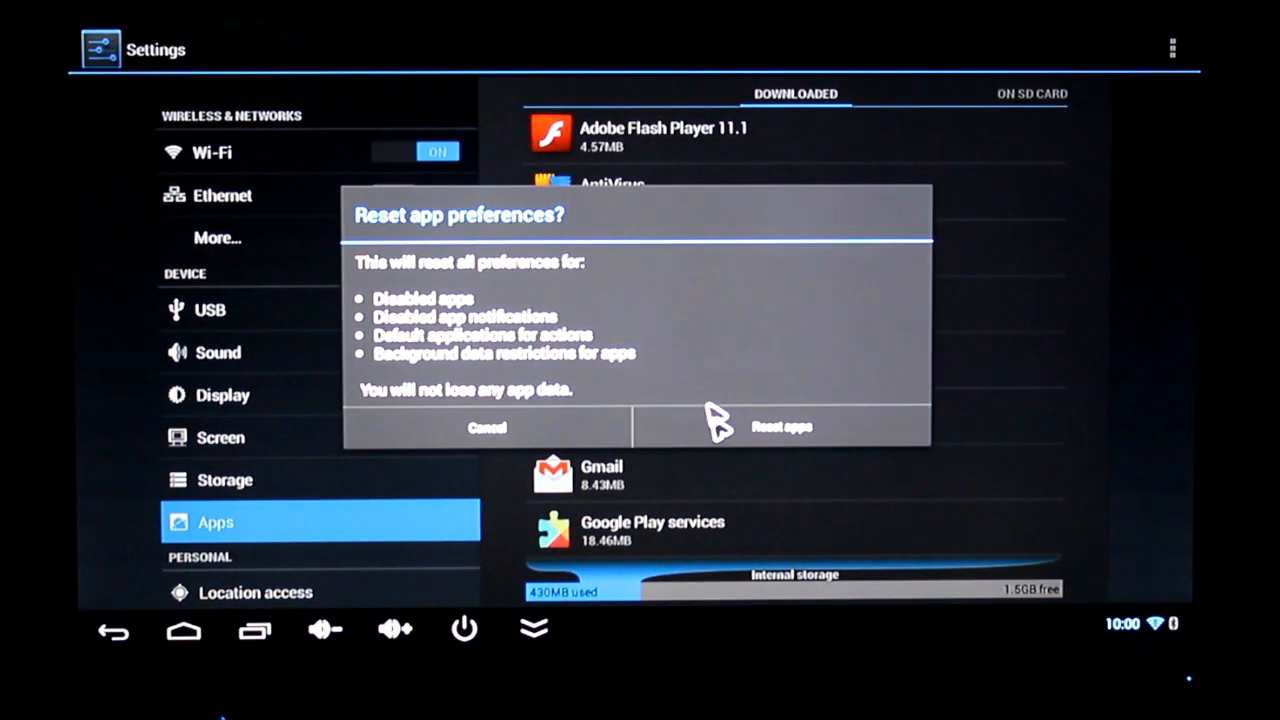
{"action": "left_click", "coordinate": [781, 427]}
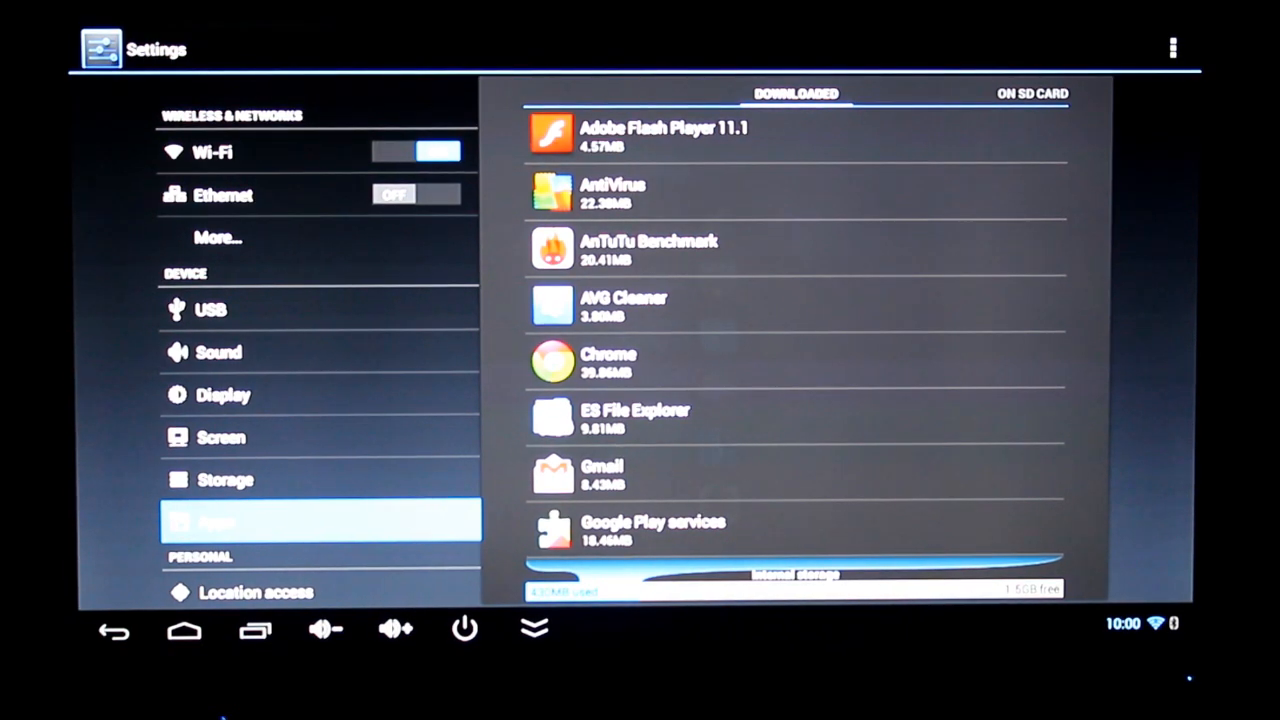
{"action": "left_click", "coordinate": [184, 629]}
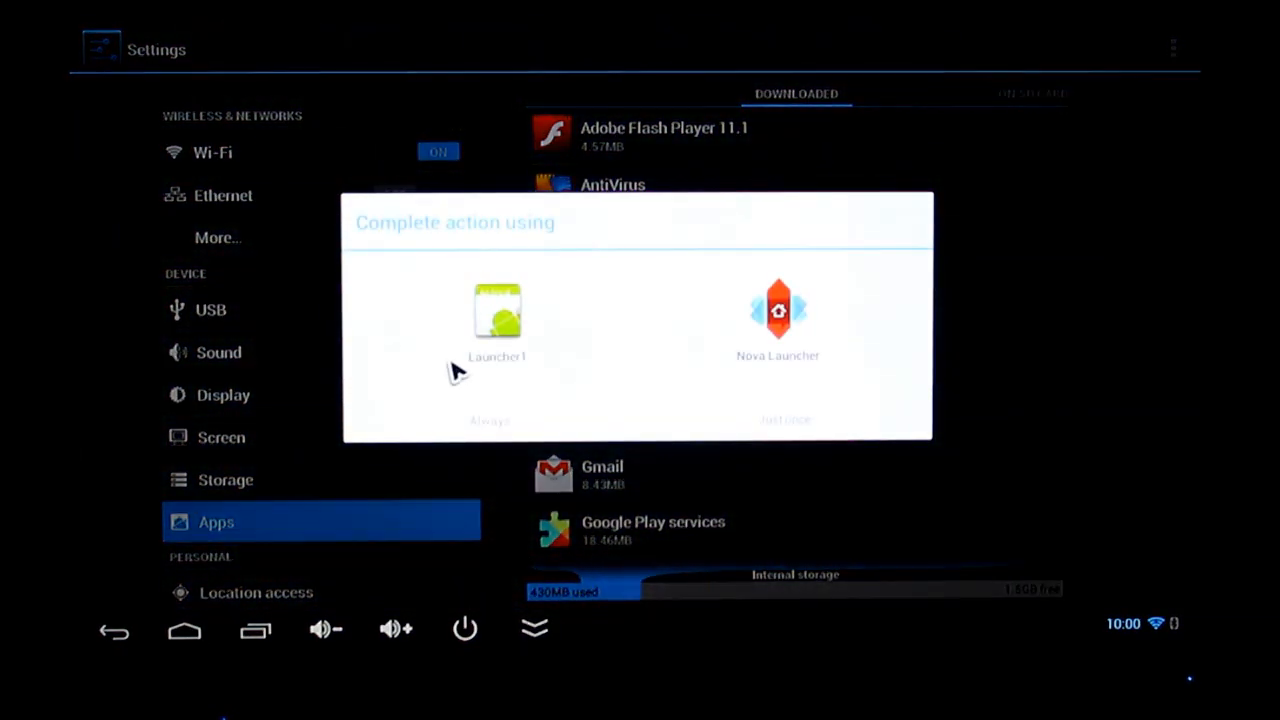
{"action": "left_click", "coordinate": [497, 320]}
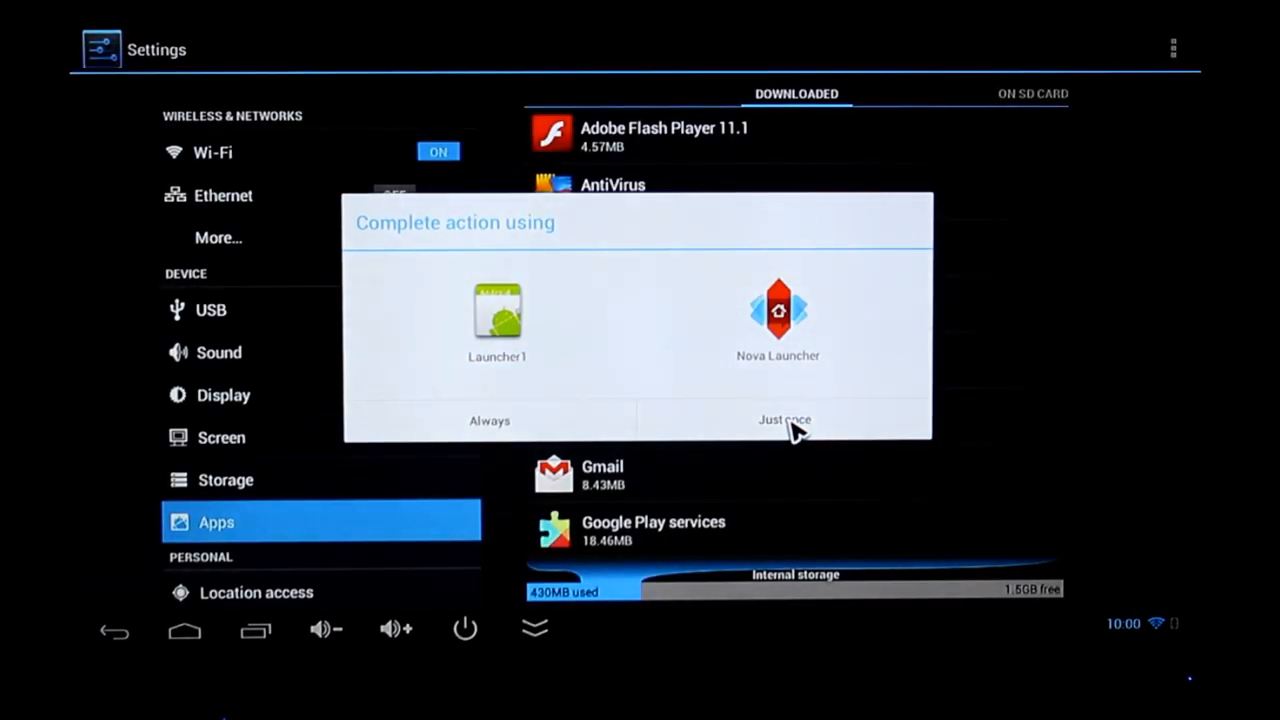
{"action": "left_click", "coordinate": [785, 419]}
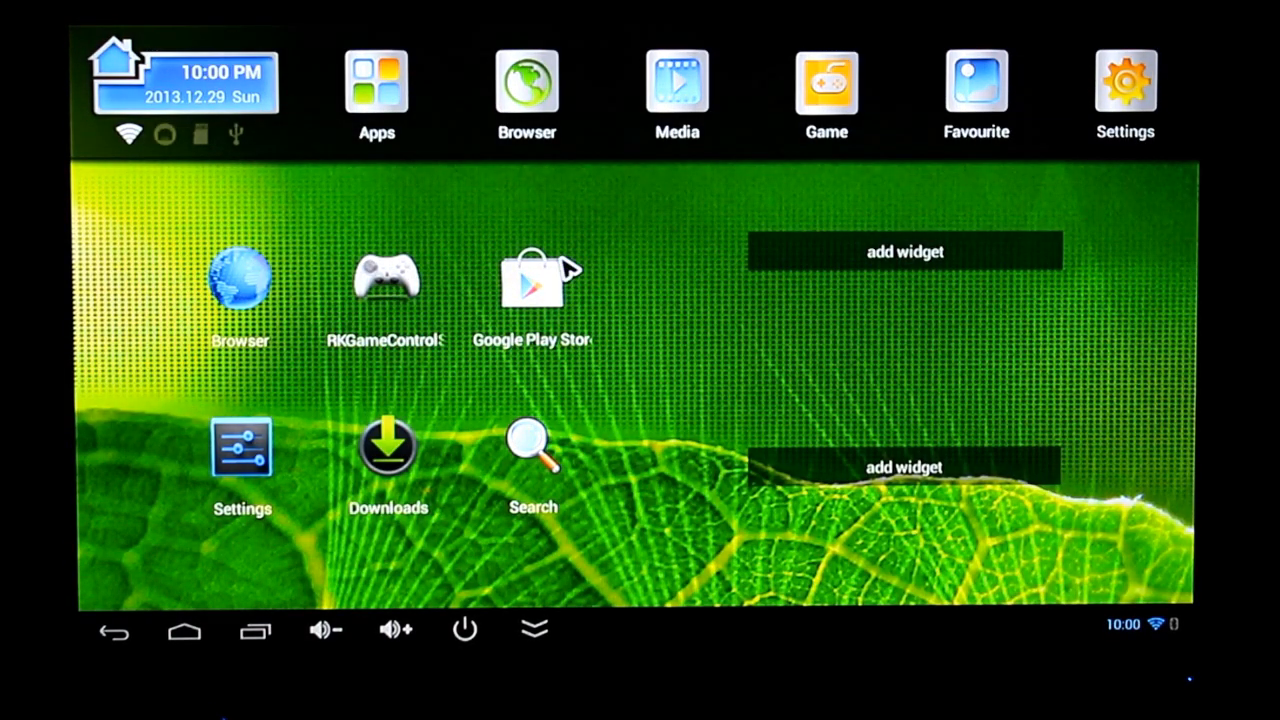
{"action": "mouse_move", "coordinate": [340, 100]}
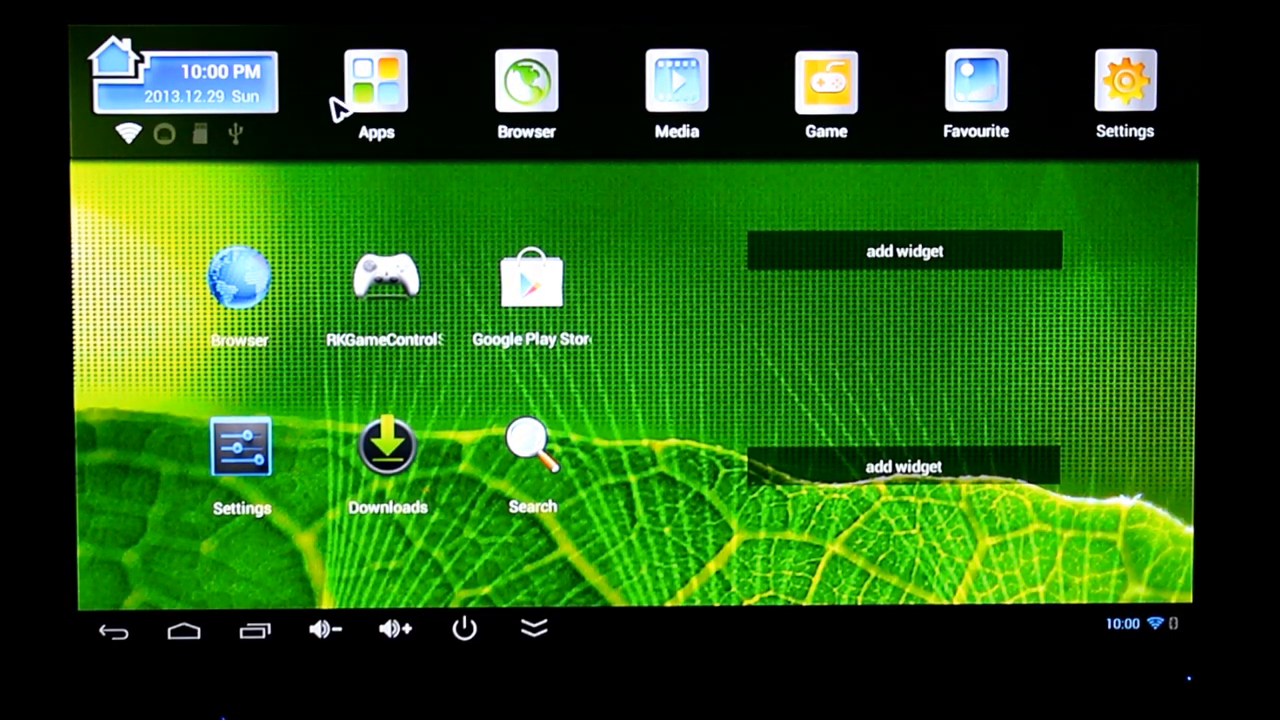
Browse Kogan launcher apps and quick settings, then use Nova Launcher as home just once.
{"action": "left_click", "coordinate": [376, 90]}
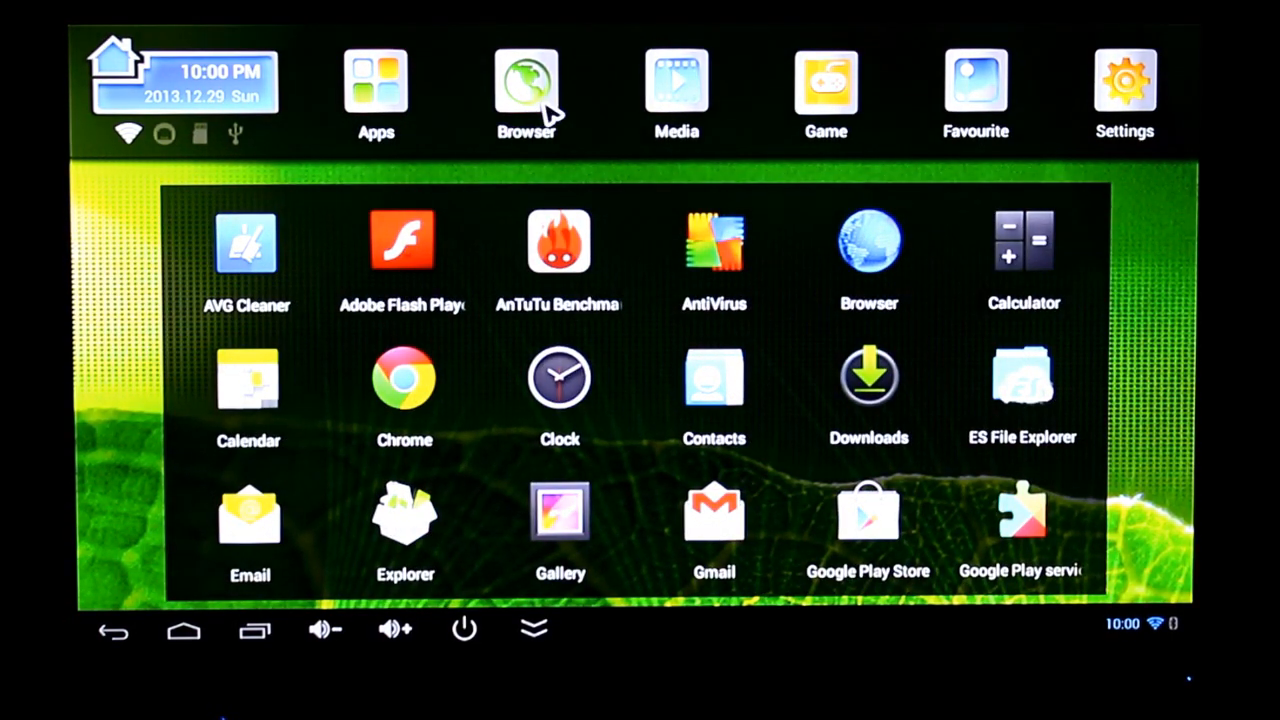
{"action": "left_click", "coordinate": [526, 90]}
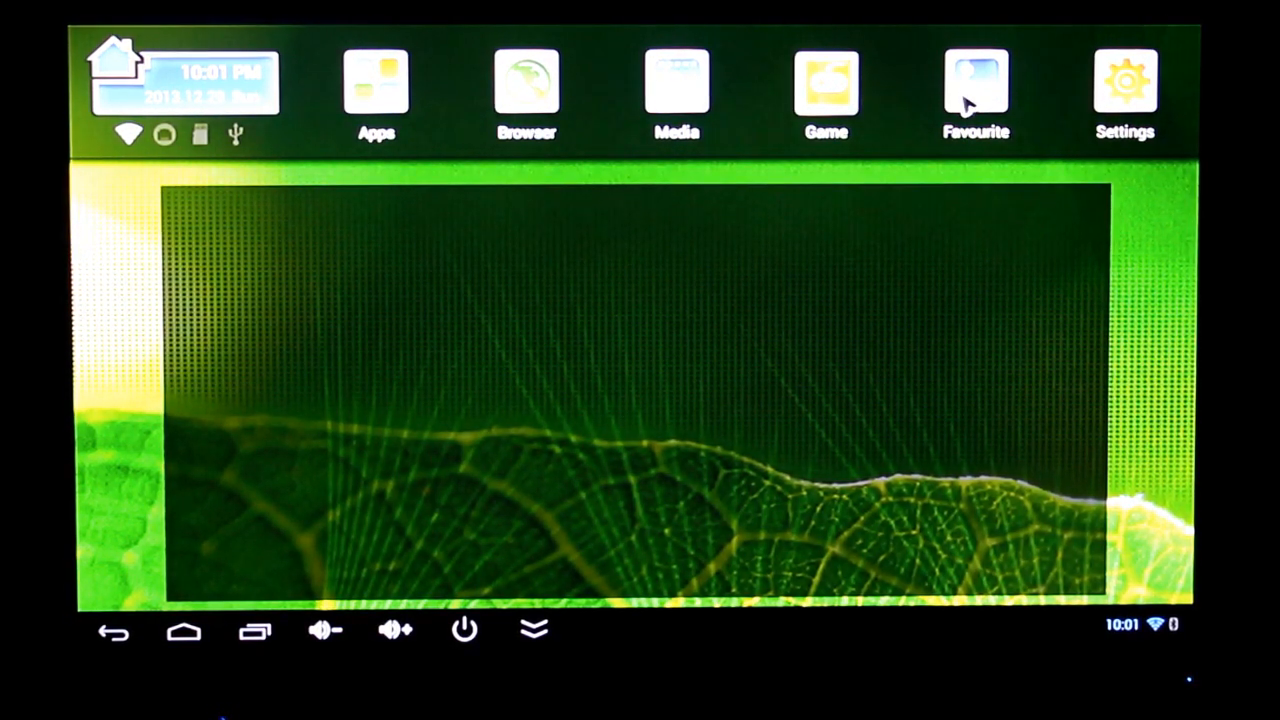
{"action": "left_click", "coordinate": [1125, 85]}
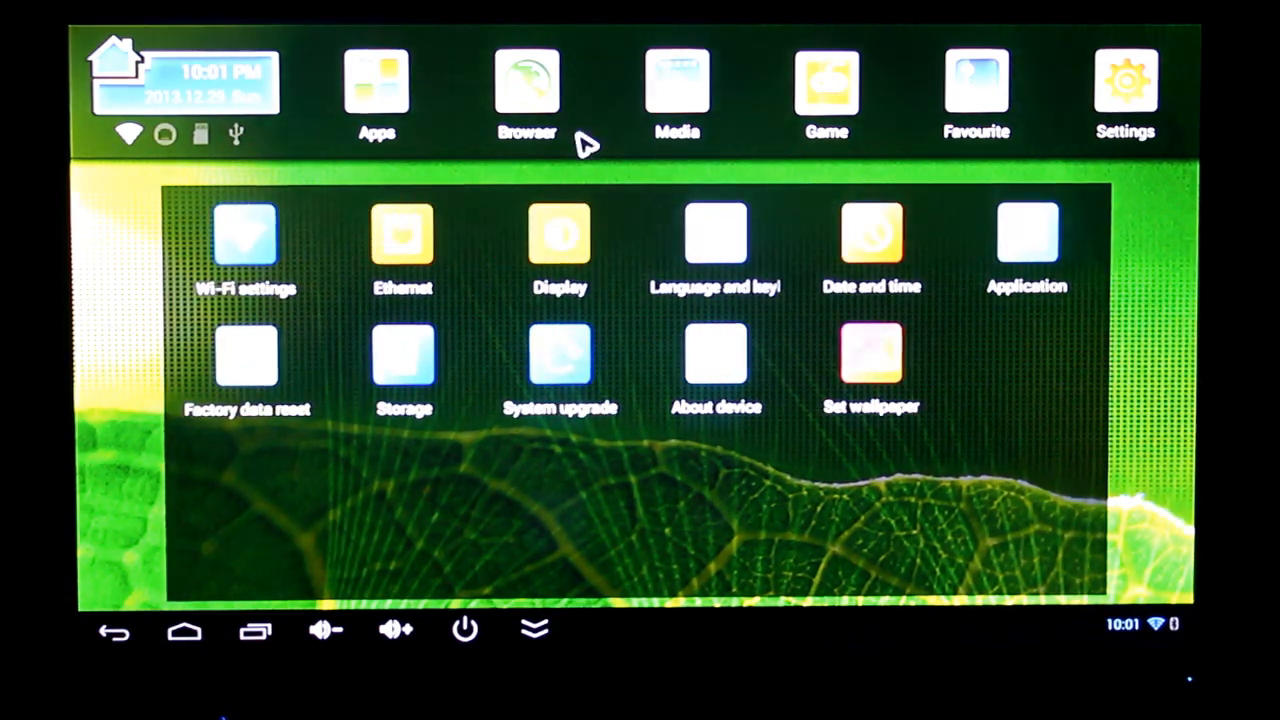
{"action": "mouse_move", "coordinate": [300, 385]}
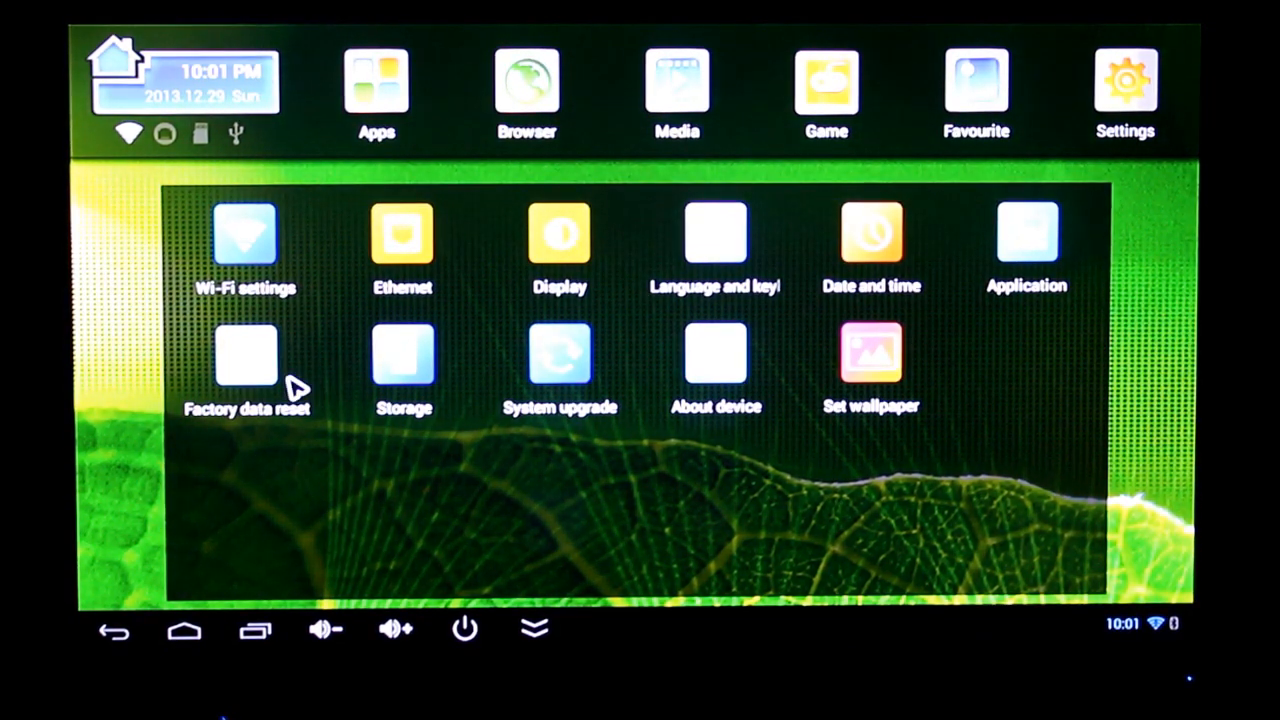
{"action": "left_click", "coordinate": [247, 360]}
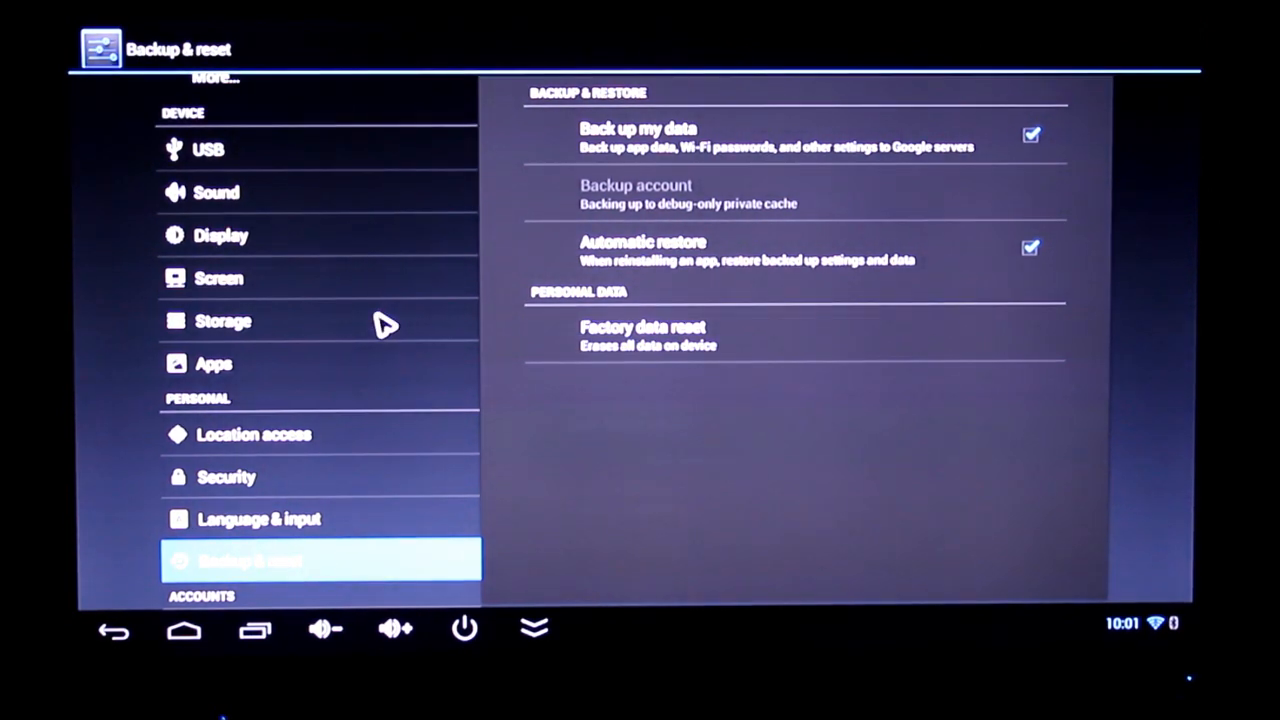
{"action": "mouse_move", "coordinate": [185, 630]}
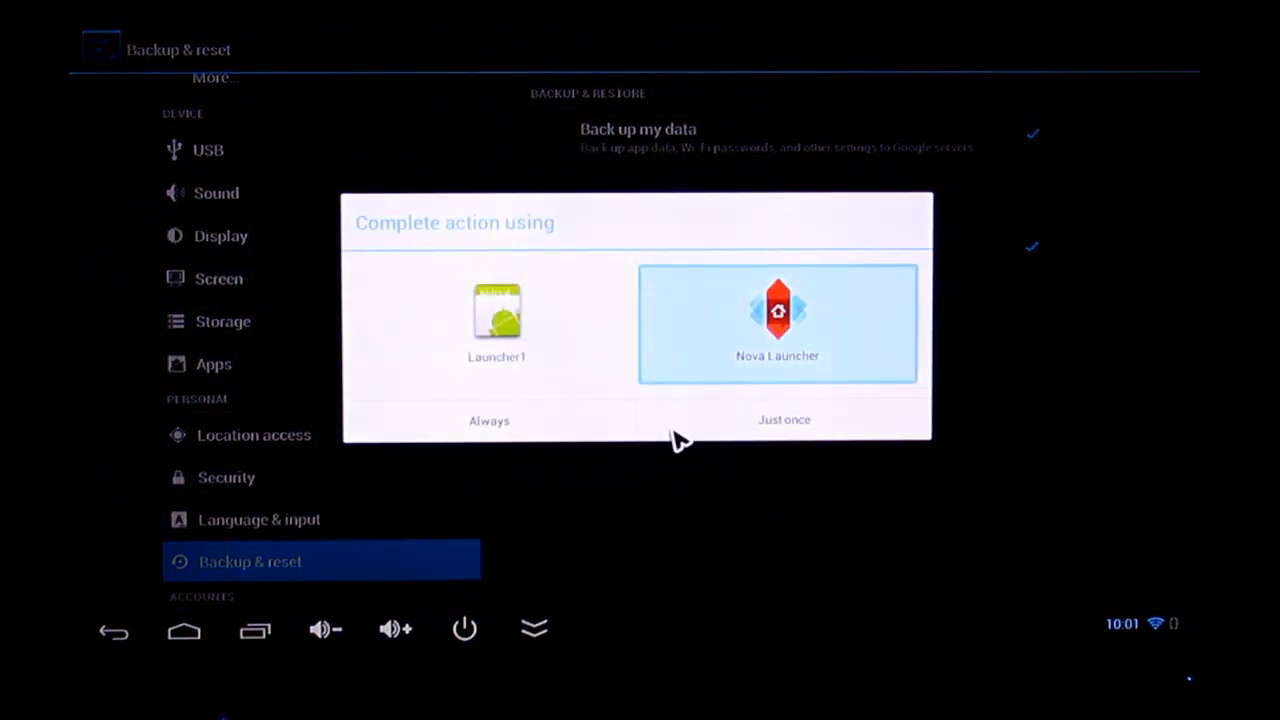
{"action": "left_click", "coordinate": [784, 419]}
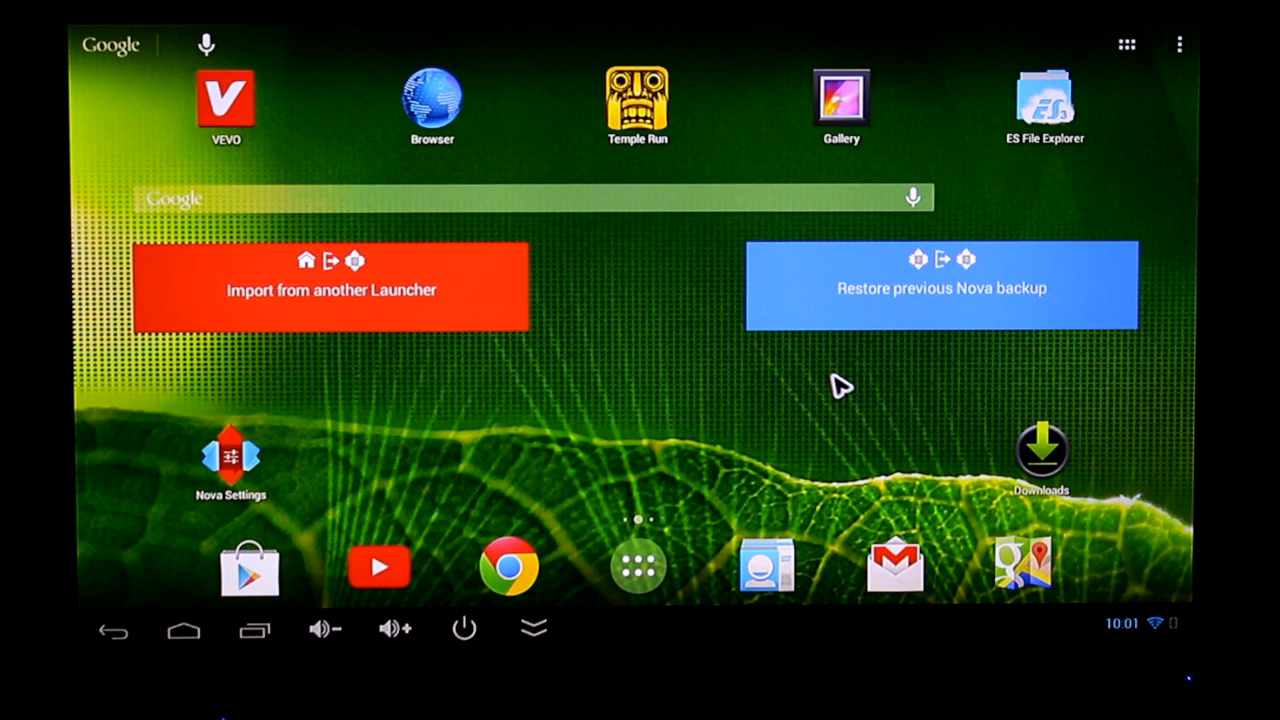
{"action": "mouse_move", "coordinate": [930, 115]}
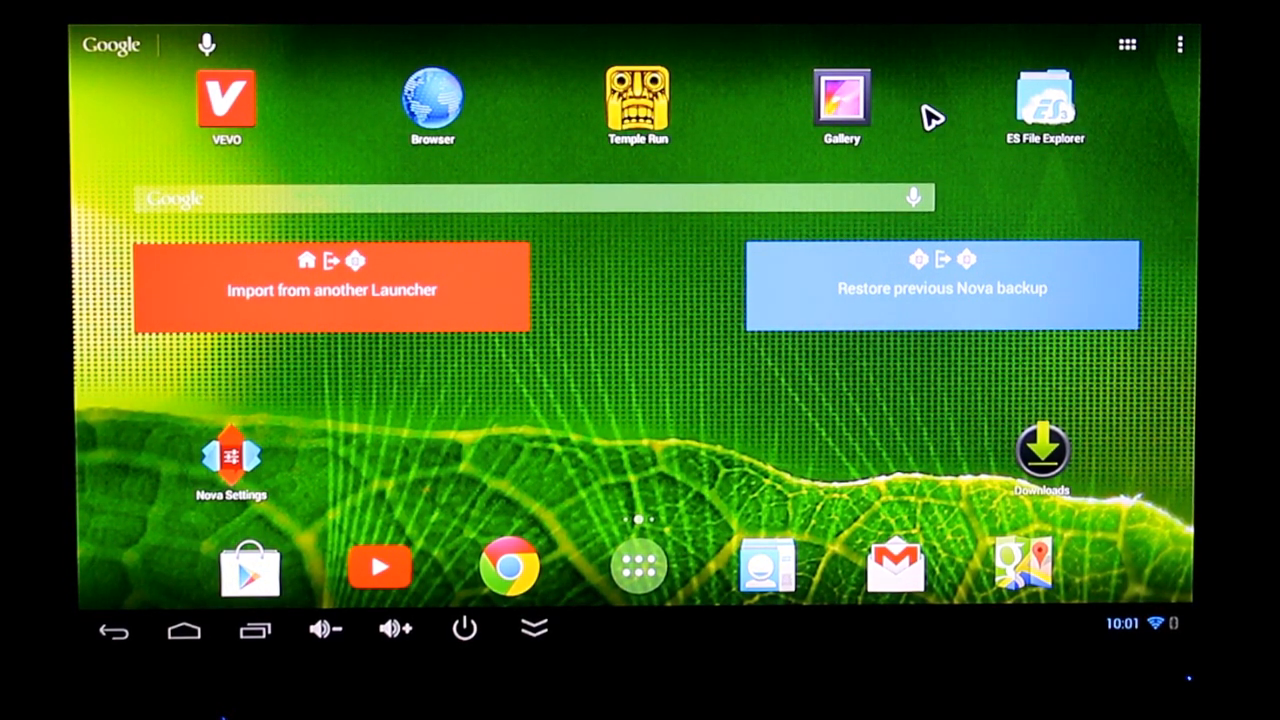
{"action": "mouse_move", "coordinate": [785, 205]}
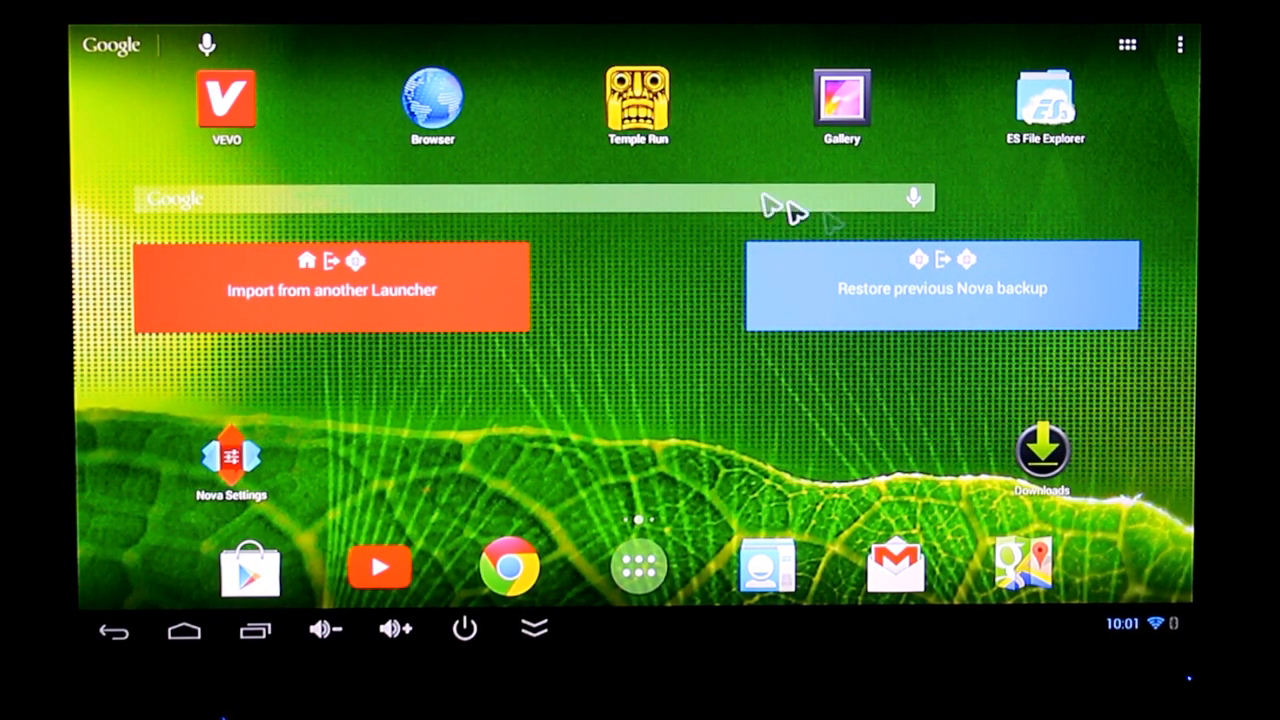
{"action": "mouse_move", "coordinate": [720, 335]}
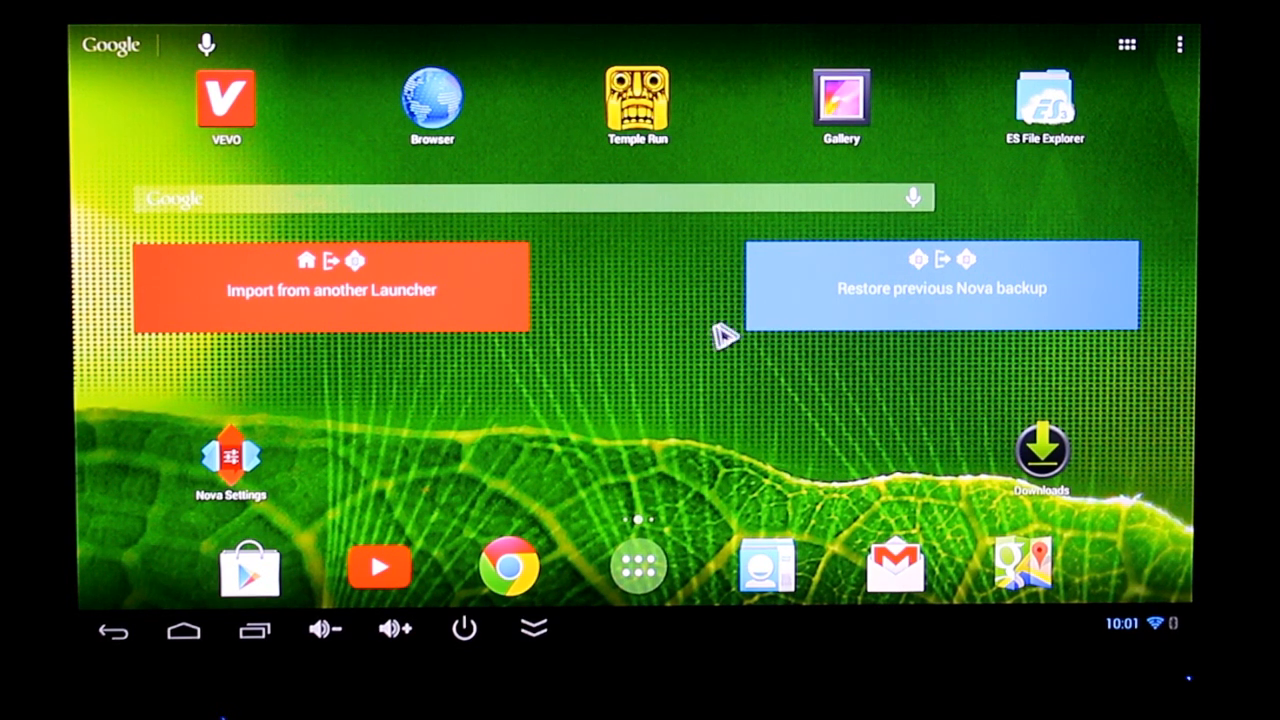
{"action": "mouse_move", "coordinate": [498, 507]}
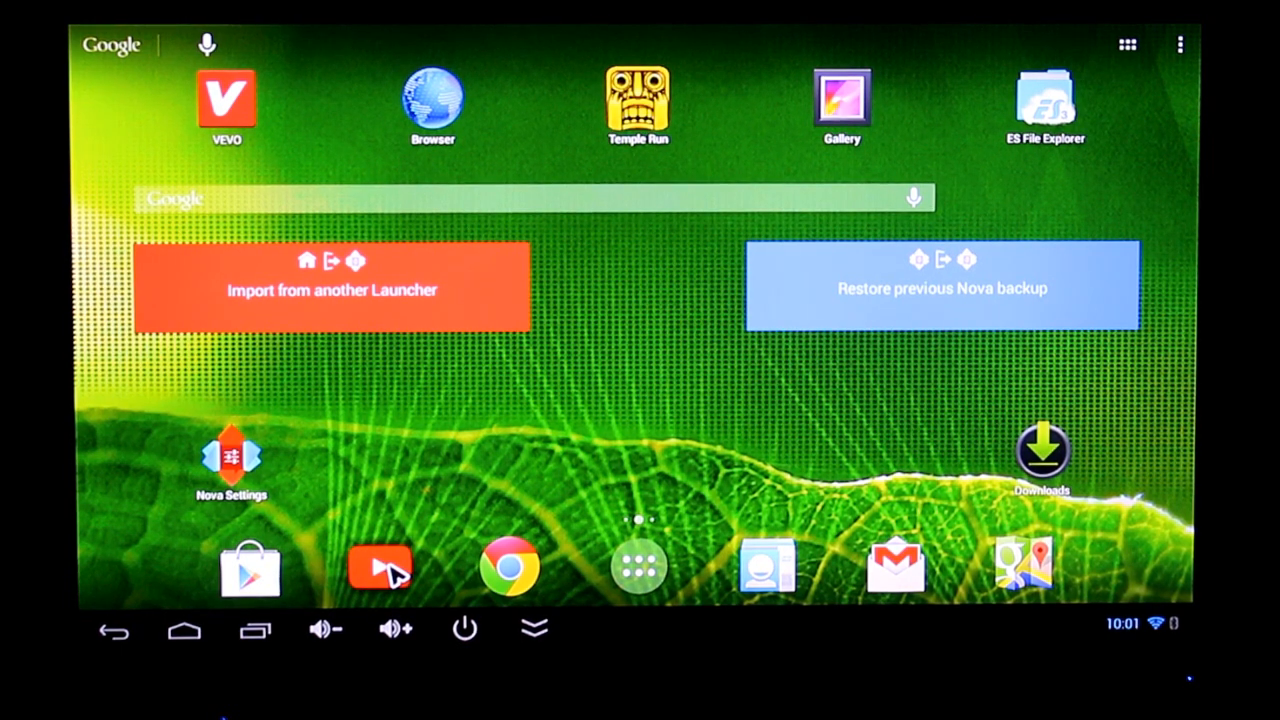
Launch YouTube from the dock and wait for the Popular feed.
{"action": "left_click", "coordinate": [380, 567]}
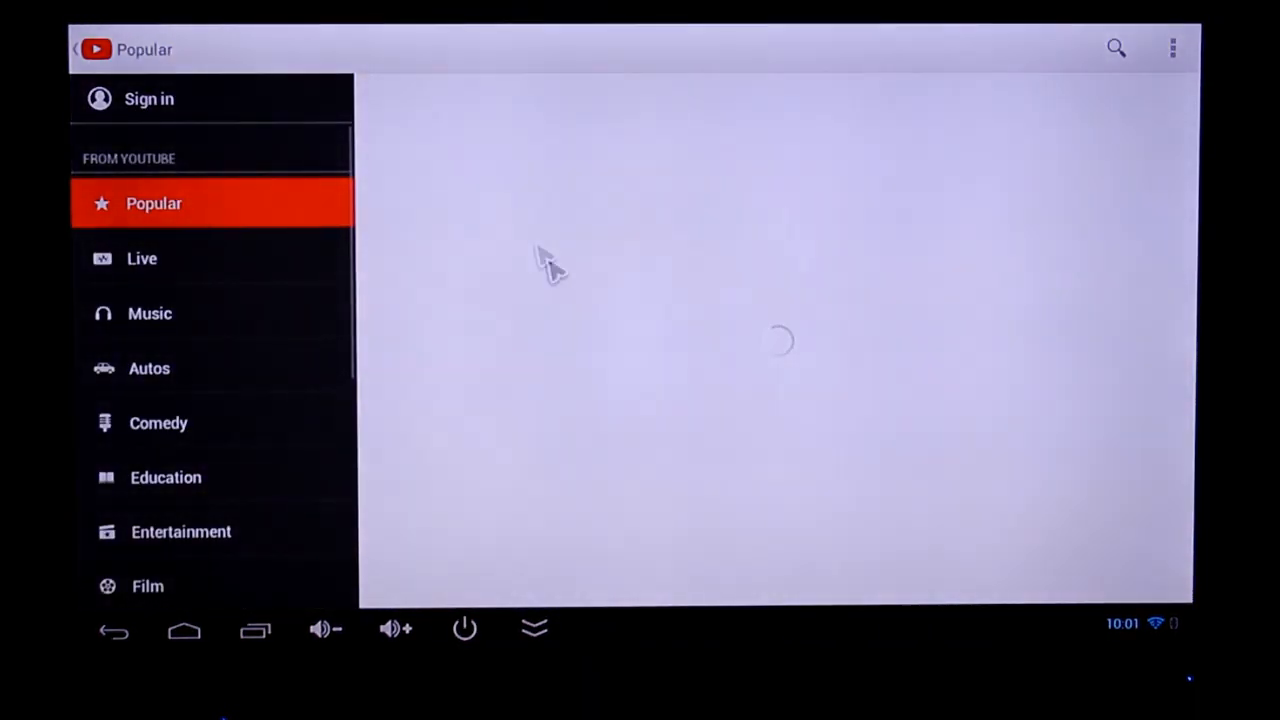
{"action": "mouse_move", "coordinate": [590, 325]}
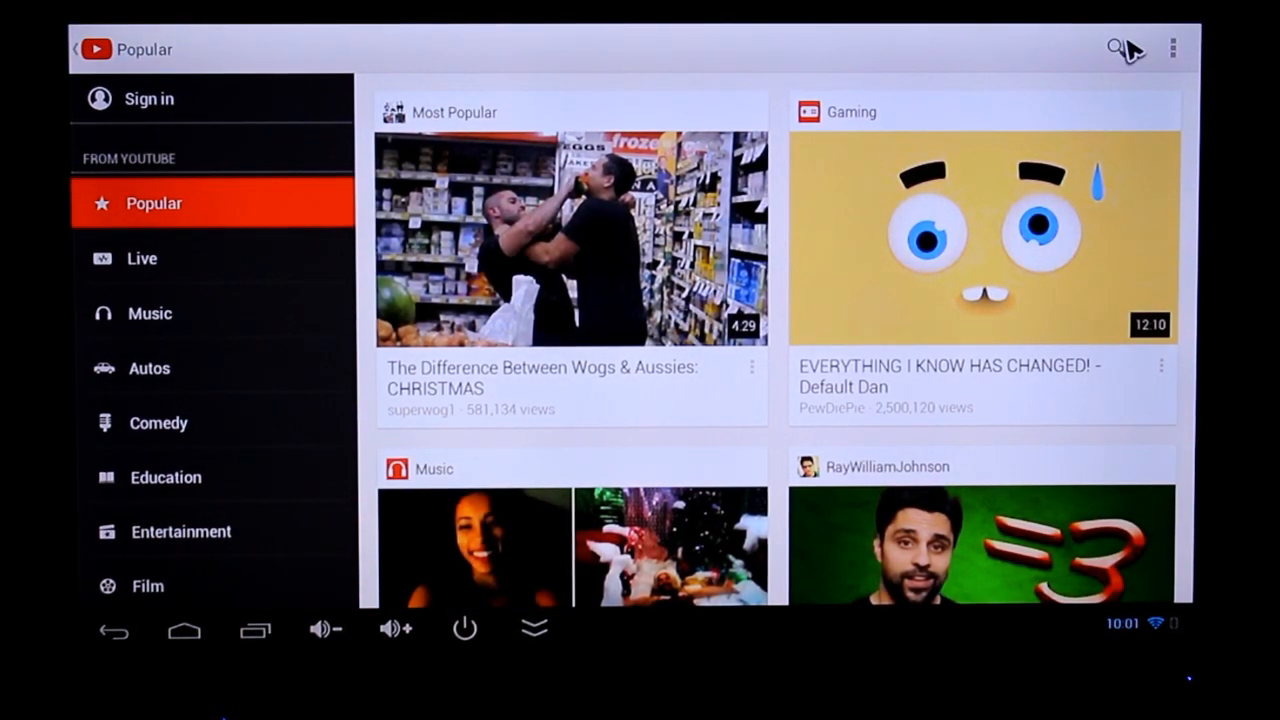
Search YouTube for '4k video', play Skydive Dubai 2012 - 4K, then leave YouTube.
{"action": "left_click", "coordinate": [1112, 48]}
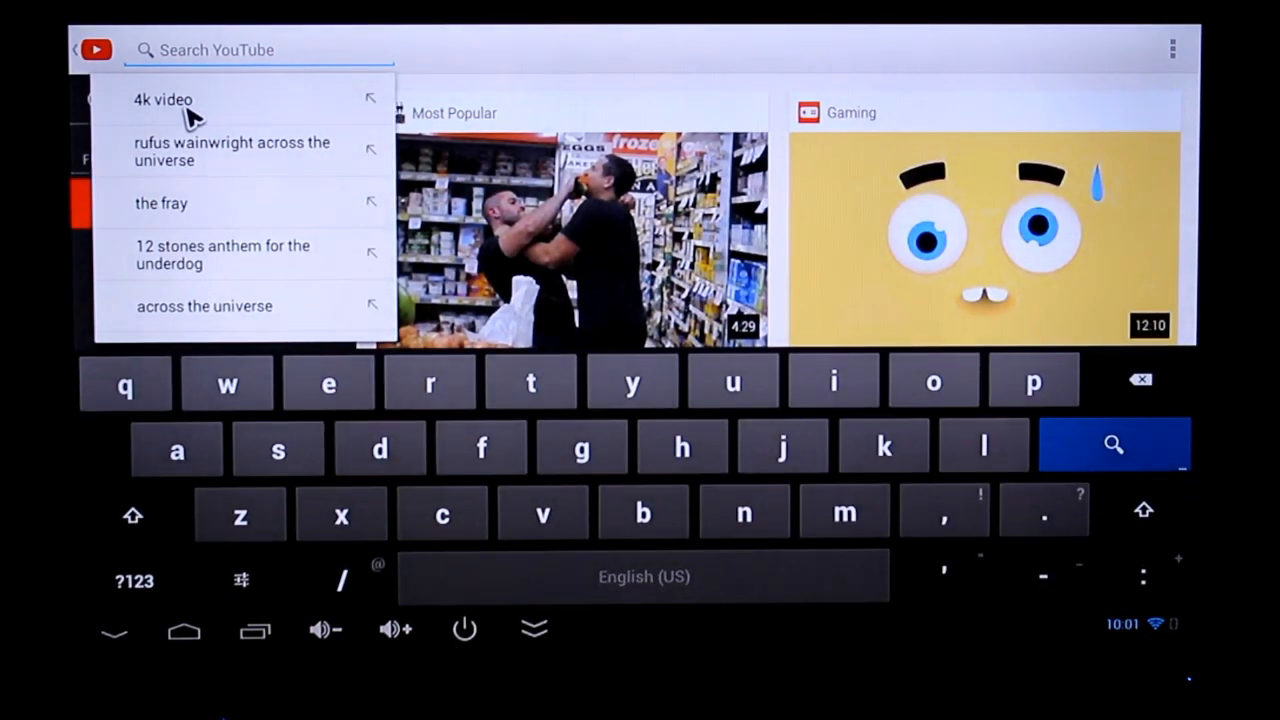
{"action": "left_click", "coordinate": [163, 99]}
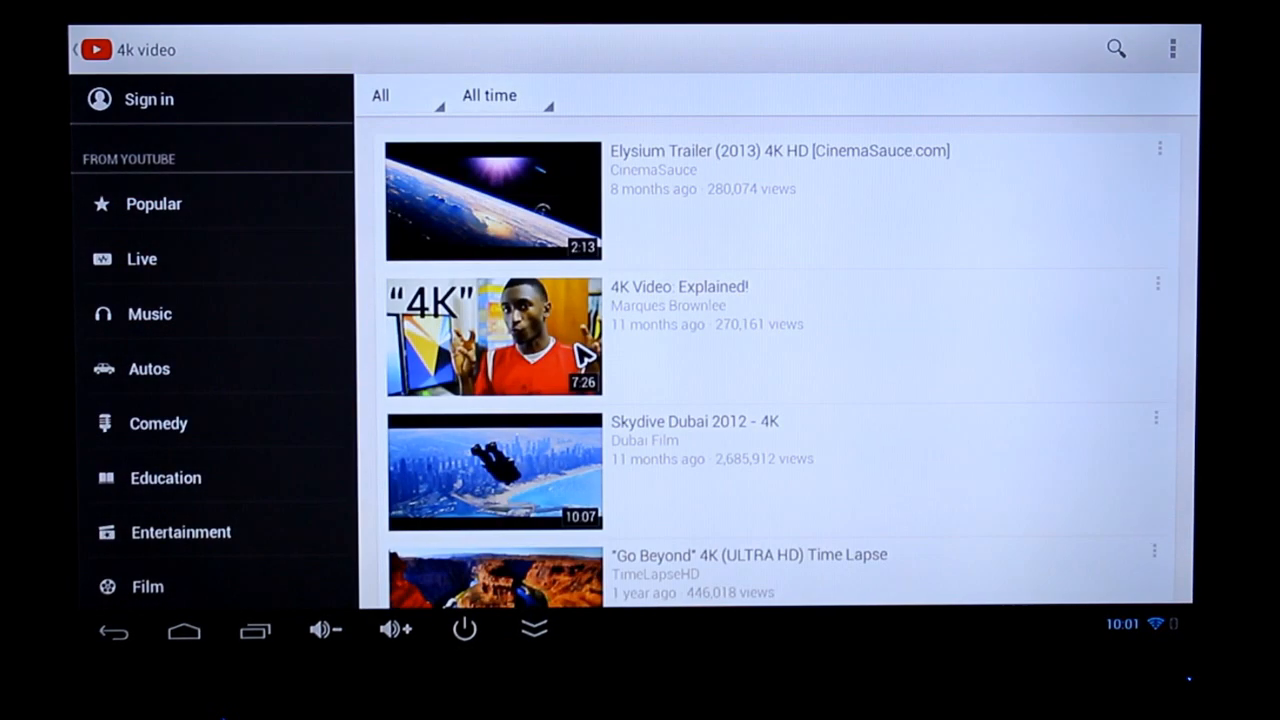
{"action": "mouse_move", "coordinate": [565, 490]}
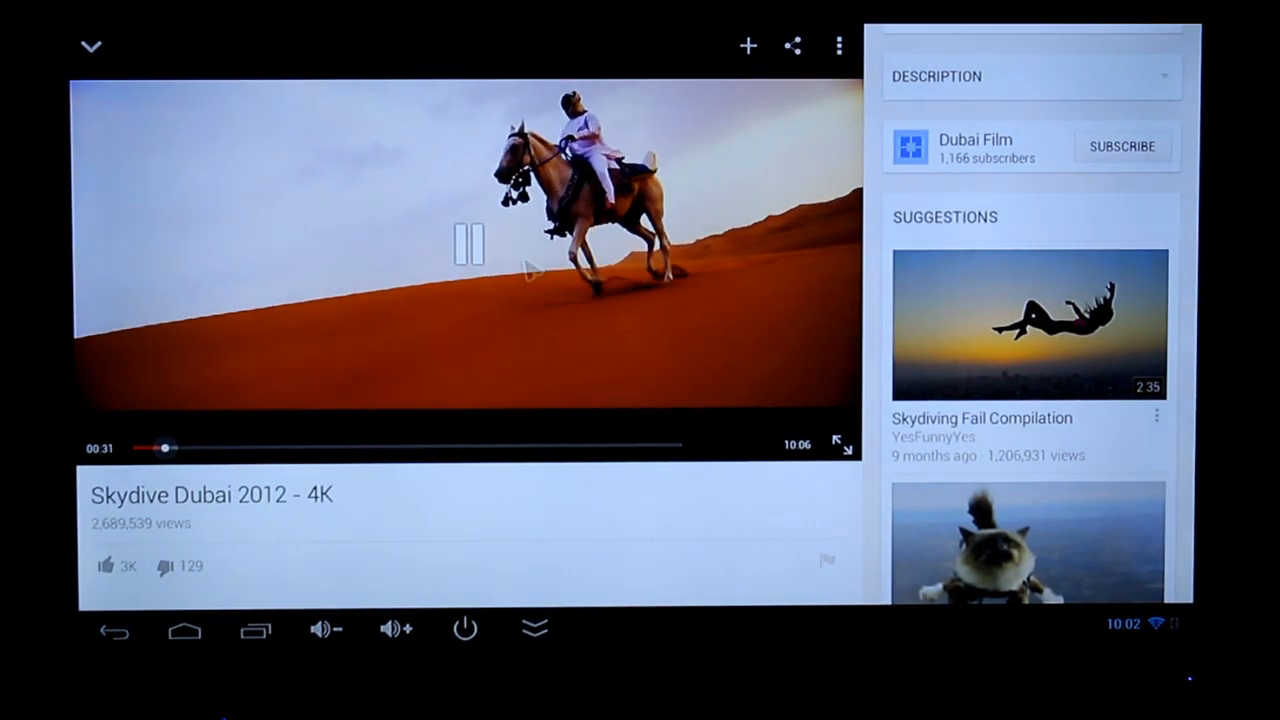
{"action": "left_click", "coordinate": [185, 629]}
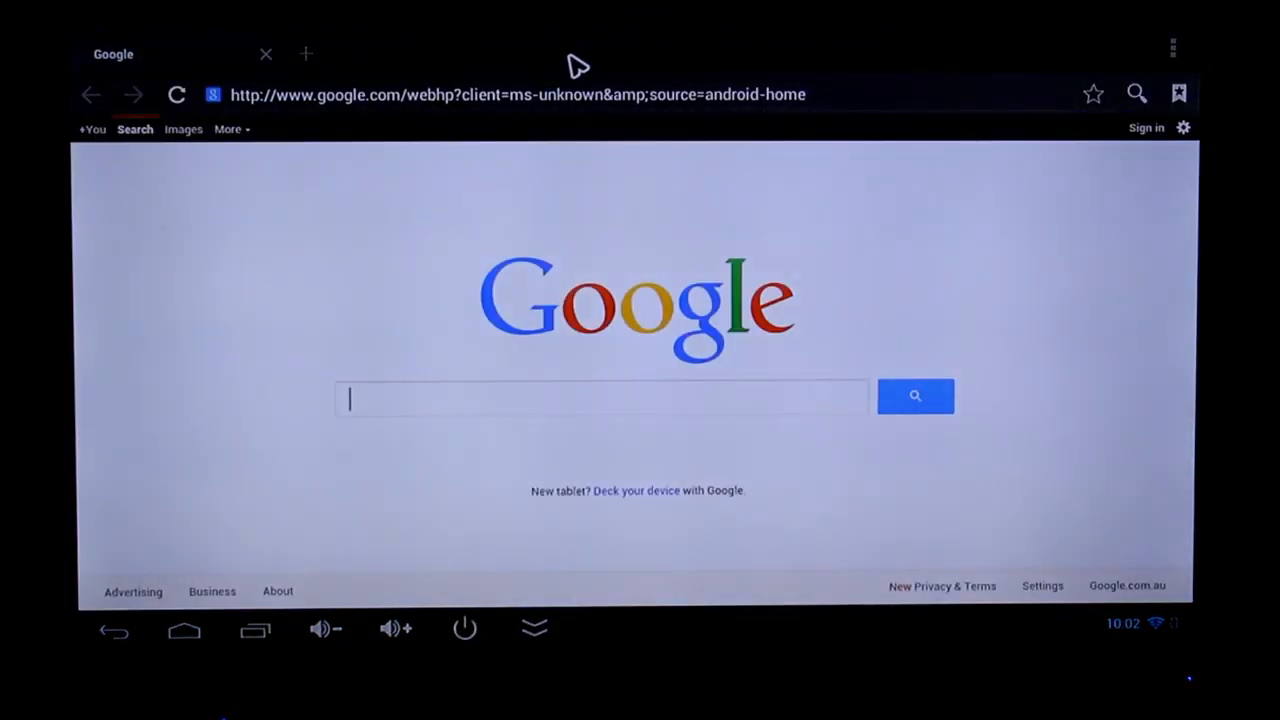
{"action": "mouse_move", "coordinate": [498, 423]}
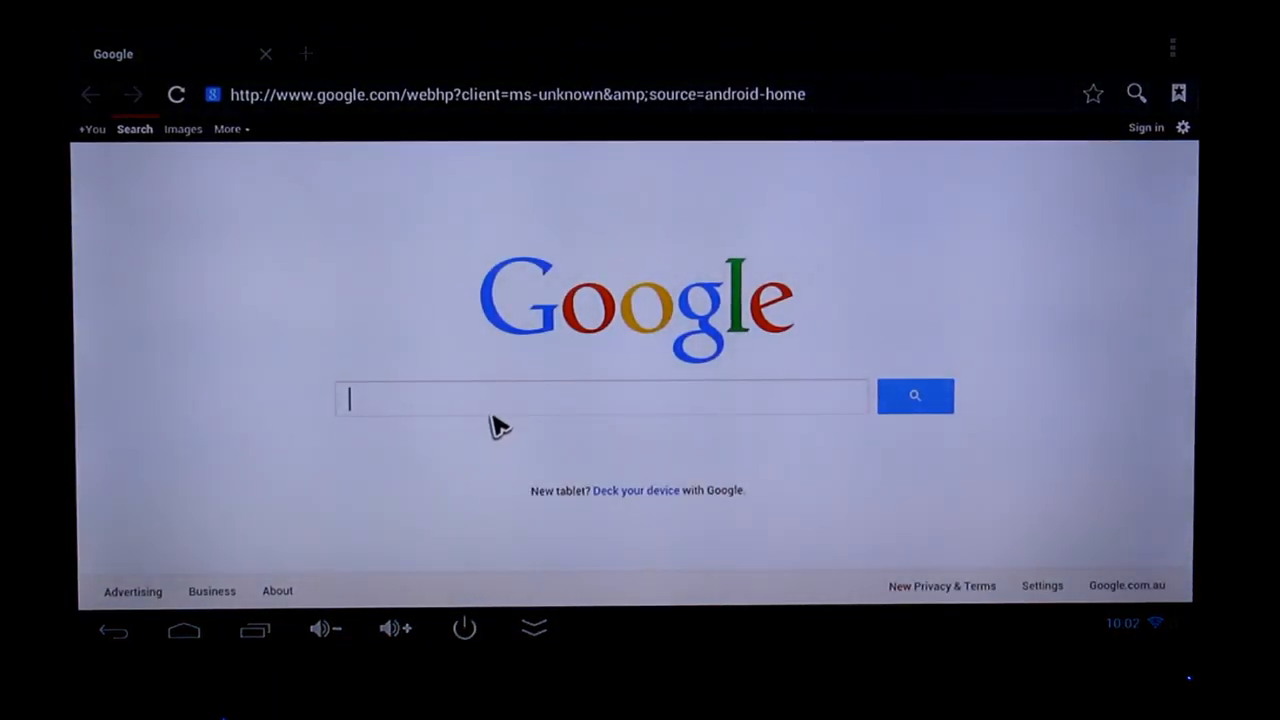
Search Google in the browser for 'hd videos'.
{"action": "type", "text": "hd video"}
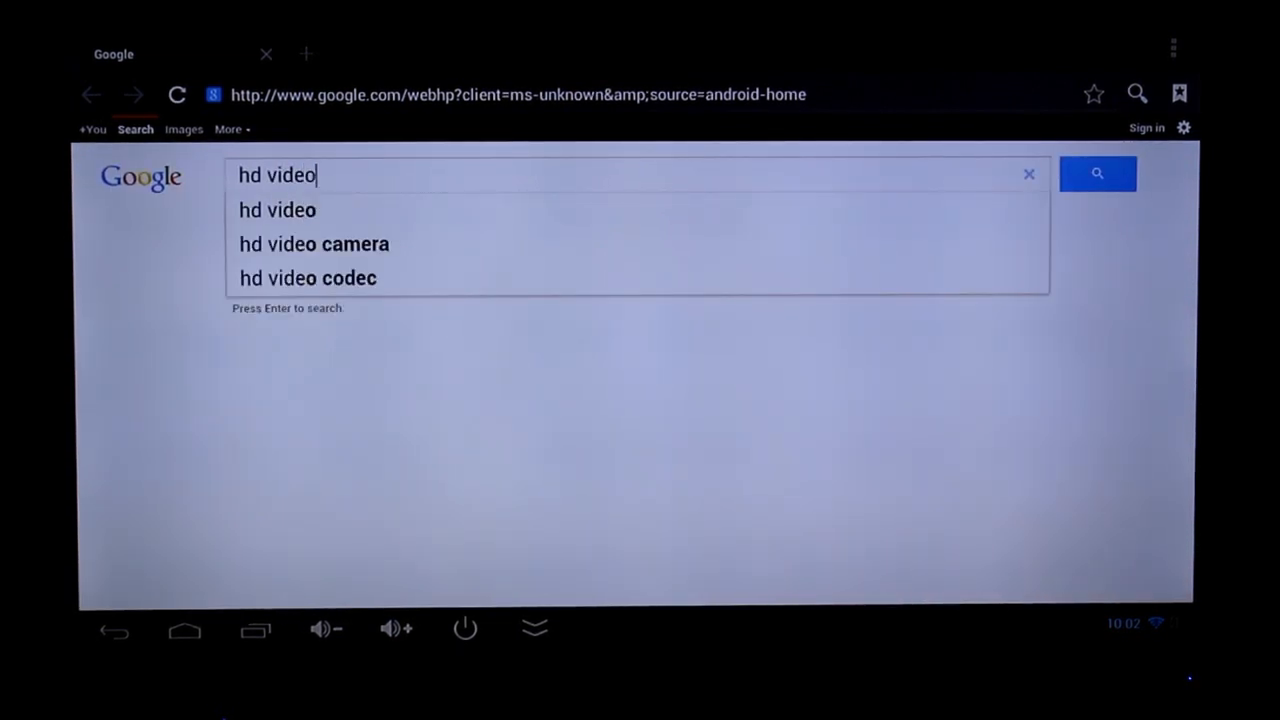
{"action": "type", "text": "s"}
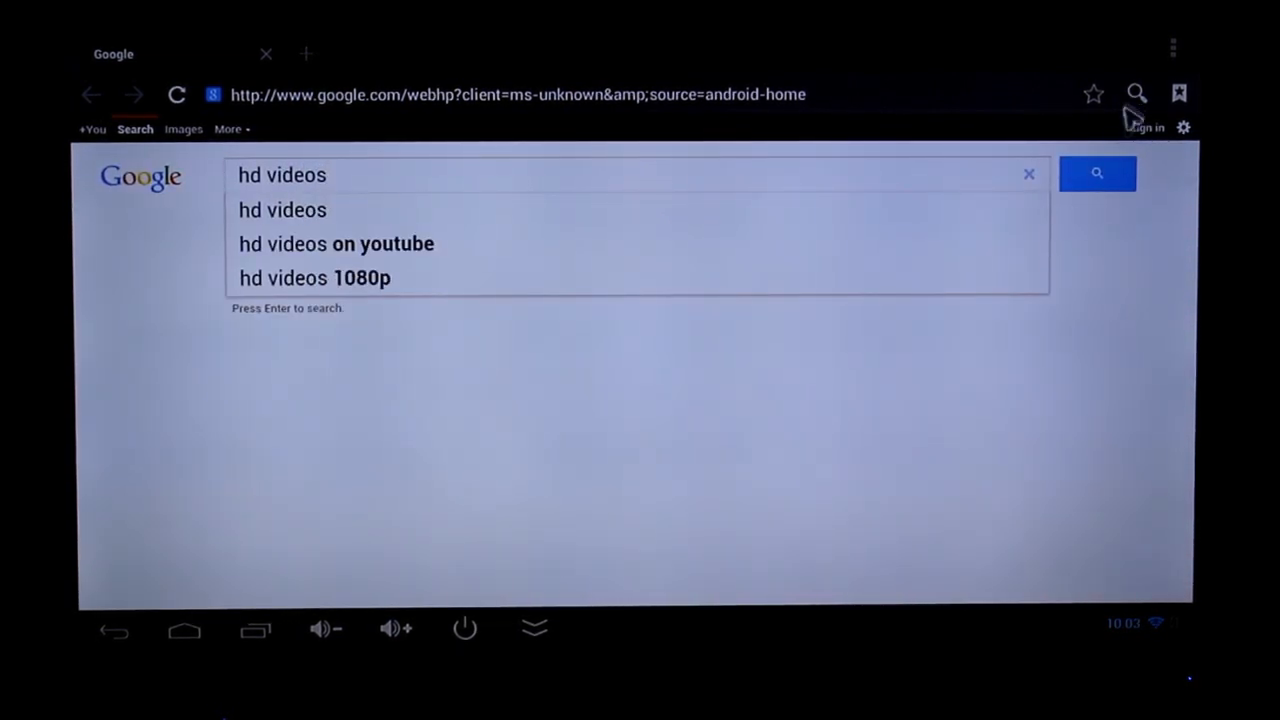
{"action": "left_click", "coordinate": [1097, 174]}
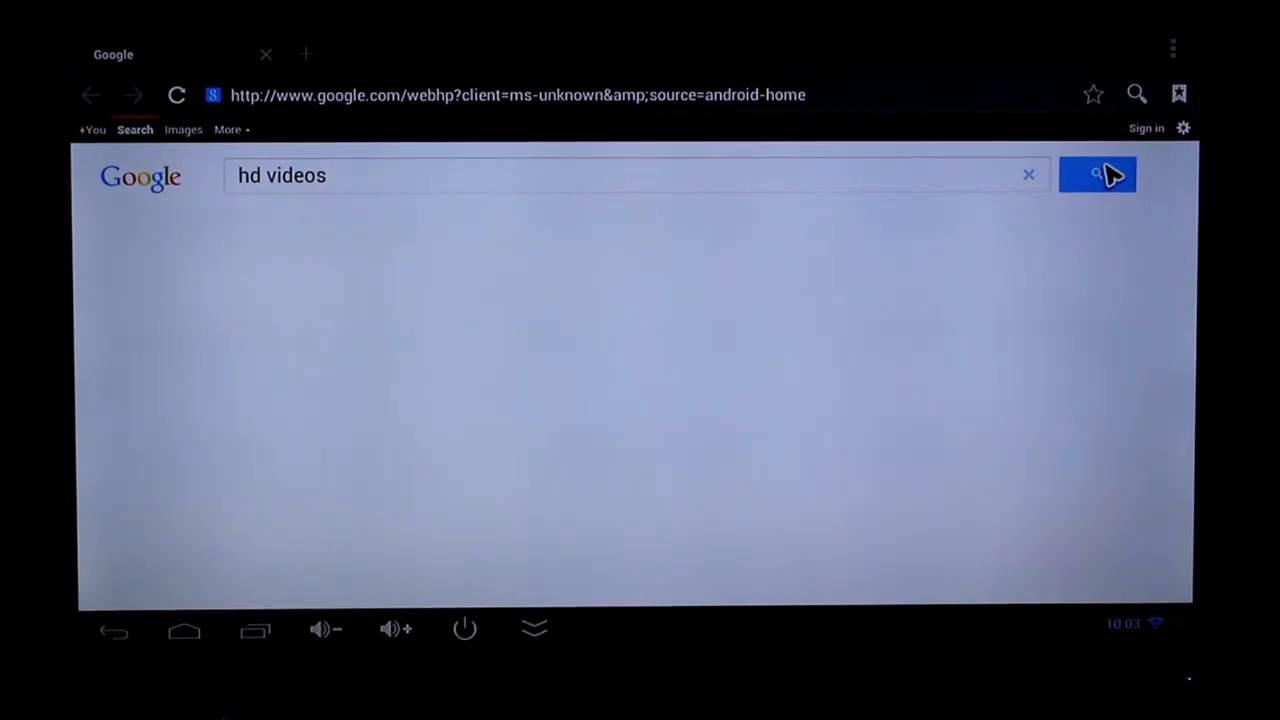
{"action": "left_click", "coordinate": [1097, 174]}
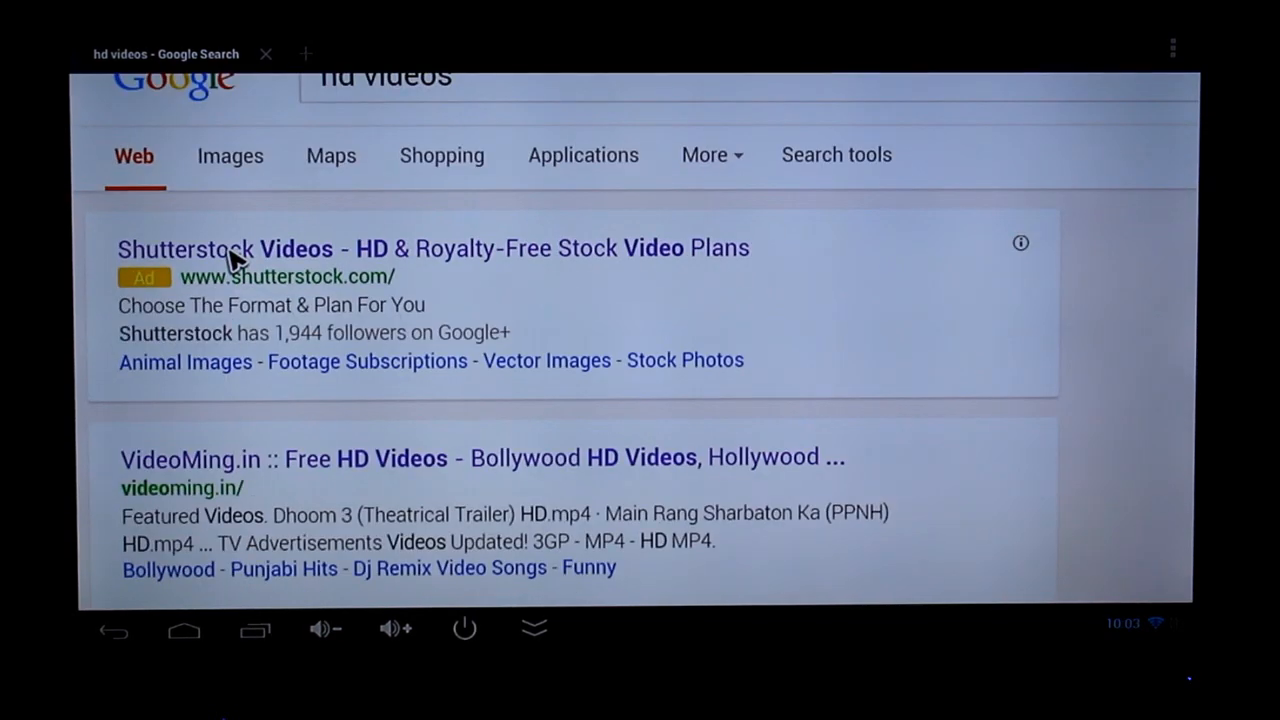
Open the Shutterstock Videos result and enlarge its featured horse clip.
{"action": "left_click", "coordinate": [224, 248]}
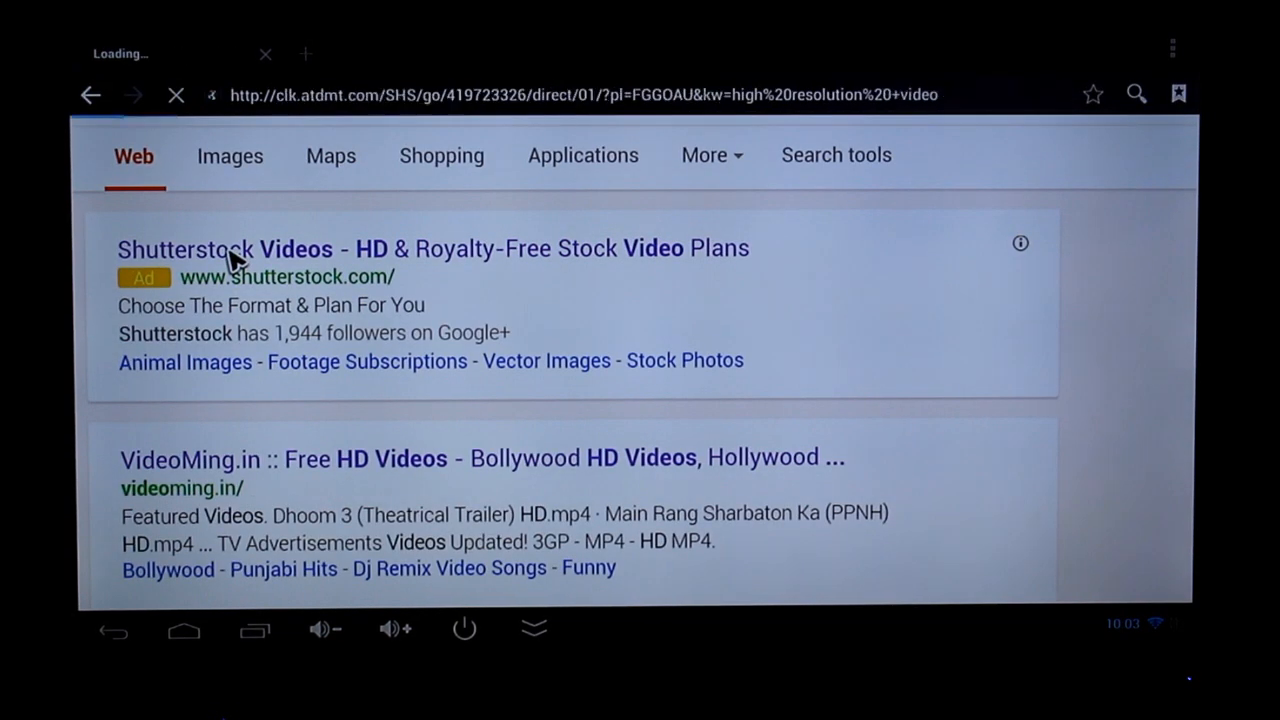
{"action": "left_click", "coordinate": [223, 248]}
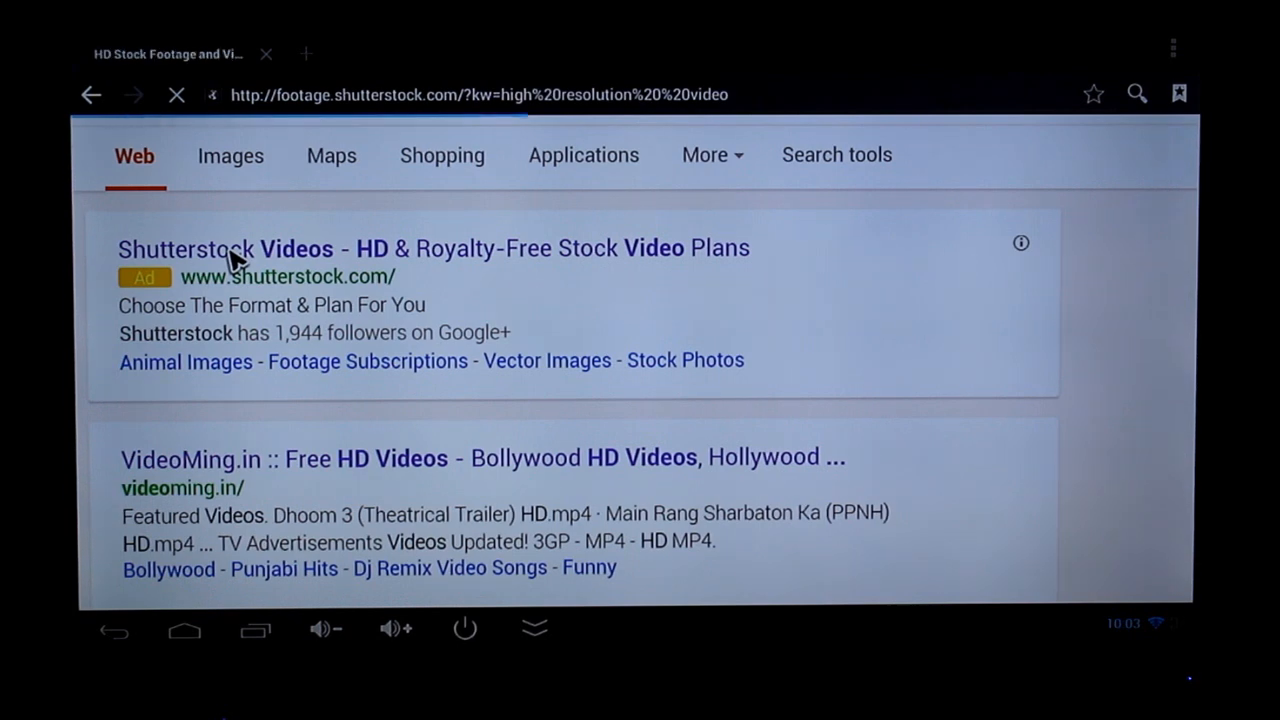
{"action": "left_click", "coordinate": [225, 248]}
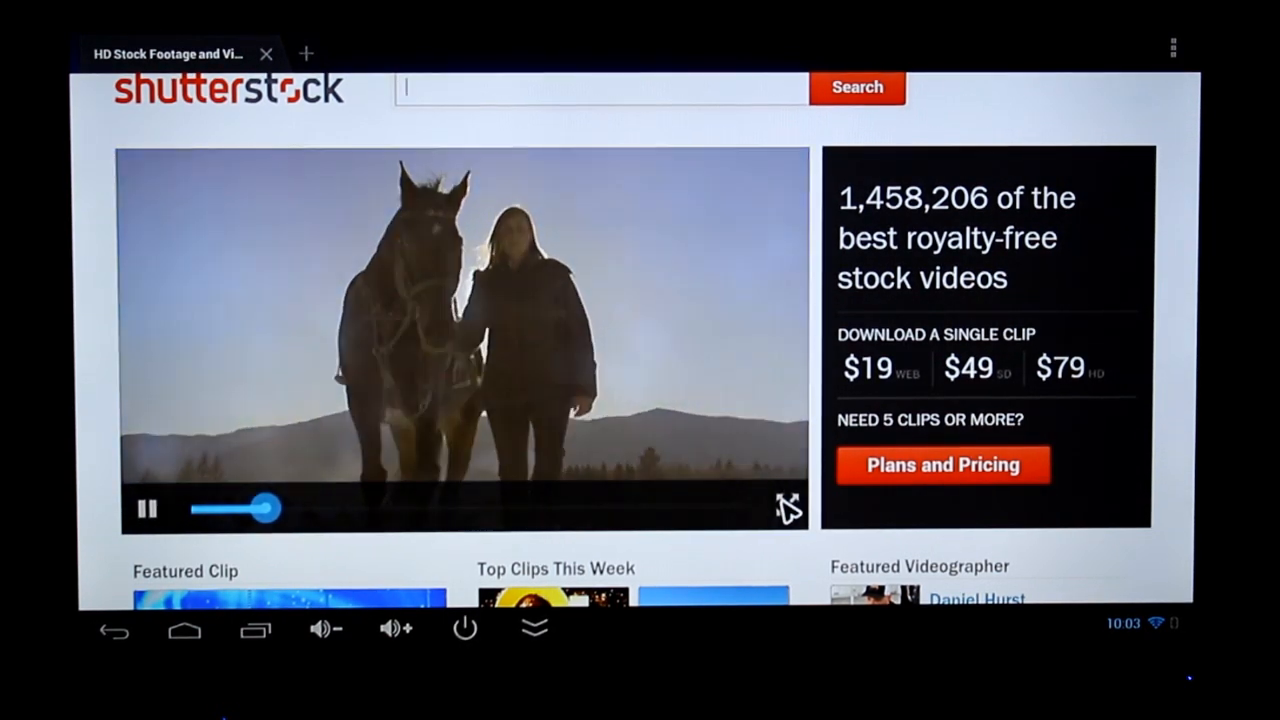
{"action": "left_click", "coordinate": [788, 508]}
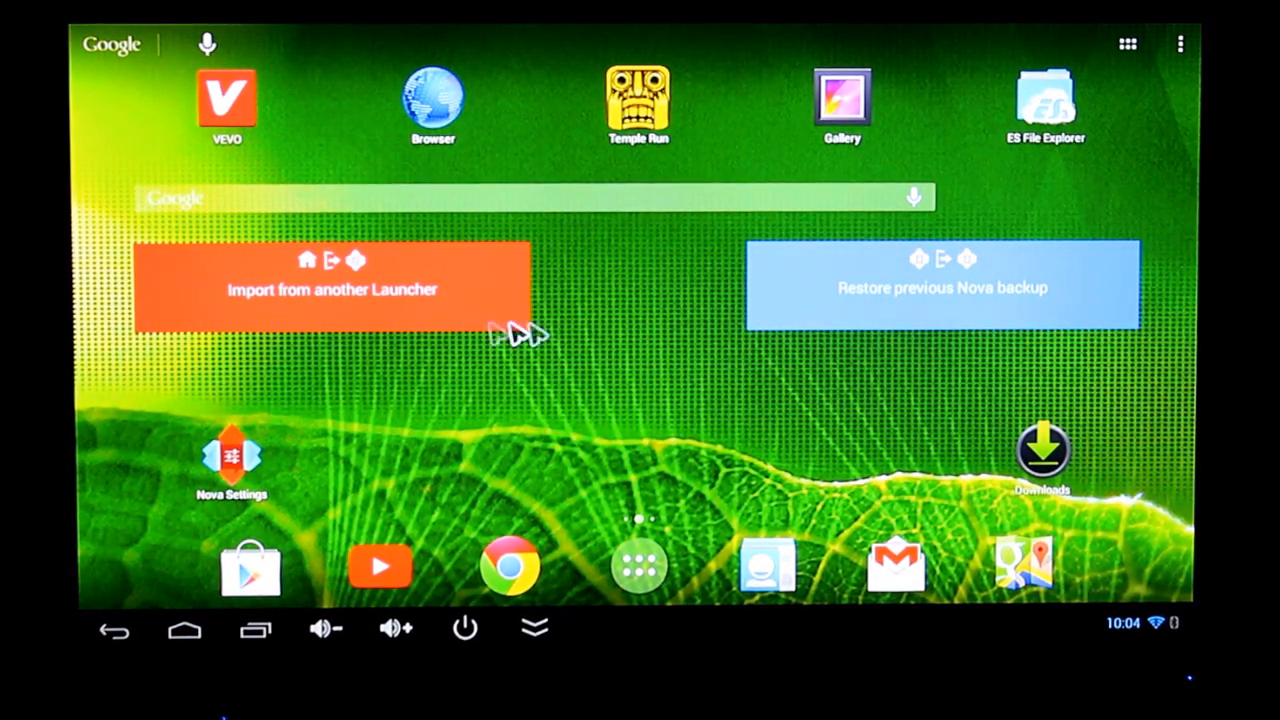
{"action": "mouse_move", "coordinate": [620, 355]}
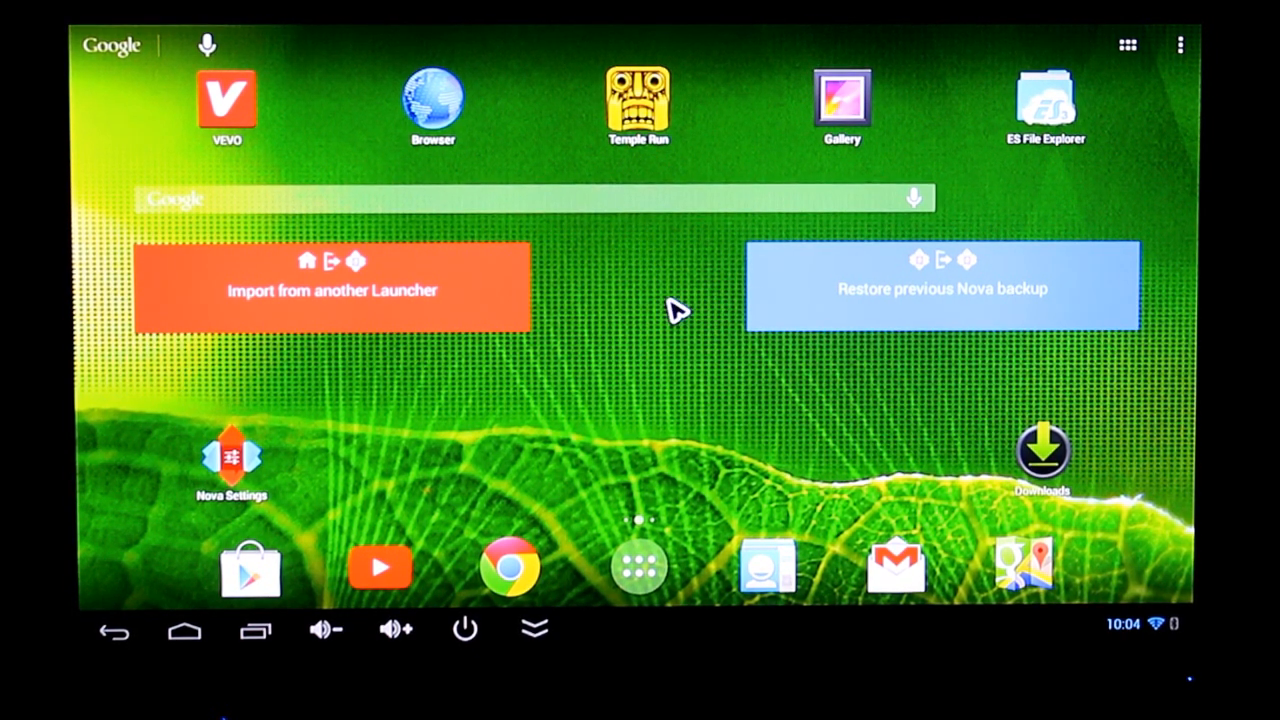
{"action": "mouse_move", "coordinate": [665, 105]}
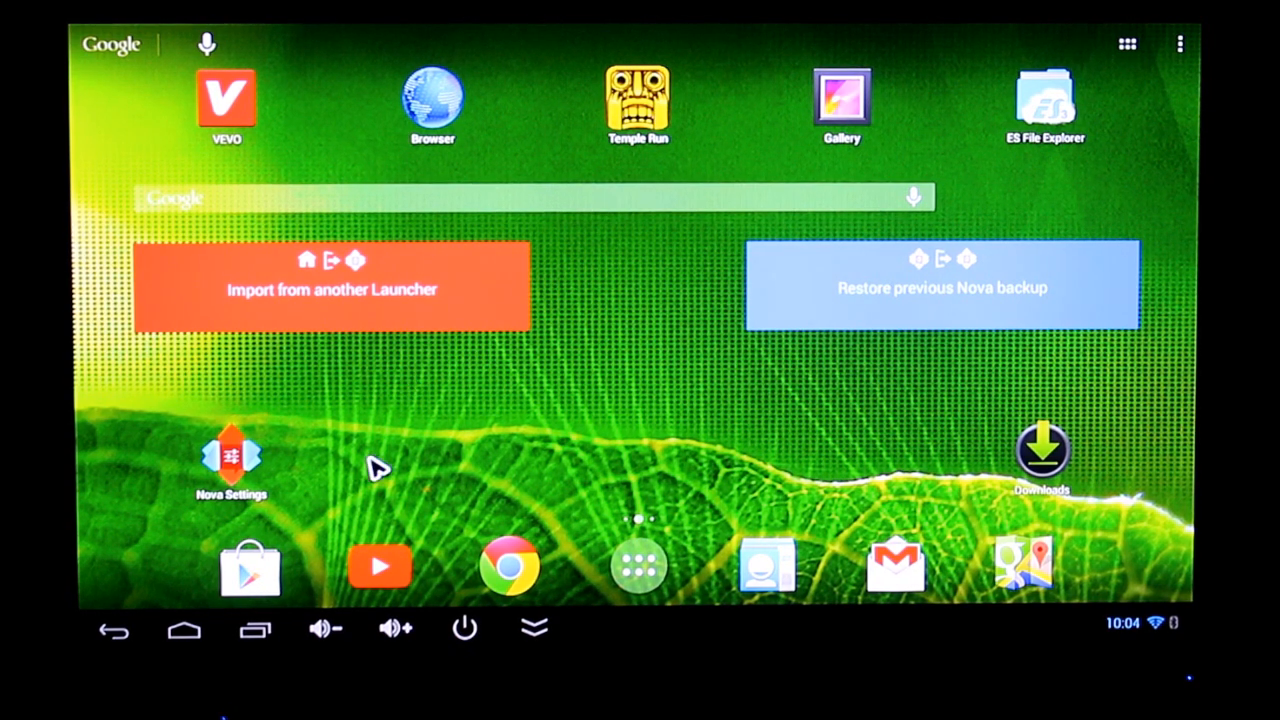
Leave the Play Store's Recommended for You page for the Nova home screen.
{"action": "left_click", "coordinate": [249, 565]}
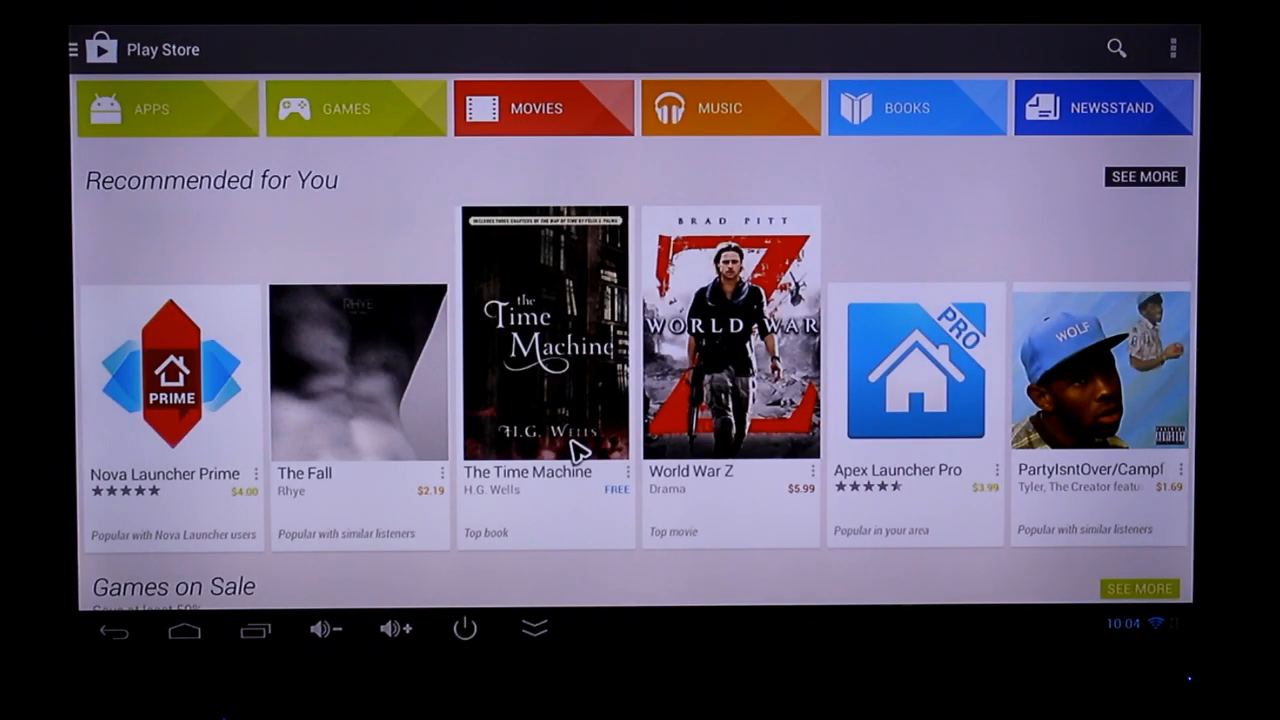
{"action": "left_click", "coordinate": [184, 628]}
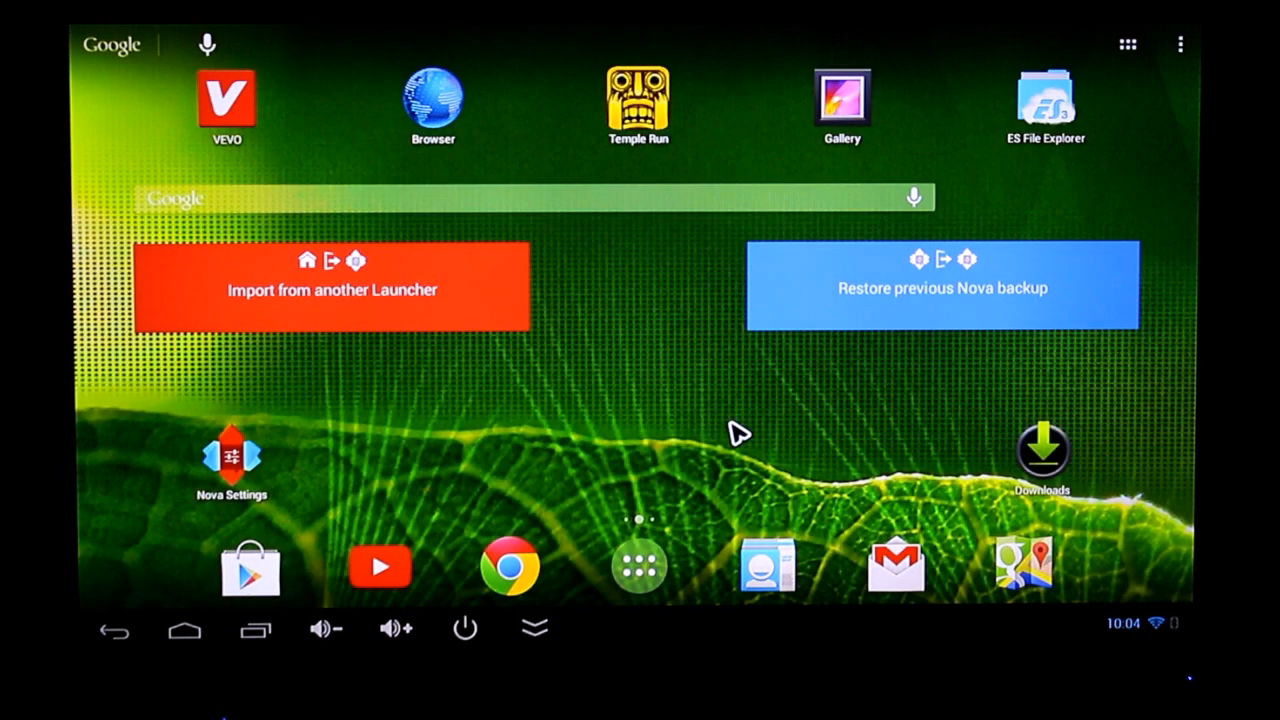
{"action": "mouse_move", "coordinate": [910, 500]}
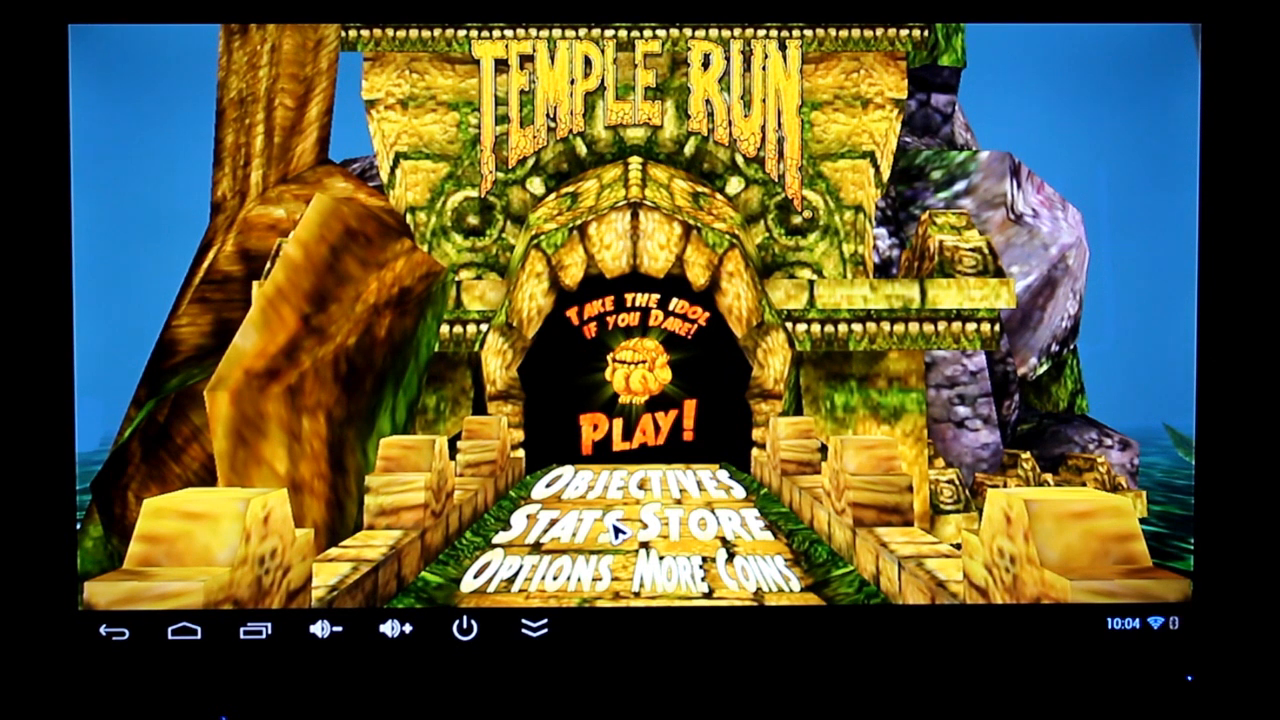
{"action": "mouse_move", "coordinate": [1165, 318]}
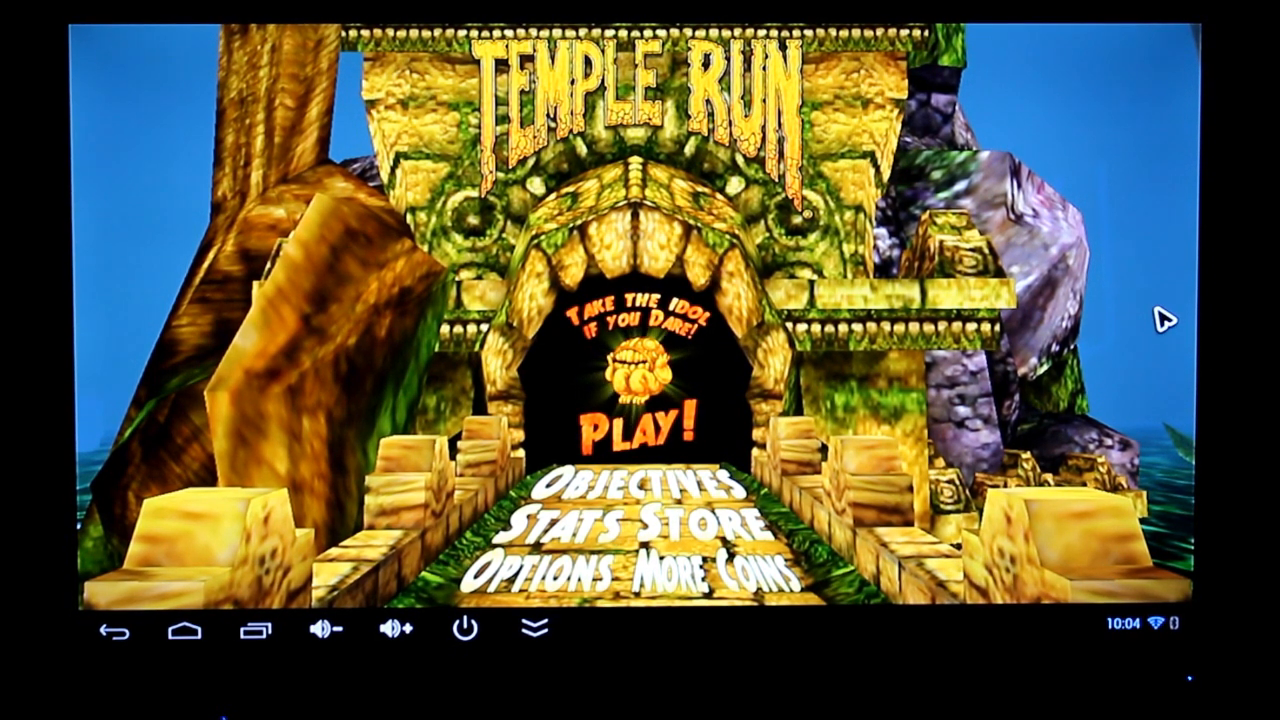
{"action": "left_click", "coordinate": [184, 628]}
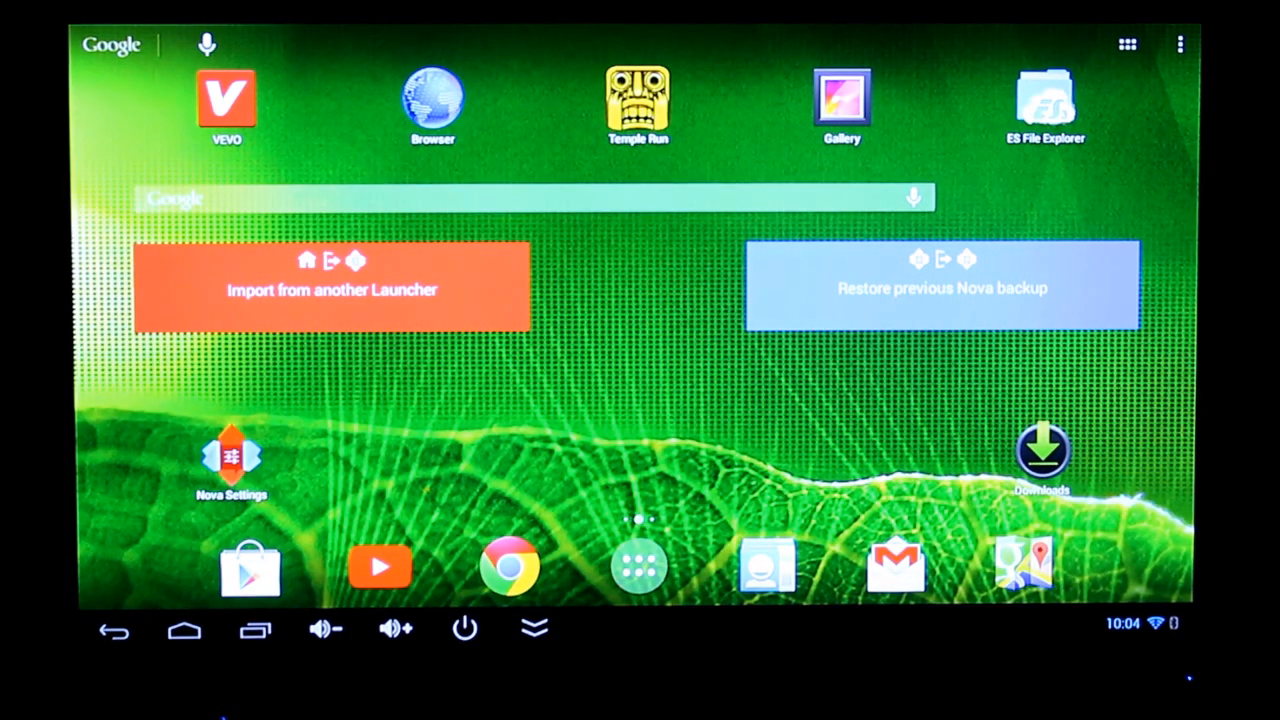
{"action": "mouse_move", "coordinate": [530, 312]}
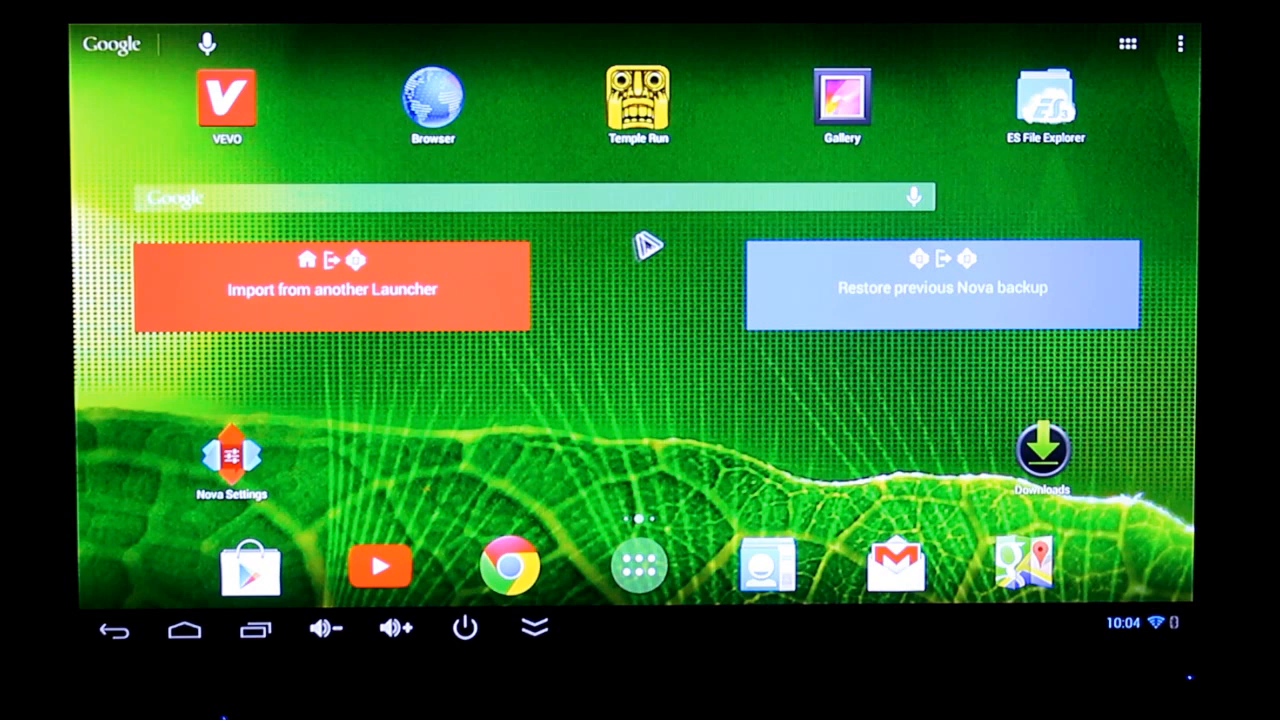
{"action": "mouse_move", "coordinate": [815, 315]}
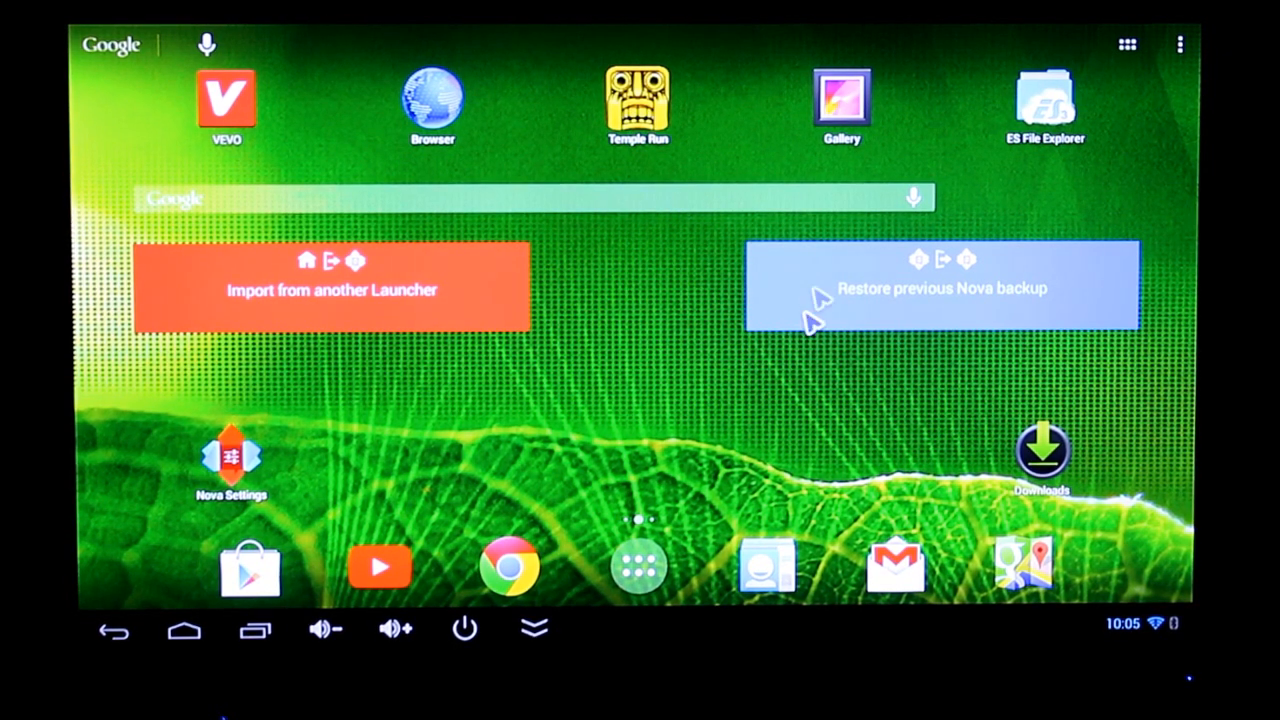
{"action": "mouse_move", "coordinate": [1015, 120]}
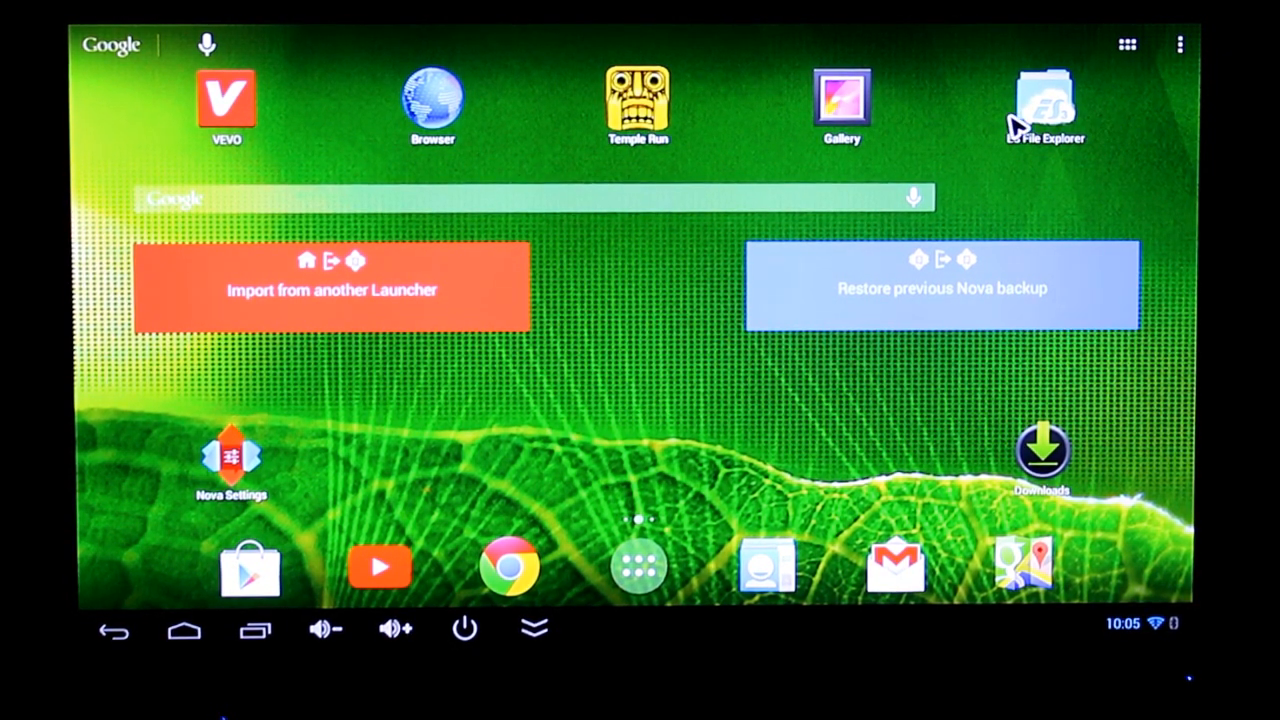
Start VEVO from its icon at the top right of the Nova home screen.
{"action": "left_click", "coordinate": [1043, 100]}
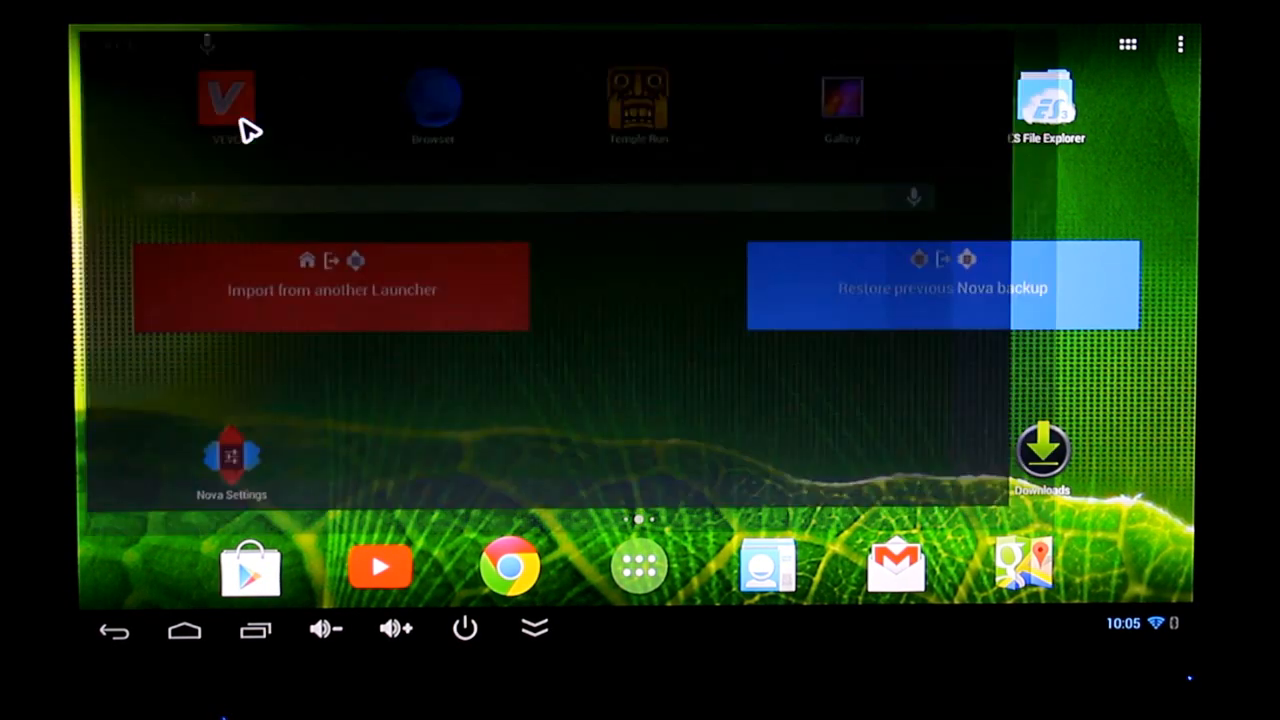
Open VEVO and dismiss its create-account prompt with MAYBE LATER.
{"action": "left_click", "coordinate": [228, 97]}
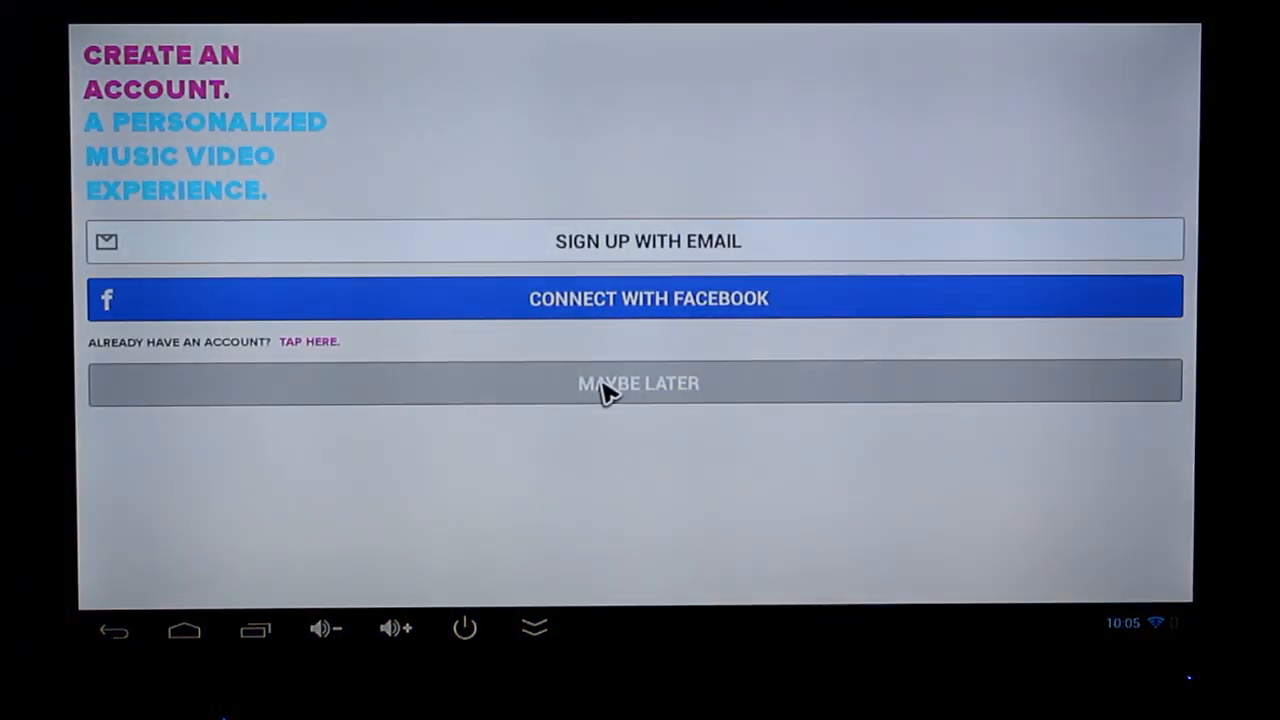
{"action": "left_click", "coordinate": [637, 382]}
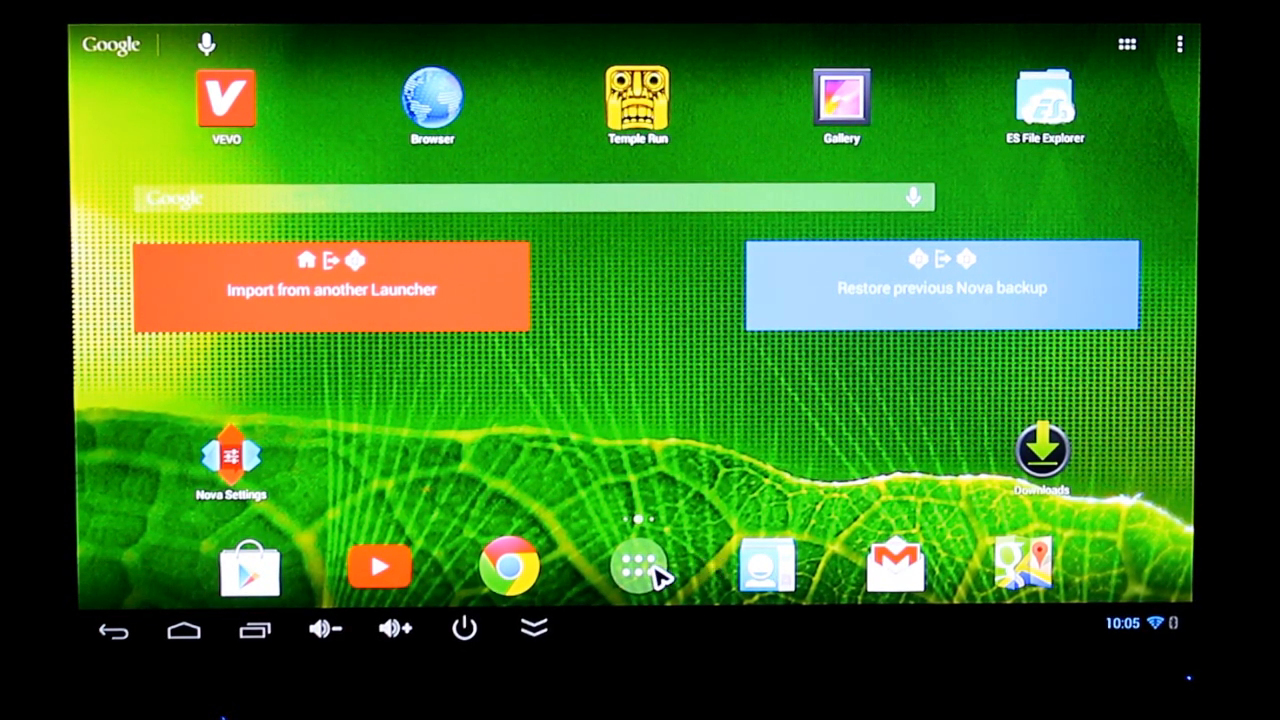
Launch AnTuTu Benchmark from Nova Launcher's app drawer.
{"action": "left_click", "coordinate": [641, 566]}
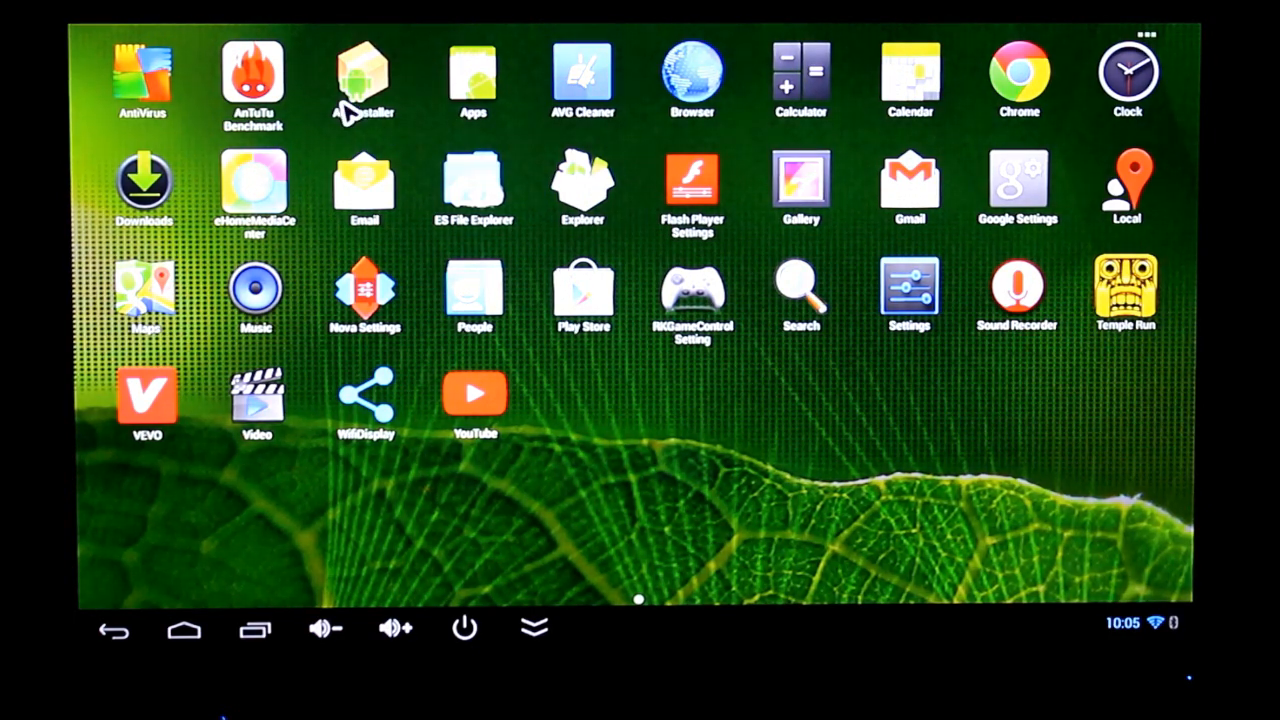
{"action": "left_click", "coordinate": [252, 75]}
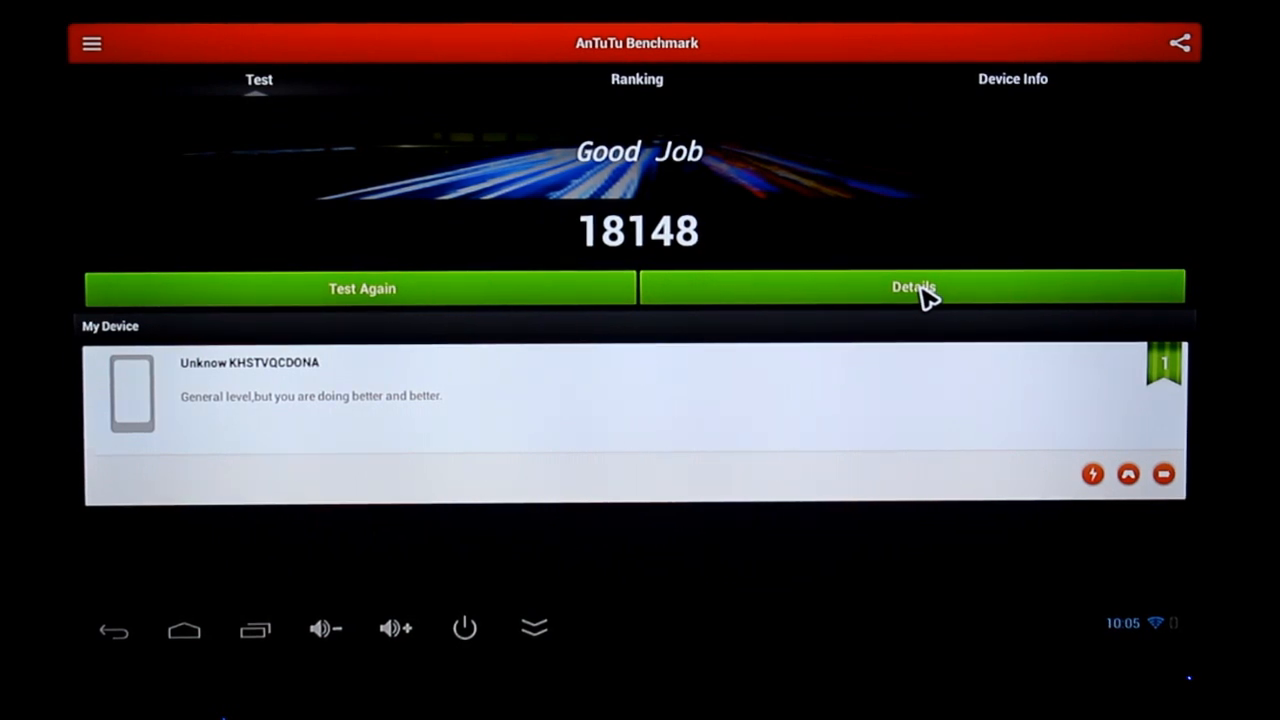
Review the 18148 score's detailed breakdown, then switch to the Ranking tab.
{"action": "left_click", "coordinate": [912, 288]}
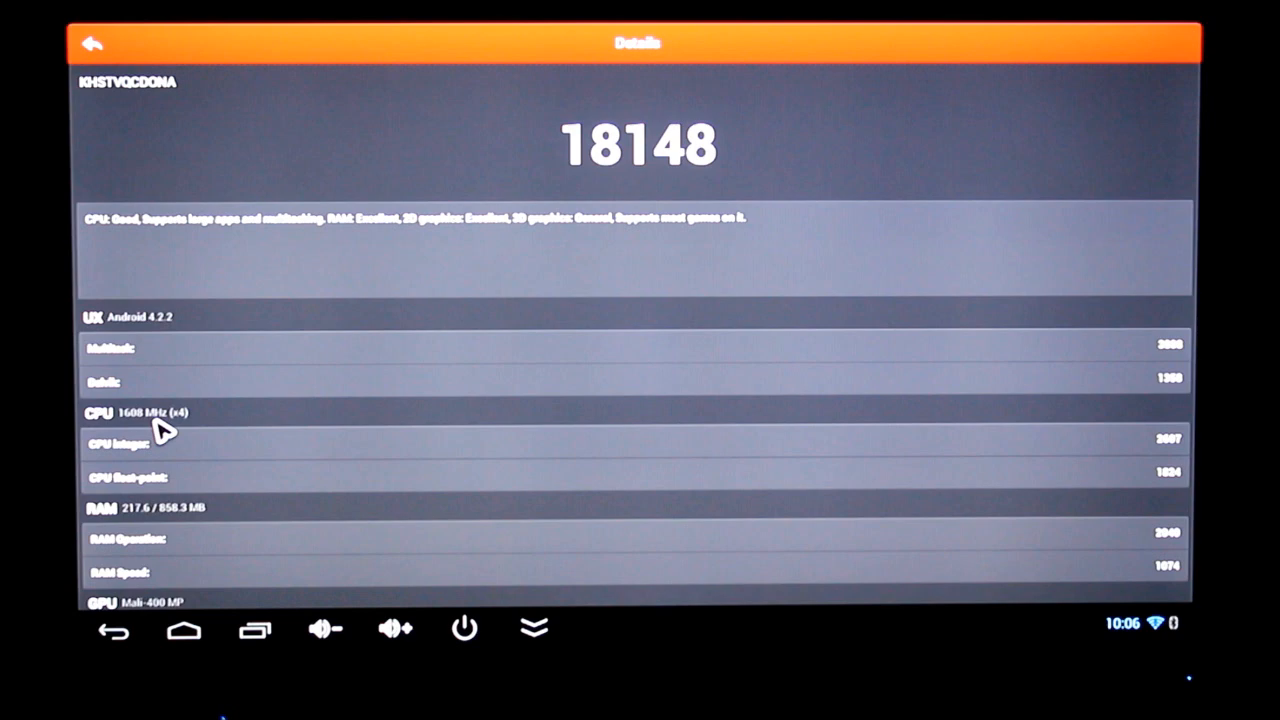
{"action": "mouse_move", "coordinate": [215, 450]}
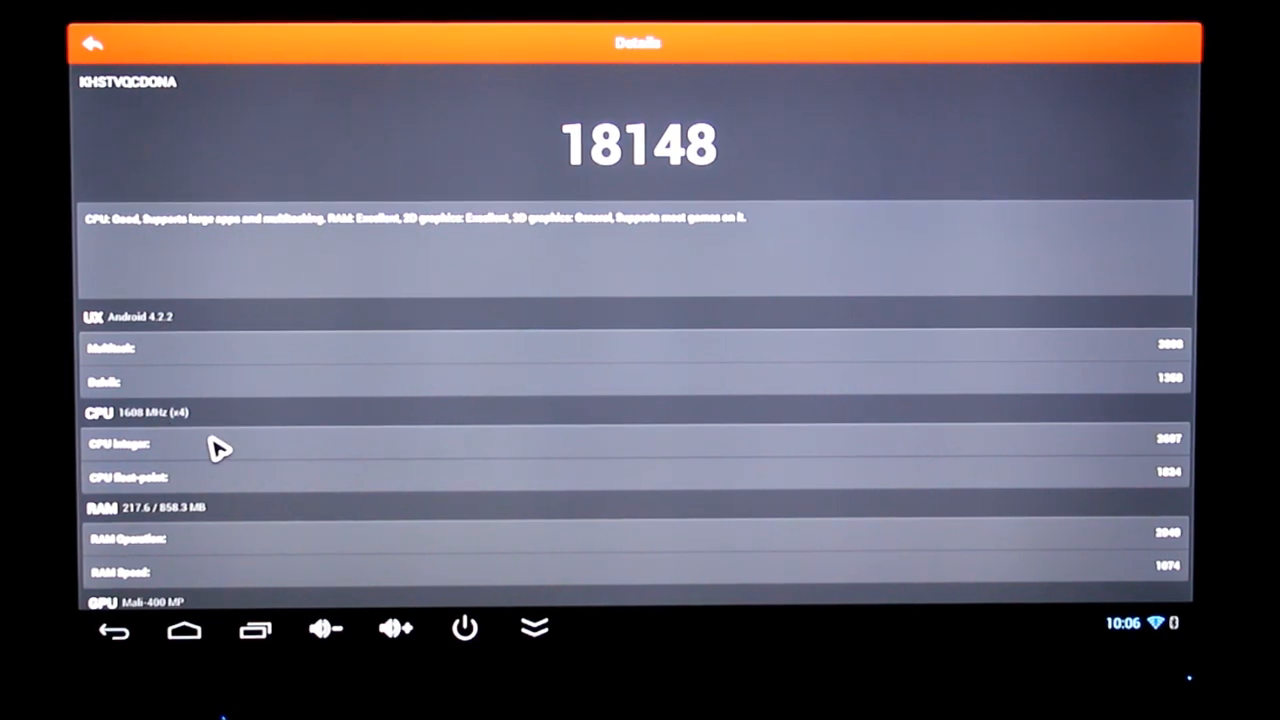
{"action": "mouse_move", "coordinate": [222, 523]}
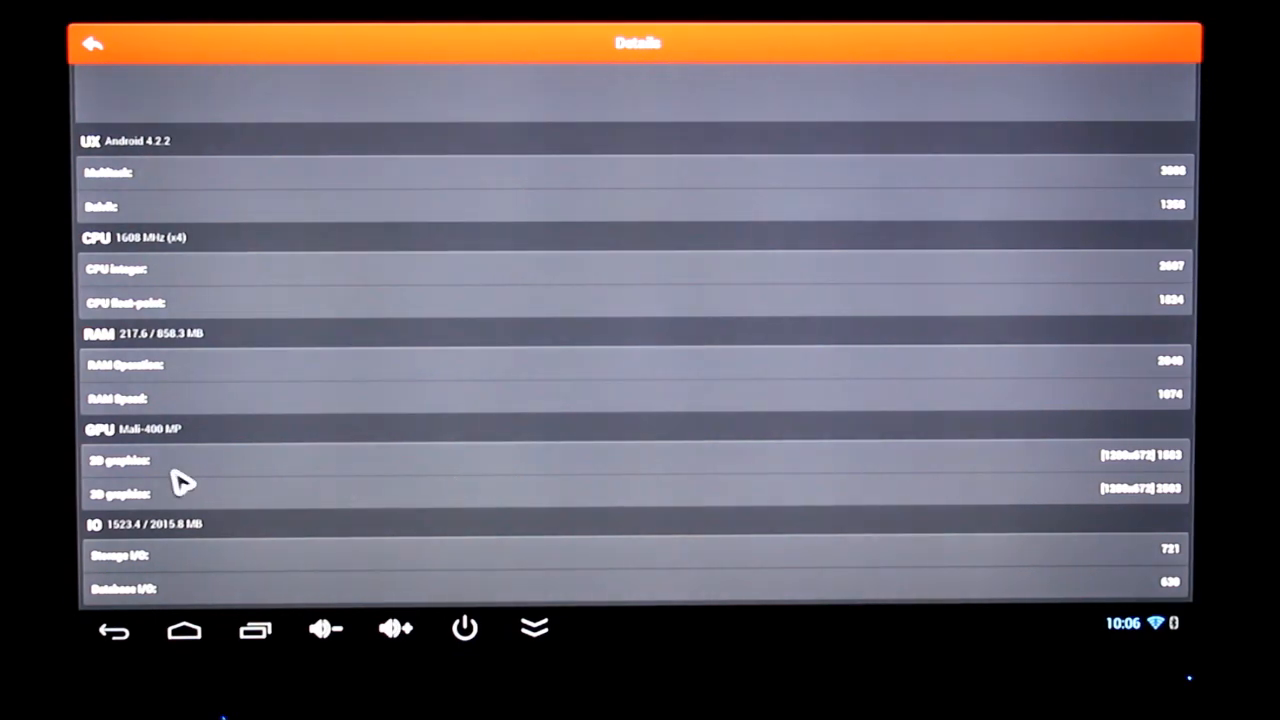
{"action": "mouse_move", "coordinate": [190, 435]}
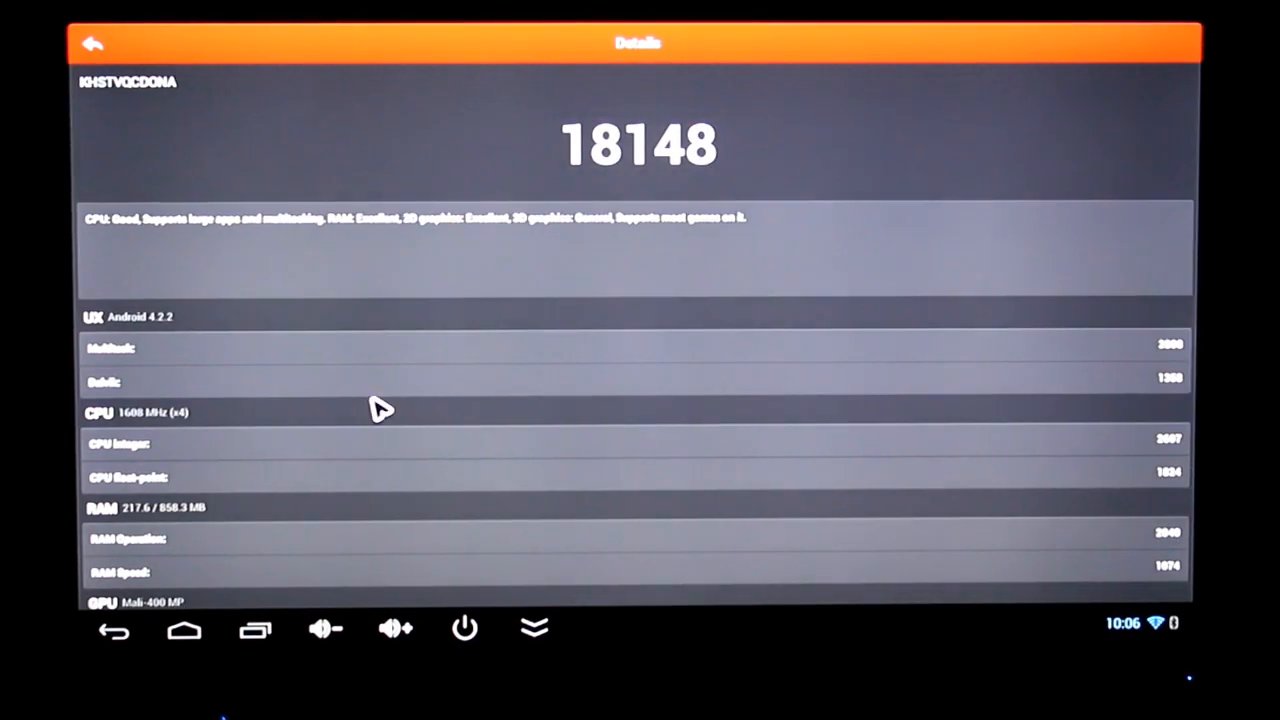
{"action": "mouse_move", "coordinate": [350, 363]}
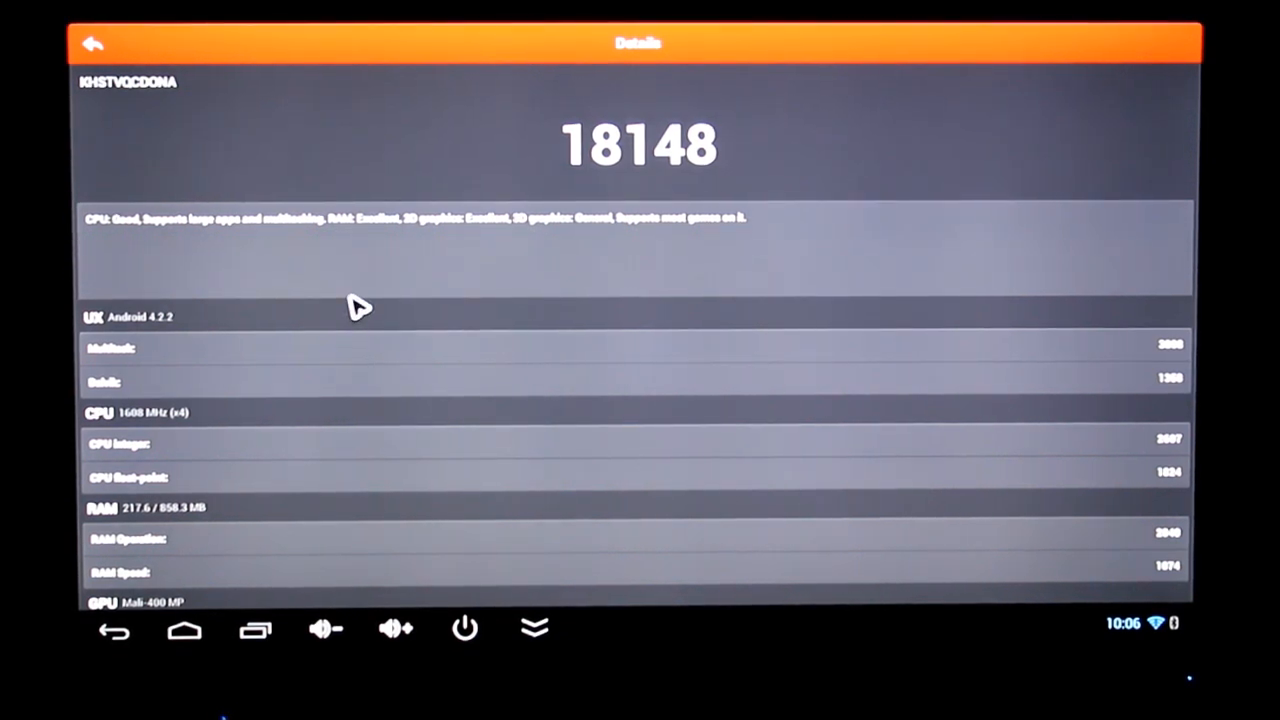
{"action": "mouse_move", "coordinate": [537, 280]}
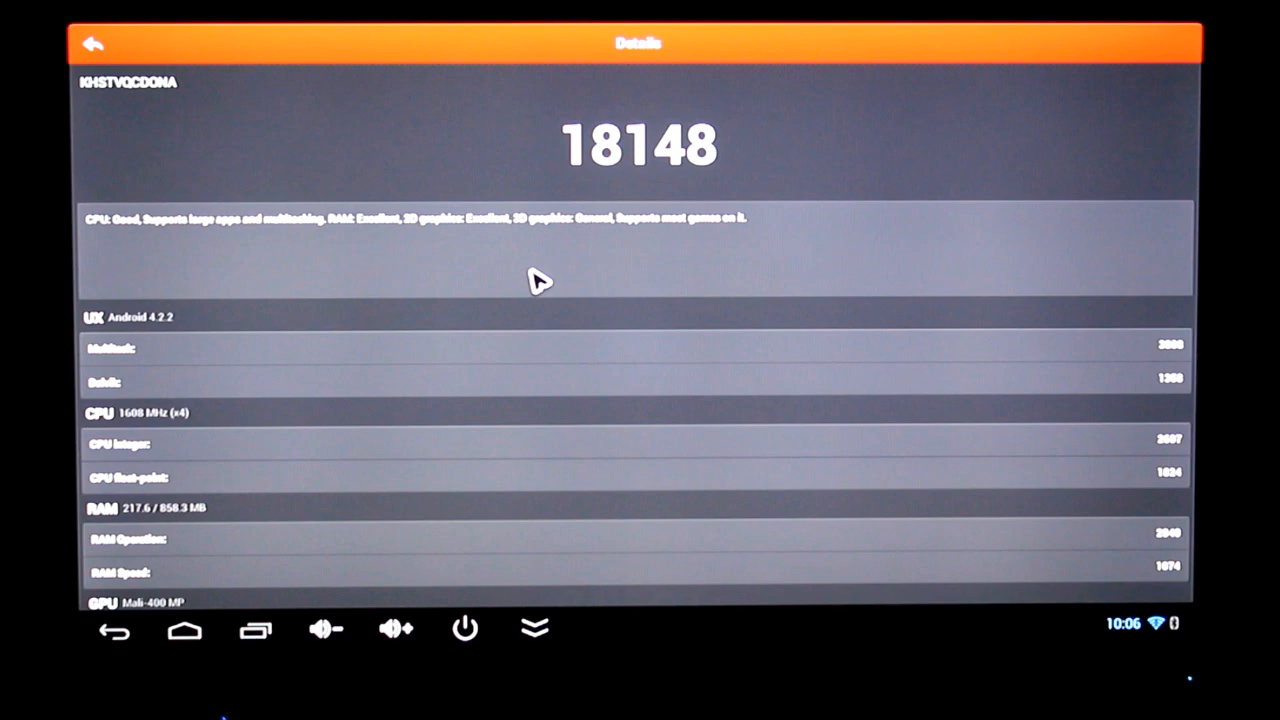
{"action": "mouse_move", "coordinate": [705, 255]}
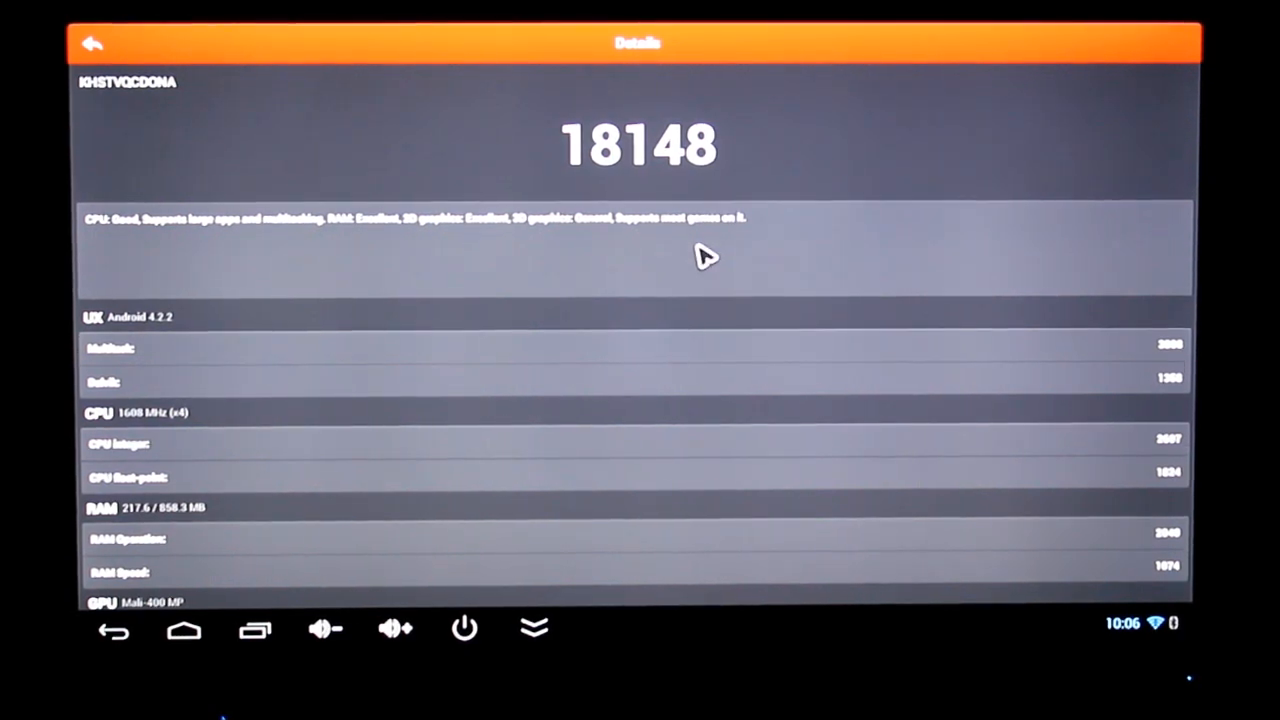
{"action": "left_click", "coordinate": [92, 43]}
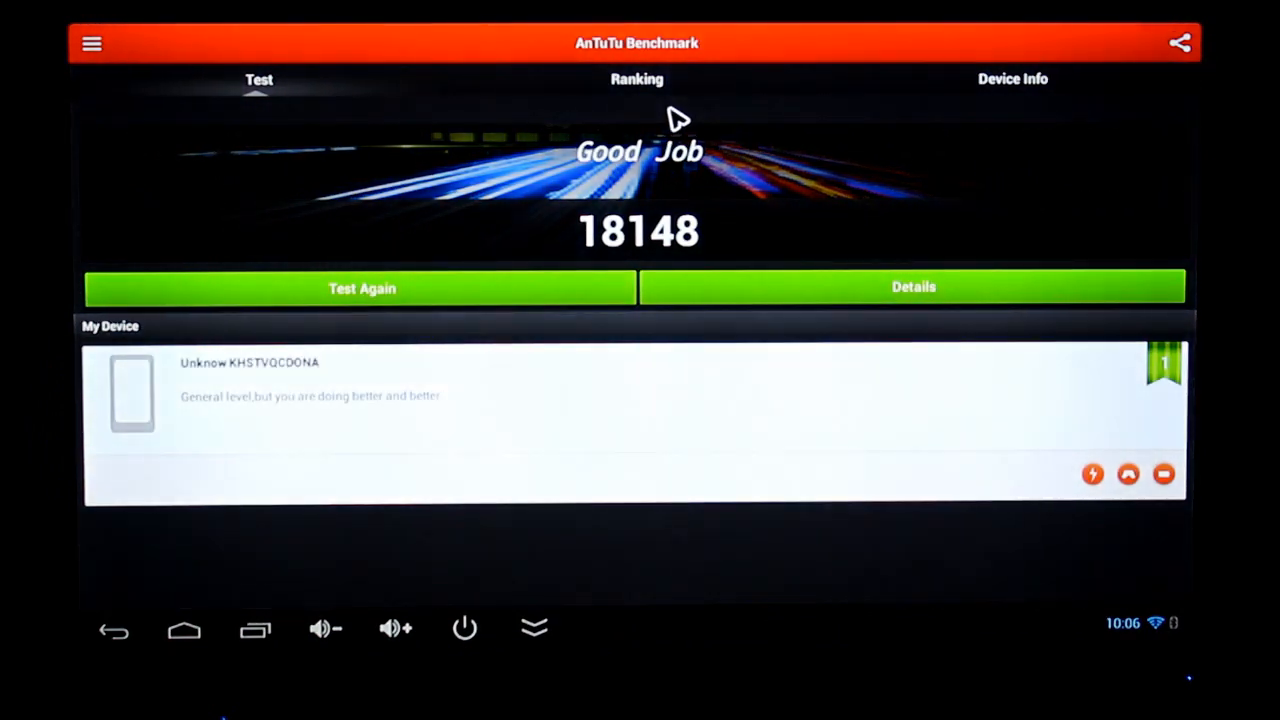
{"action": "left_click", "coordinate": [637, 79]}
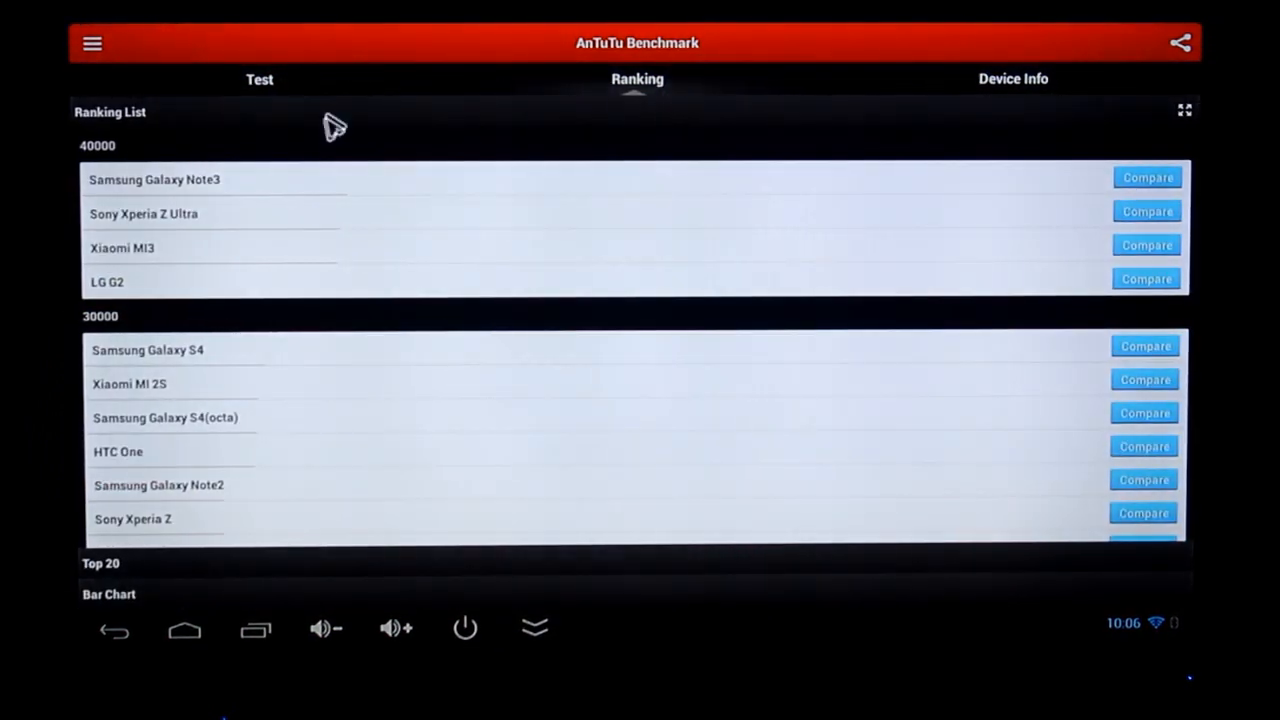
{"action": "mouse_move", "coordinate": [1168, 140]}
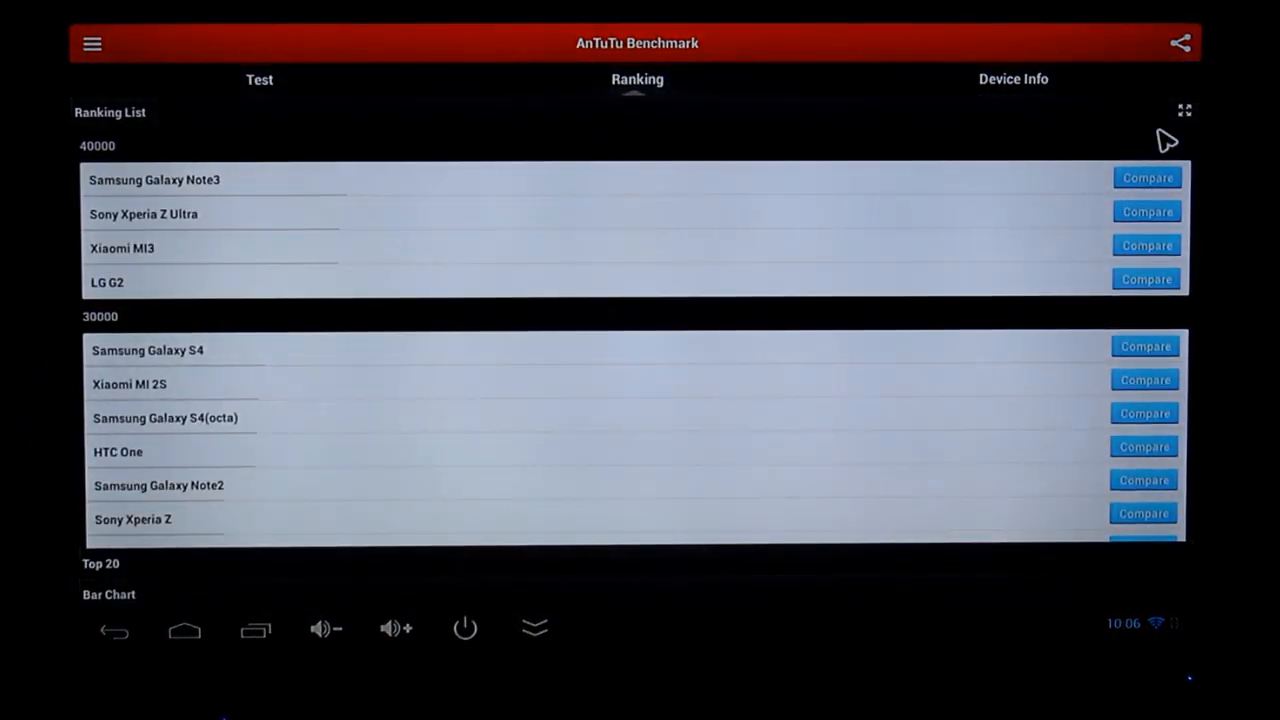
Scroll through the full-screen ranking list's device groups, then return home.
{"action": "scroll", "scroll_direction": "down", "scroll_amount": 3}
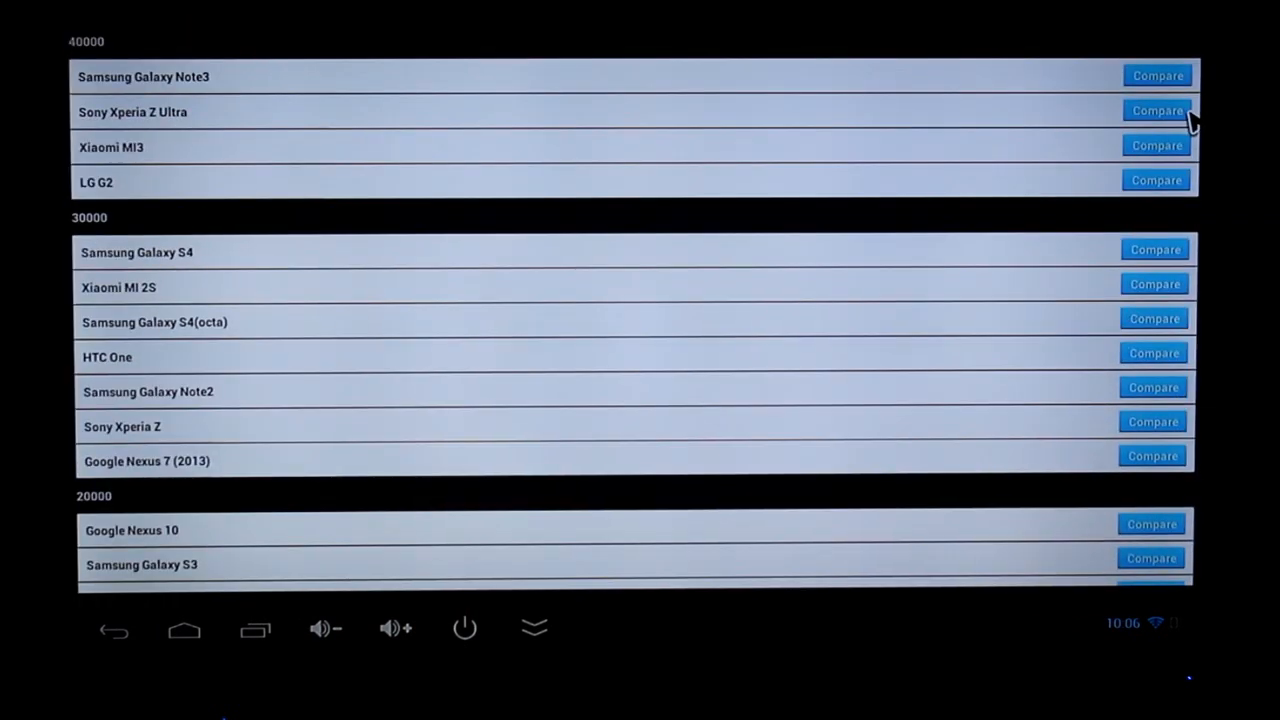
{"action": "mouse_move", "coordinate": [665, 530]}
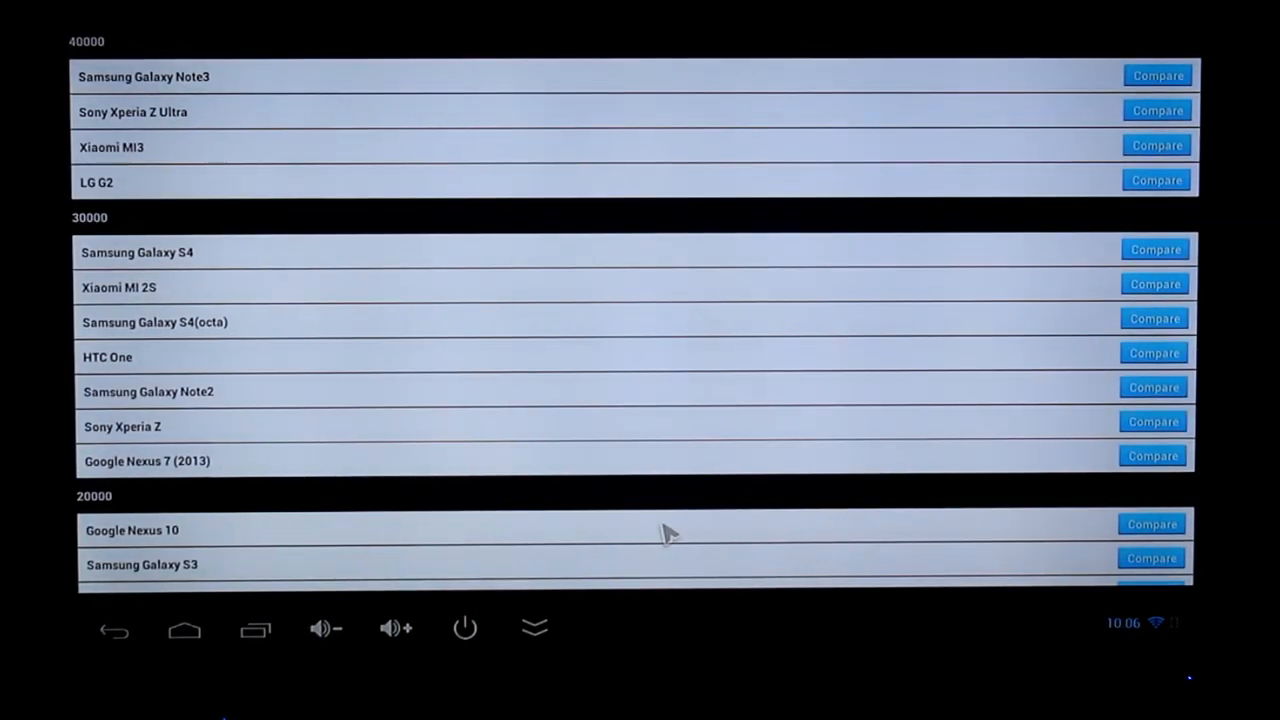
{"action": "mouse_move", "coordinate": [505, 538]}
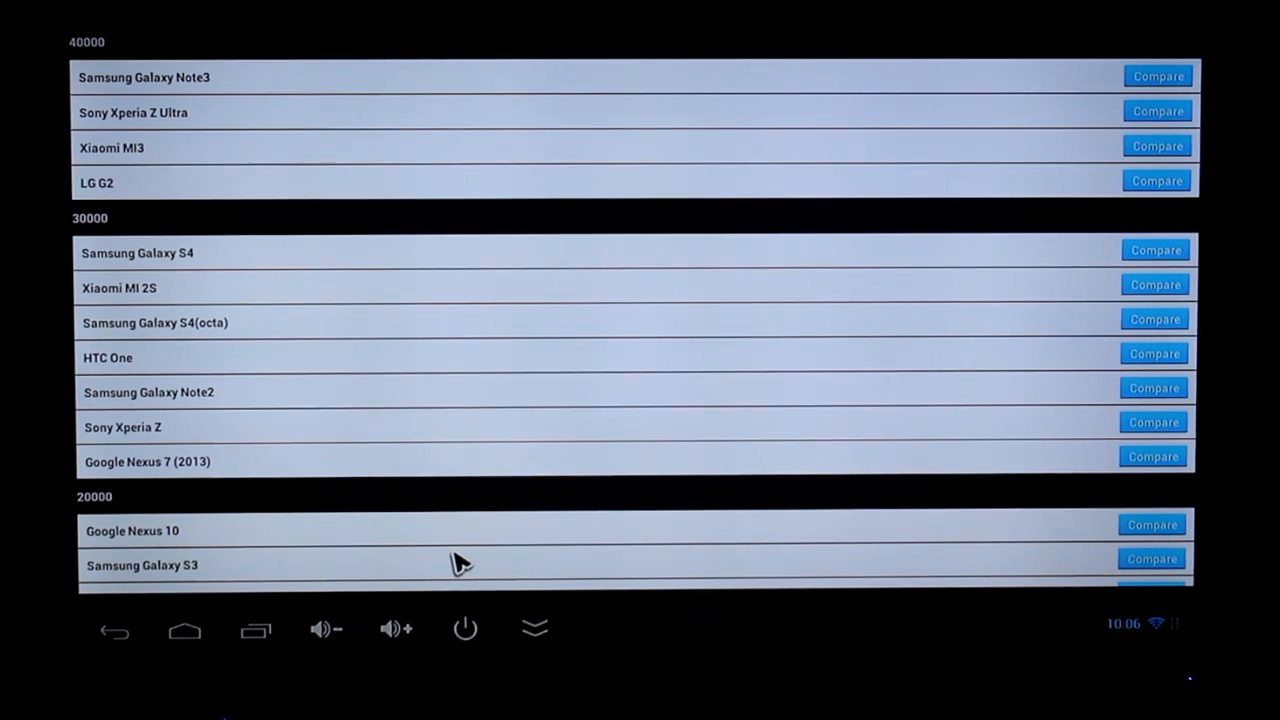
{"action": "scroll", "scroll_direction": "down", "scroll_amount": 3}
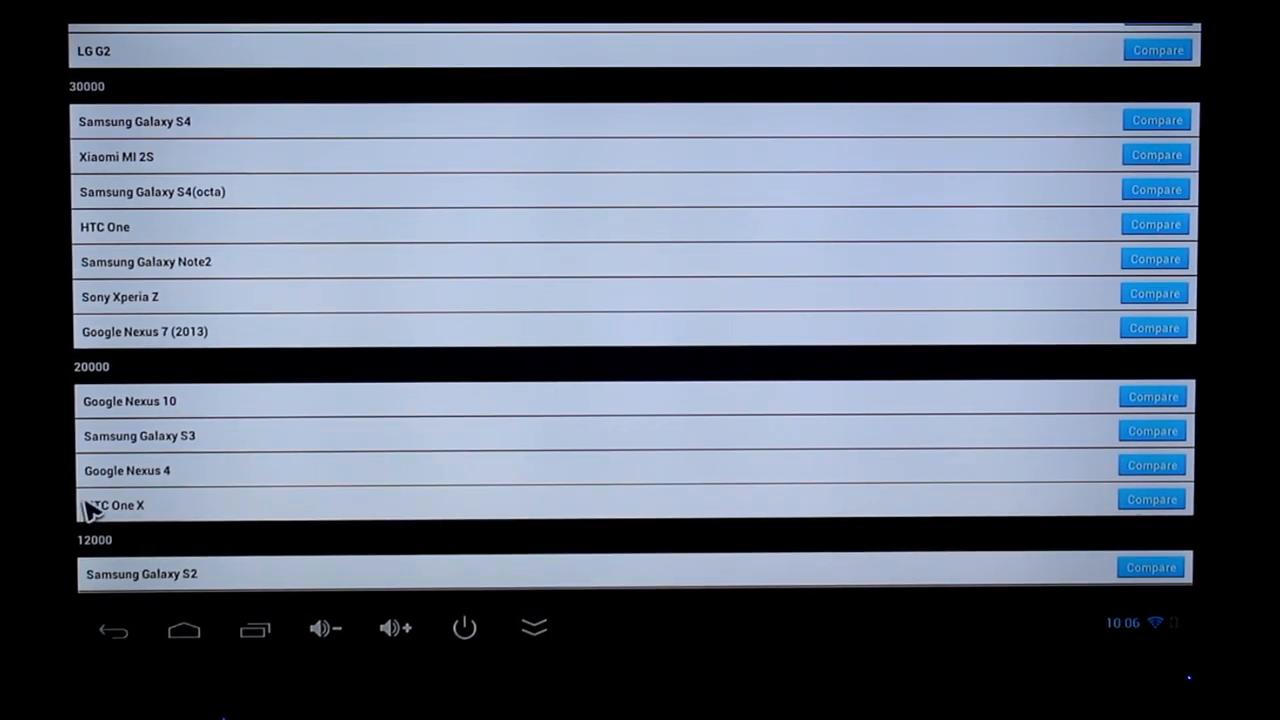
{"action": "mouse_move", "coordinate": [250, 470]}
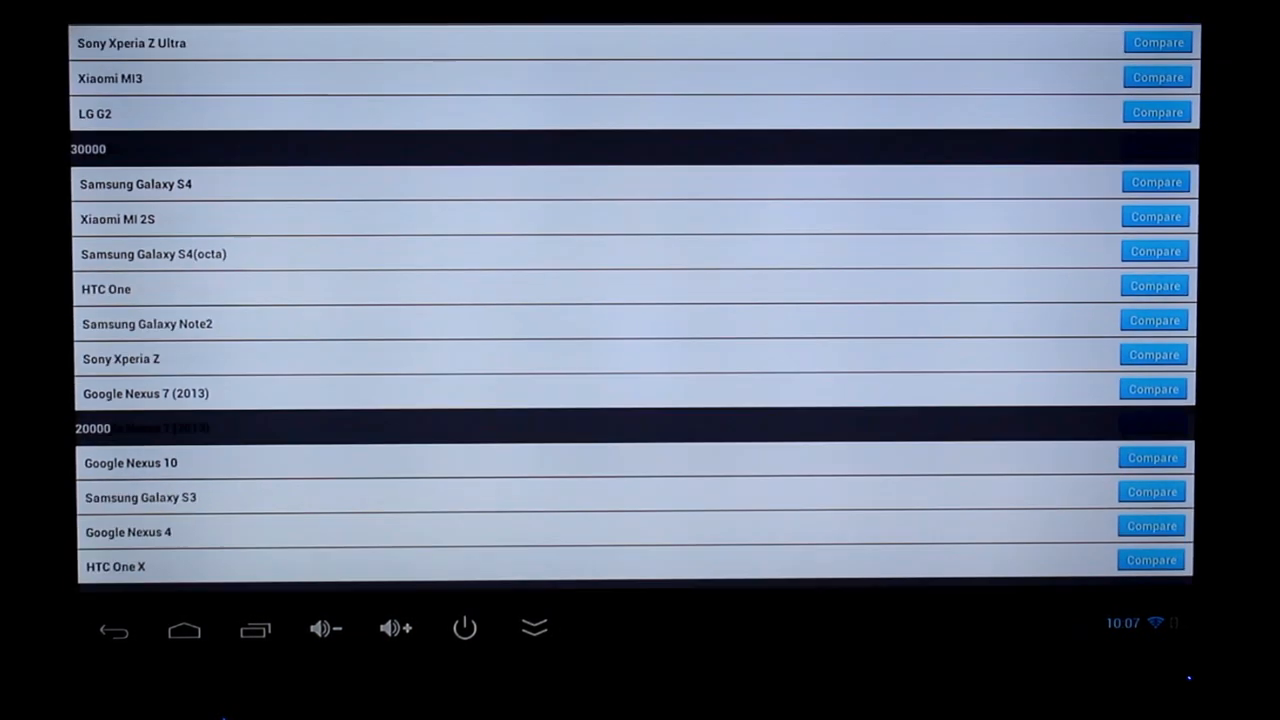
{"action": "left_click", "coordinate": [184, 628]}
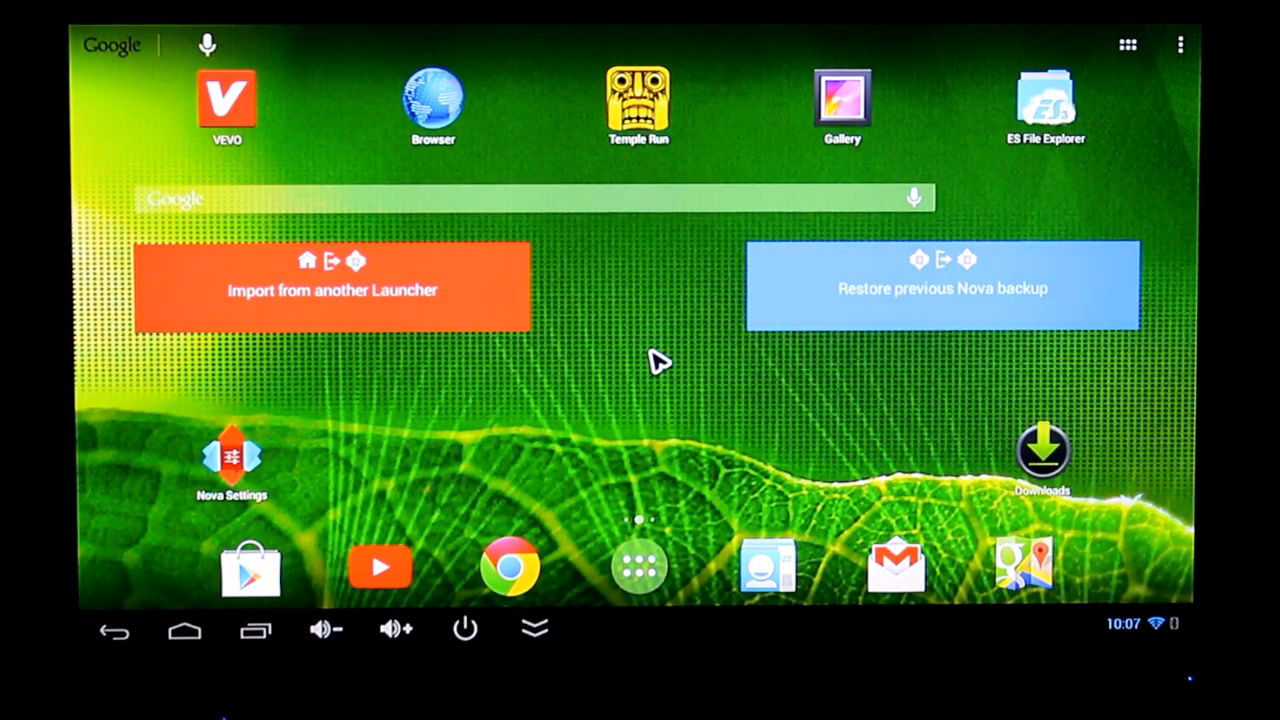
{"action": "mouse_move", "coordinate": [680, 415]}
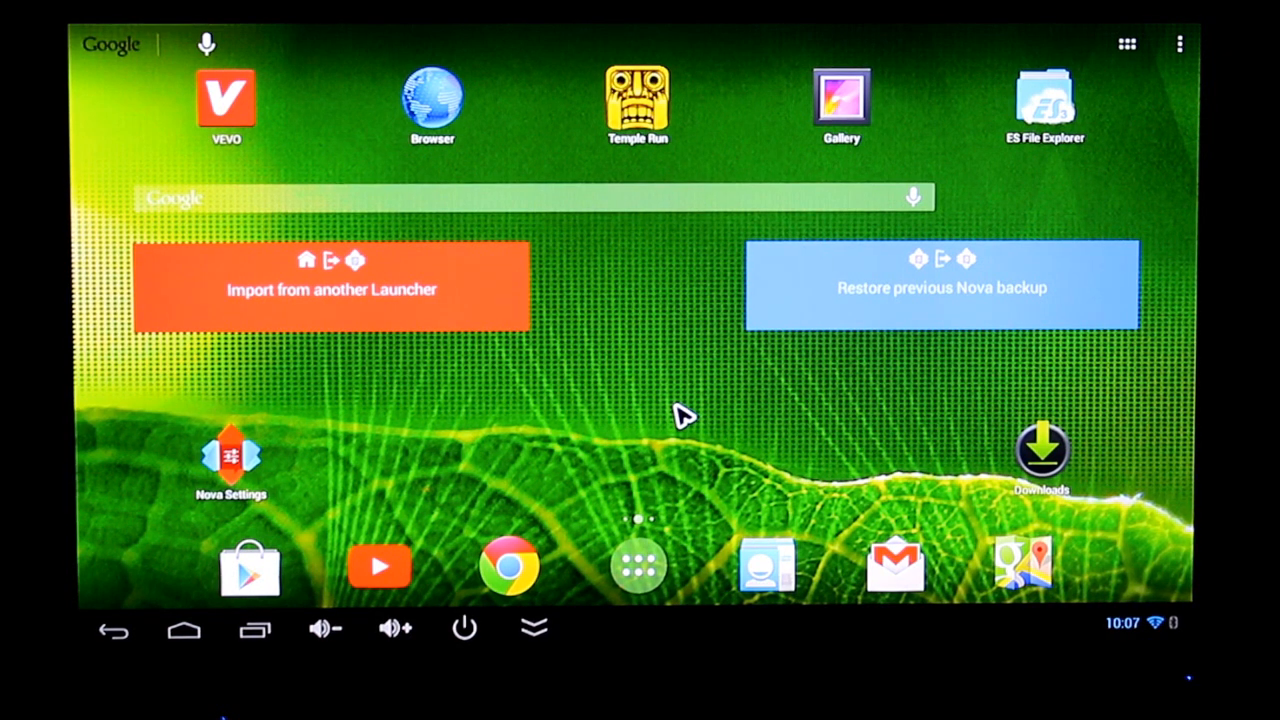